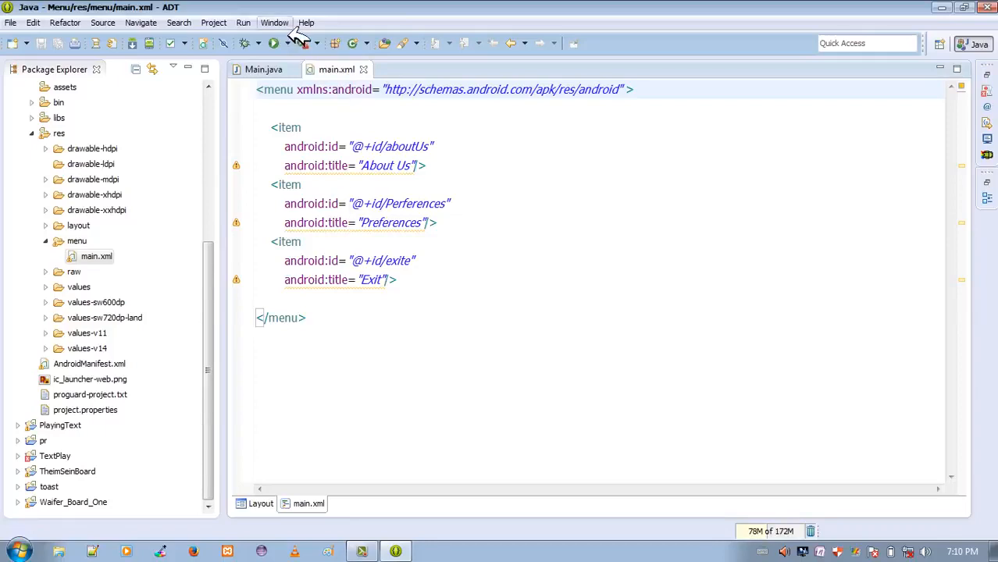
Create a new folder named xml inside the project's res folder.
click(262, 68)
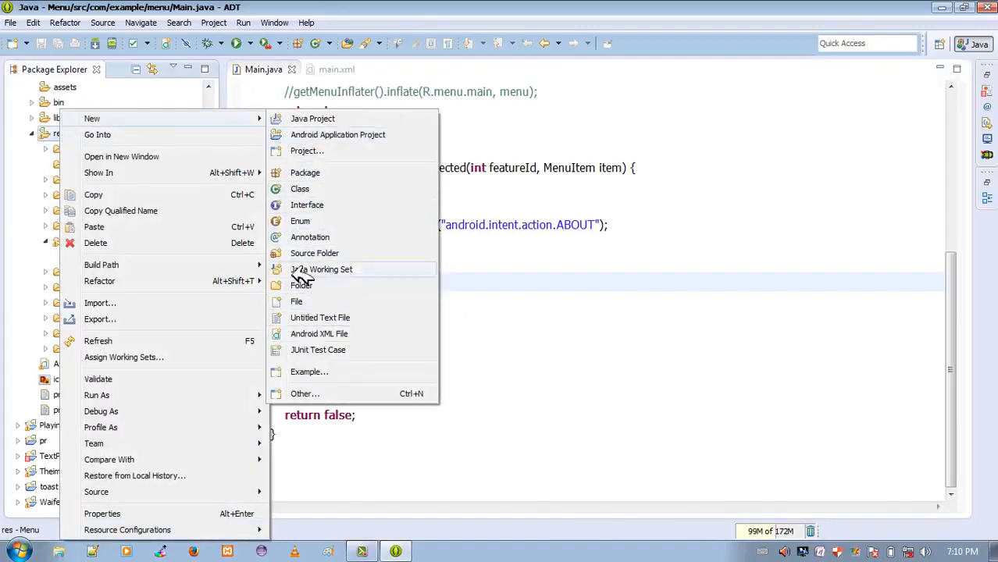
click(300, 284)
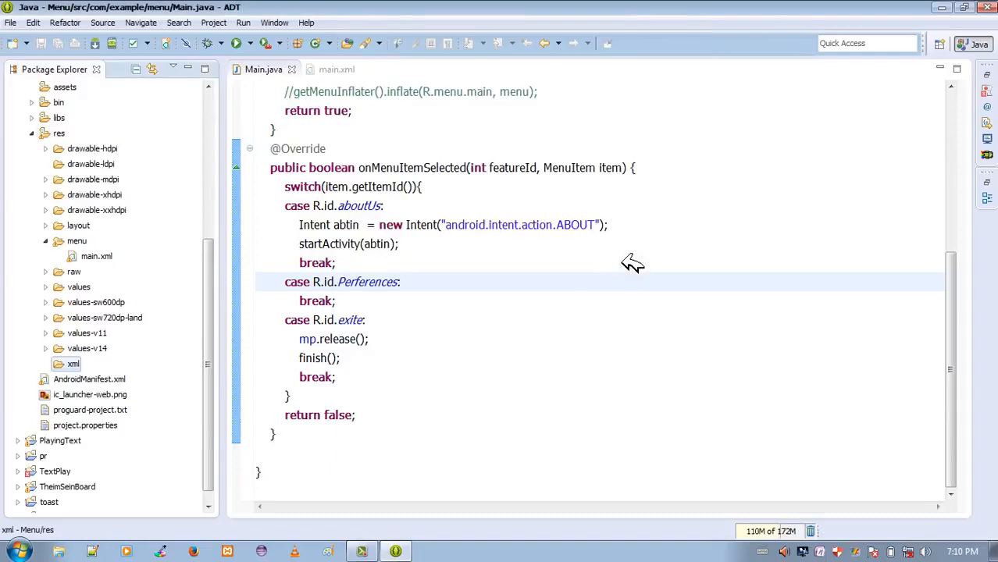
Create a Preference-type Android XML file named pref in res/xml with a PreferenceScreen root.
right_click(59, 133)
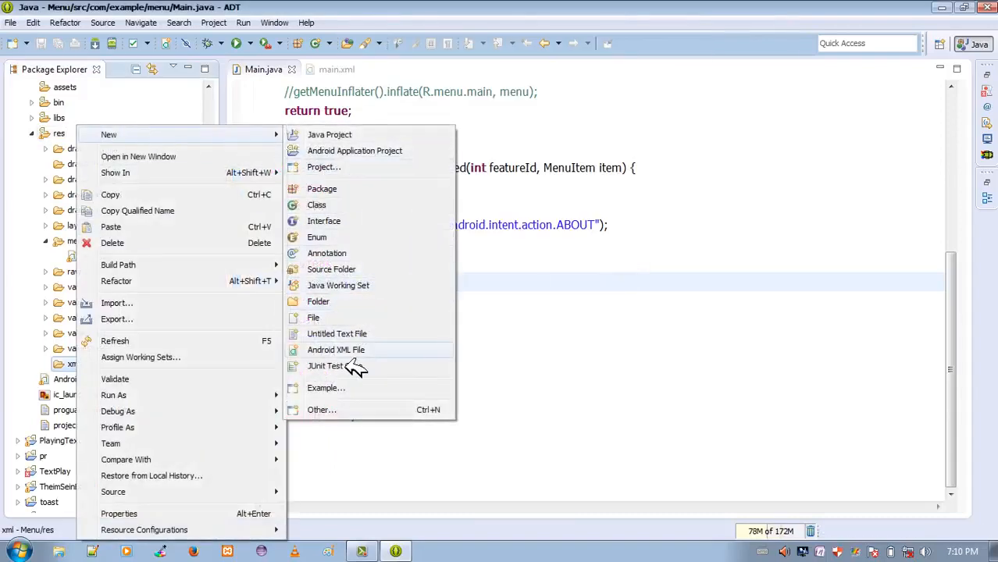
click(335, 350)
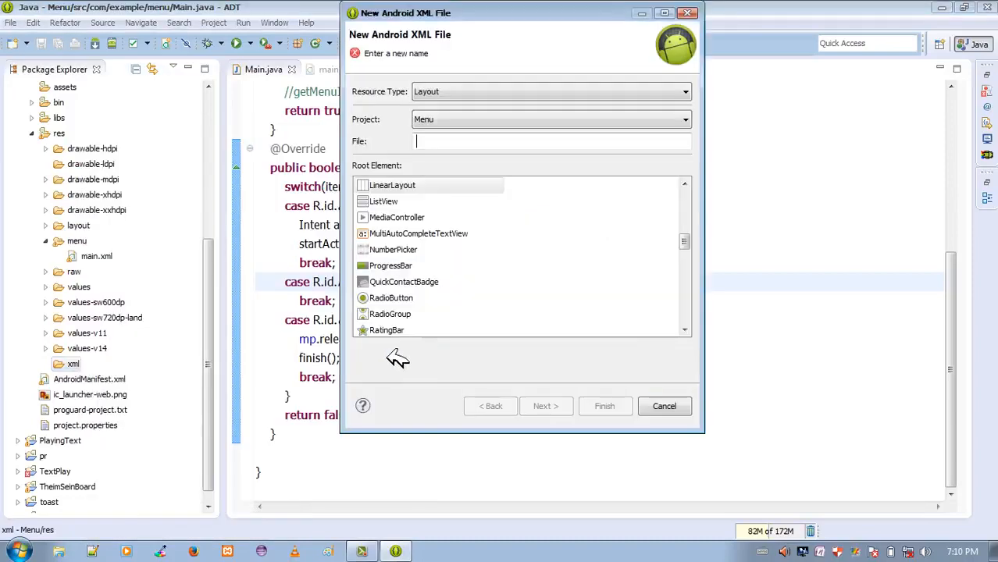
click(684, 90)
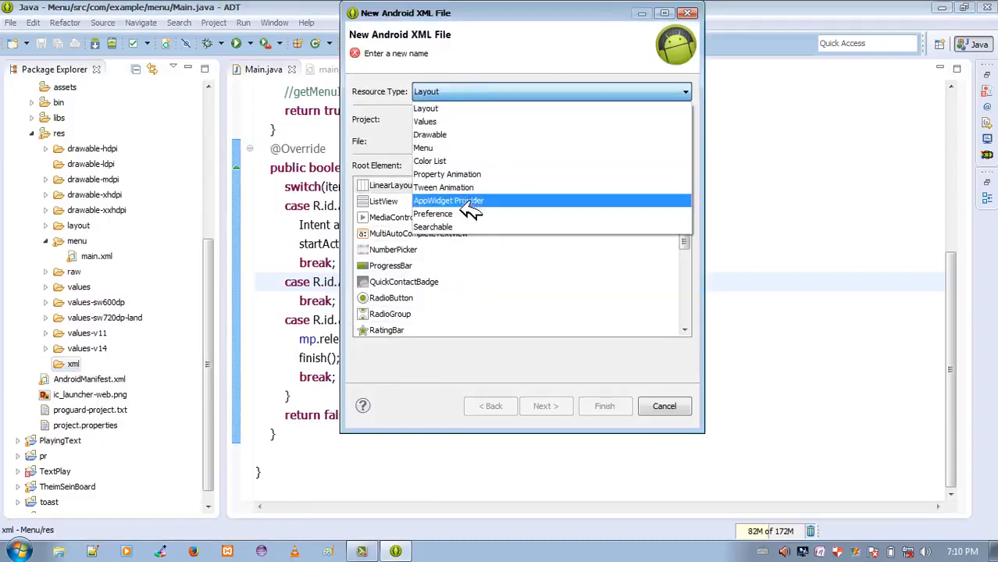
click(433, 212)
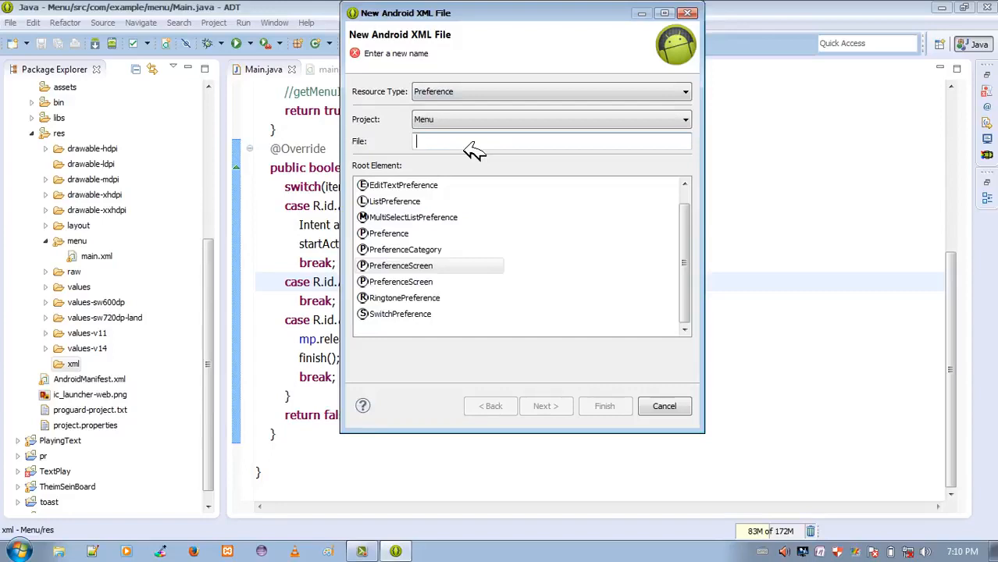
text(pref)
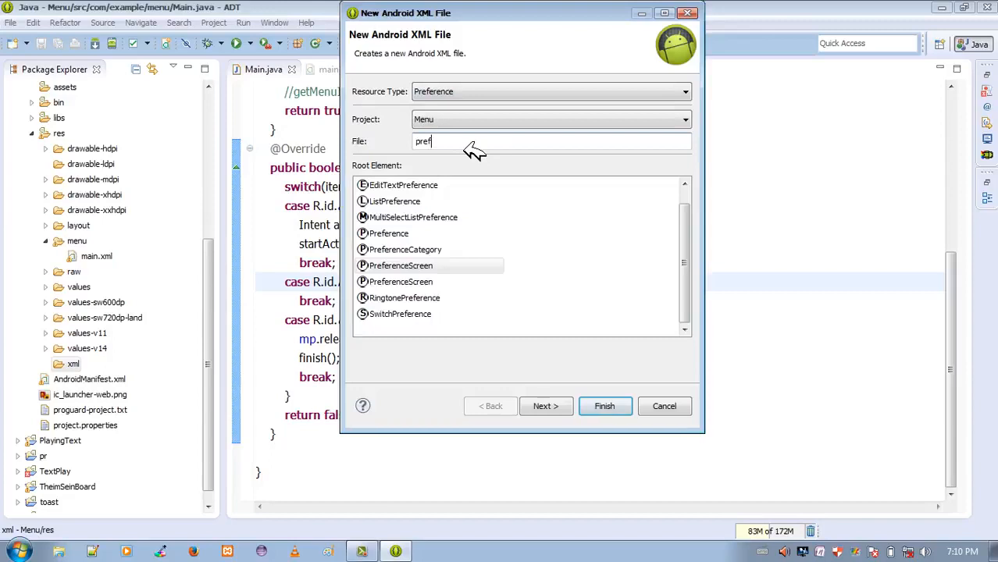
click(604, 407)
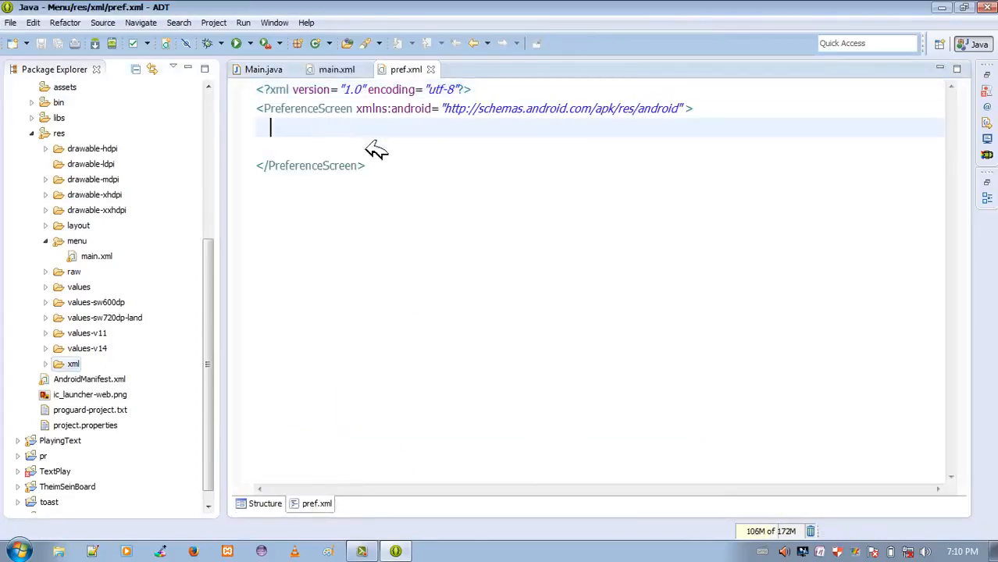
Add an EditTextPreference with android:title "Enter Your name" and android:key "name".
text(<)
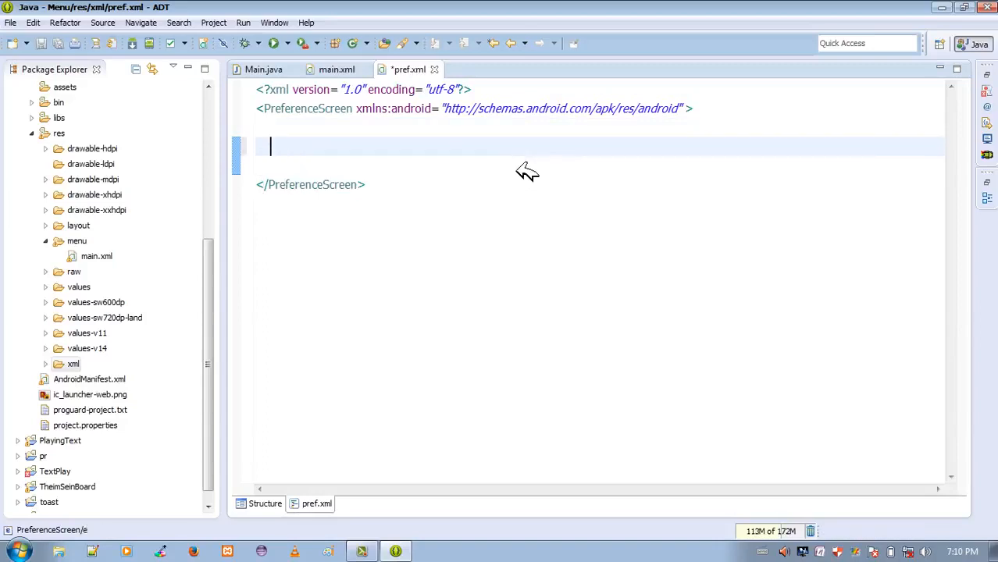
text(<EditTextPreference)
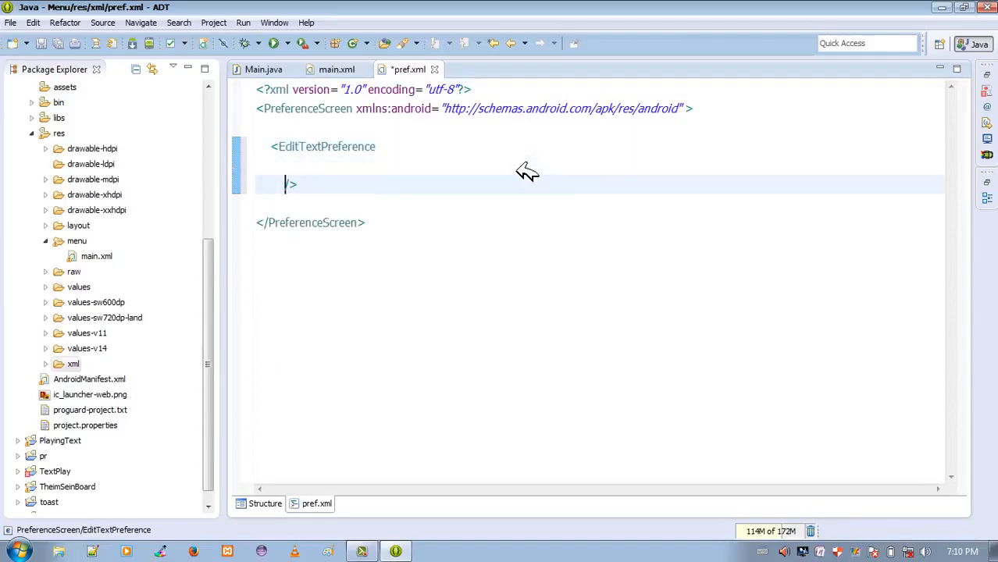
text(android:ti)
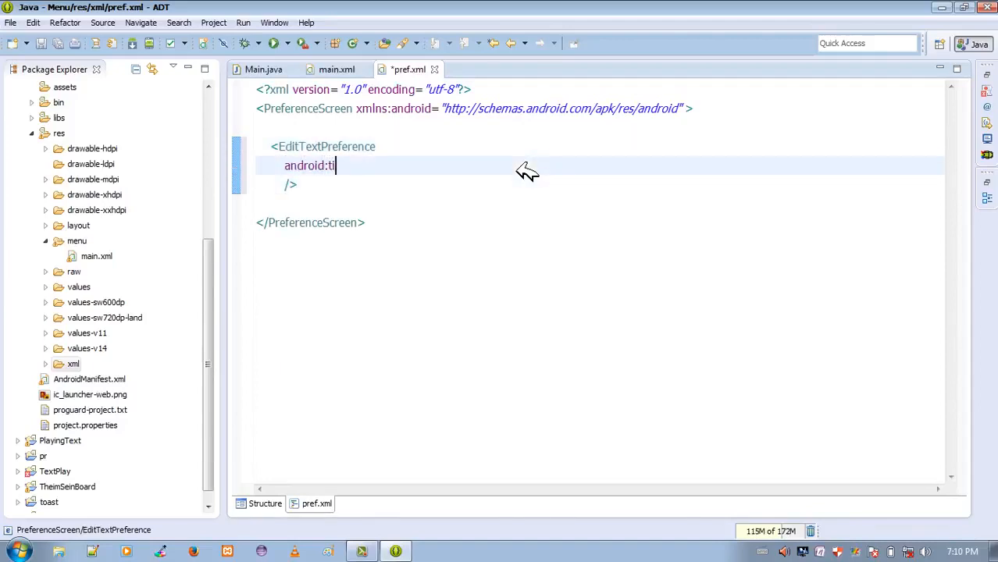
text(tle="Enter Your name)
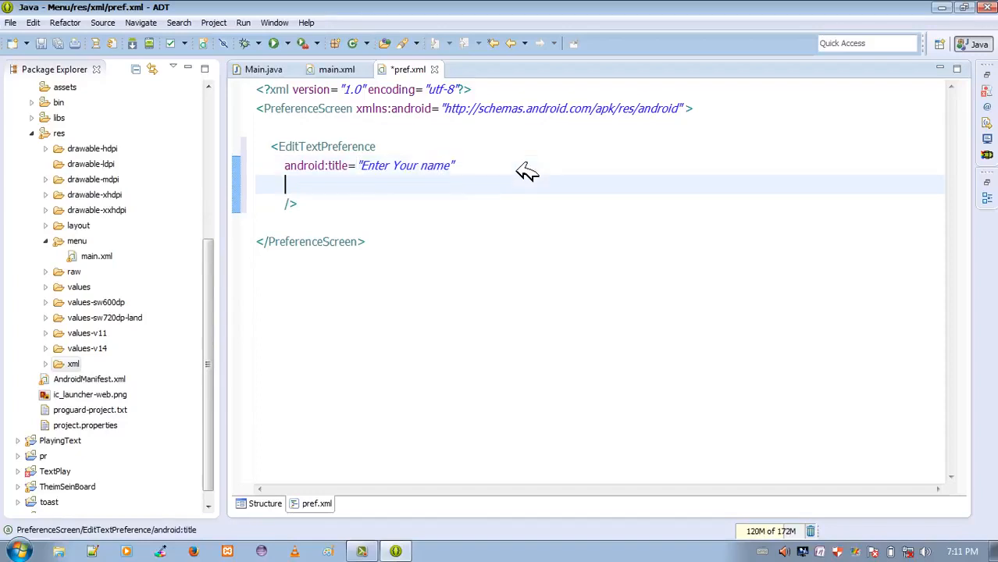
text(android:key= "")
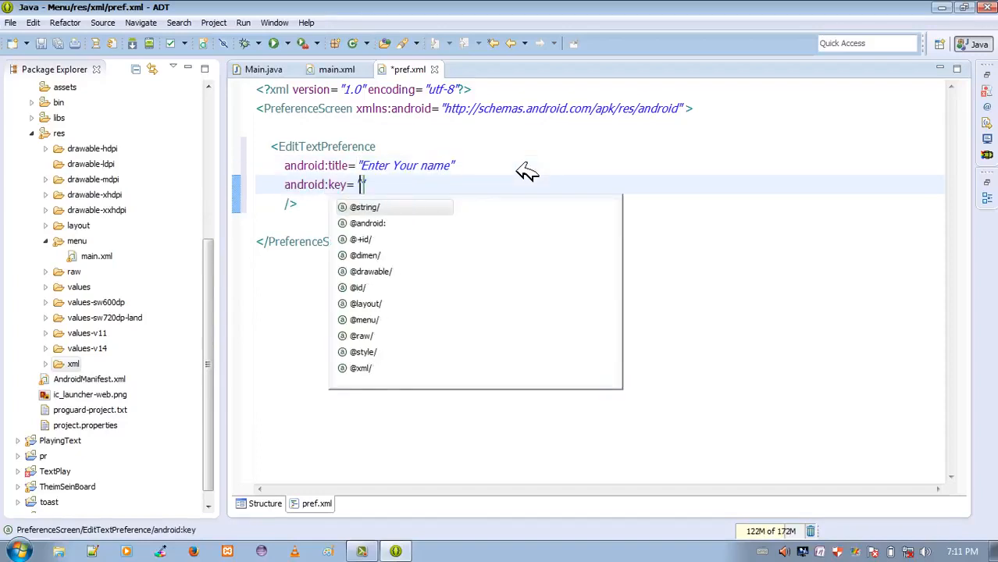
text(name)
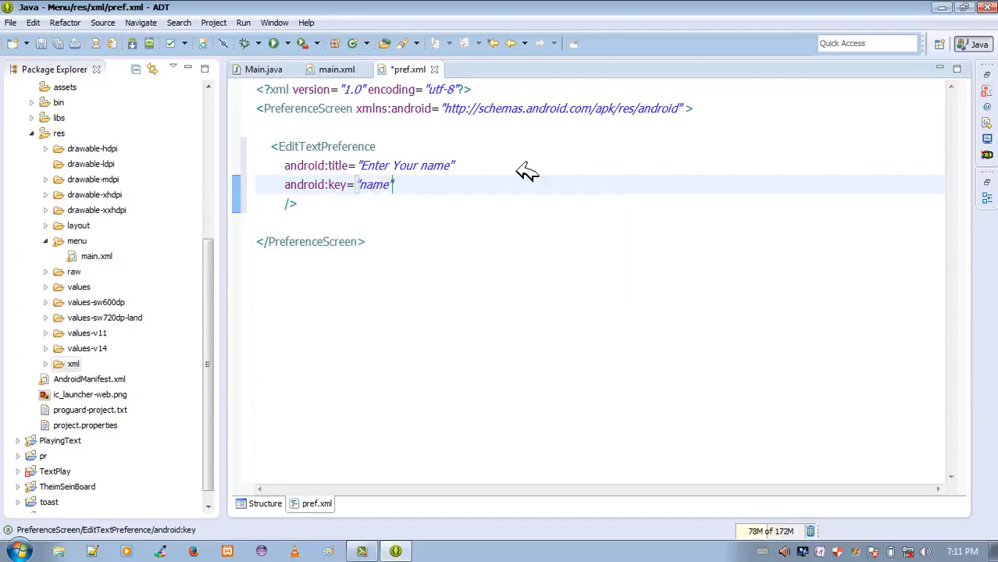
key(enter)
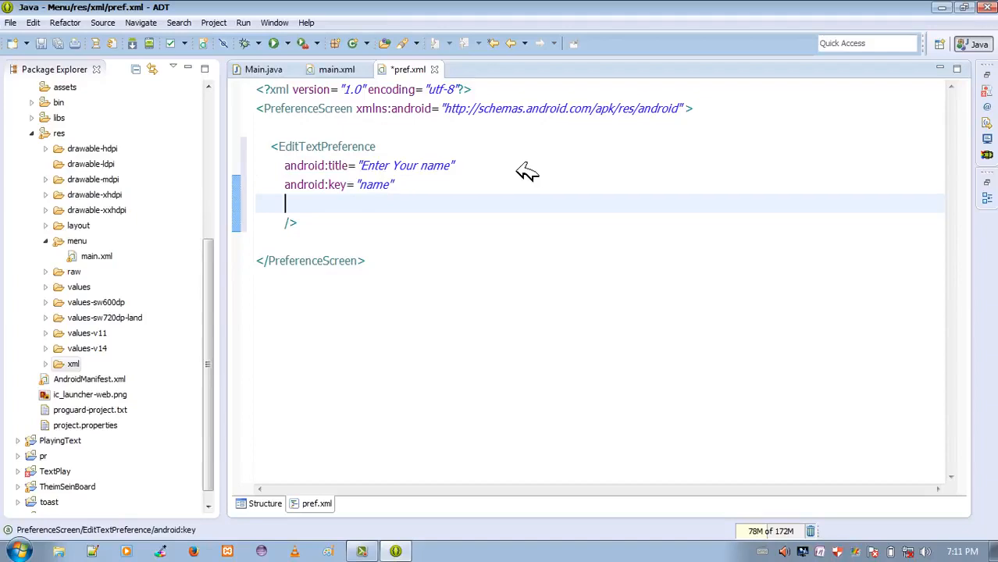
Give the EditTextPreference the summary "Enter you name here" and start the next element.
text(android:su)
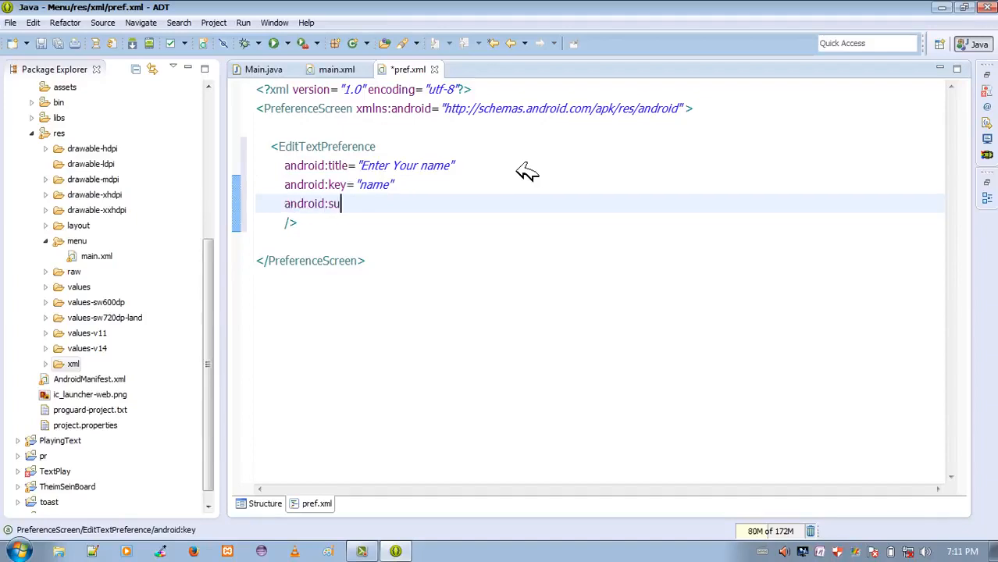
text(mmary= ")
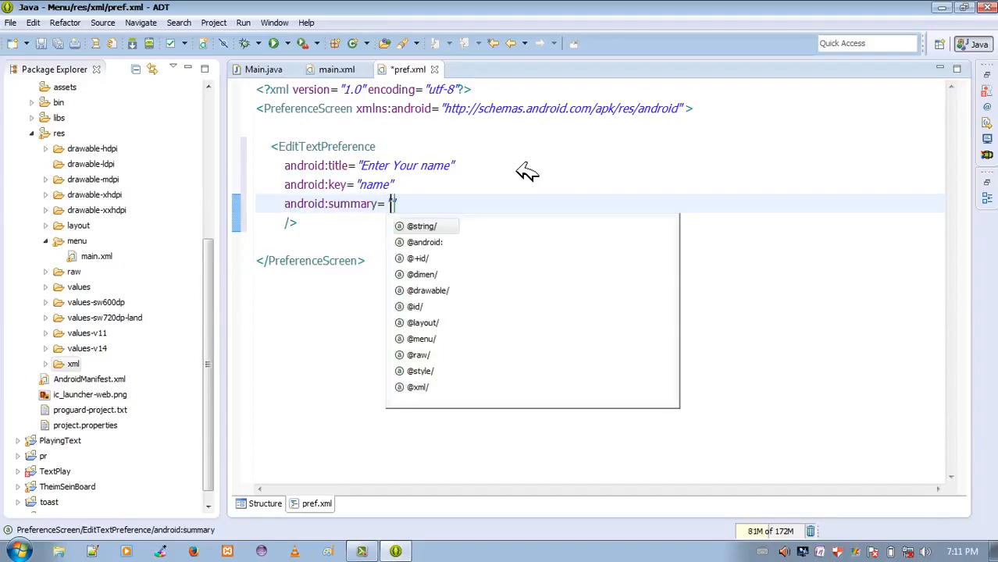
text("Enter you)
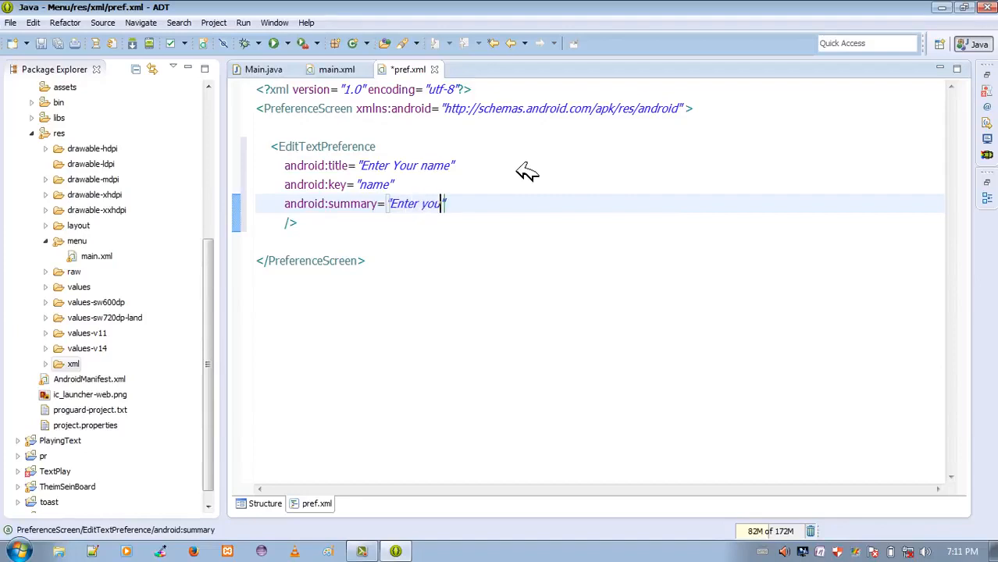
text(name here)
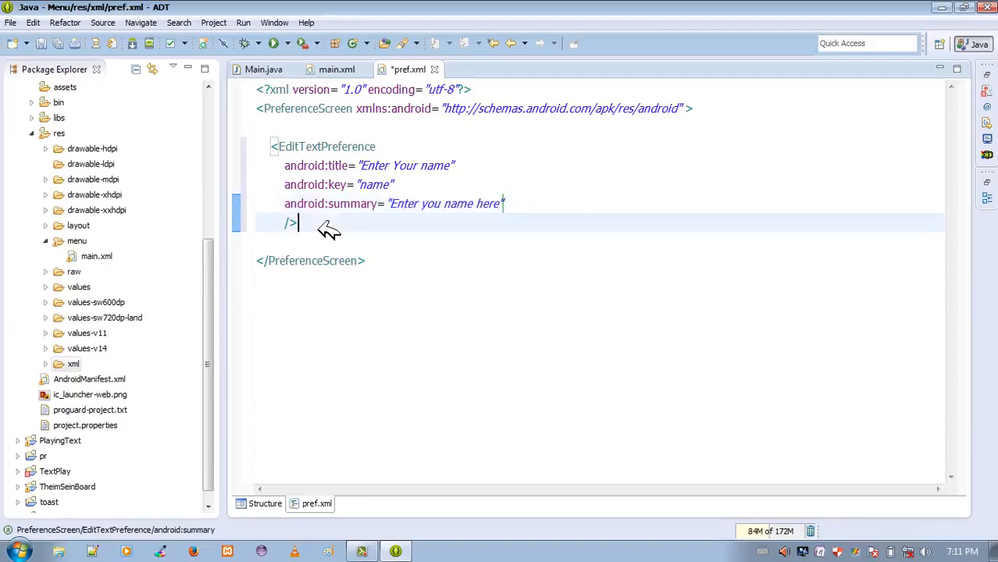
text(<)
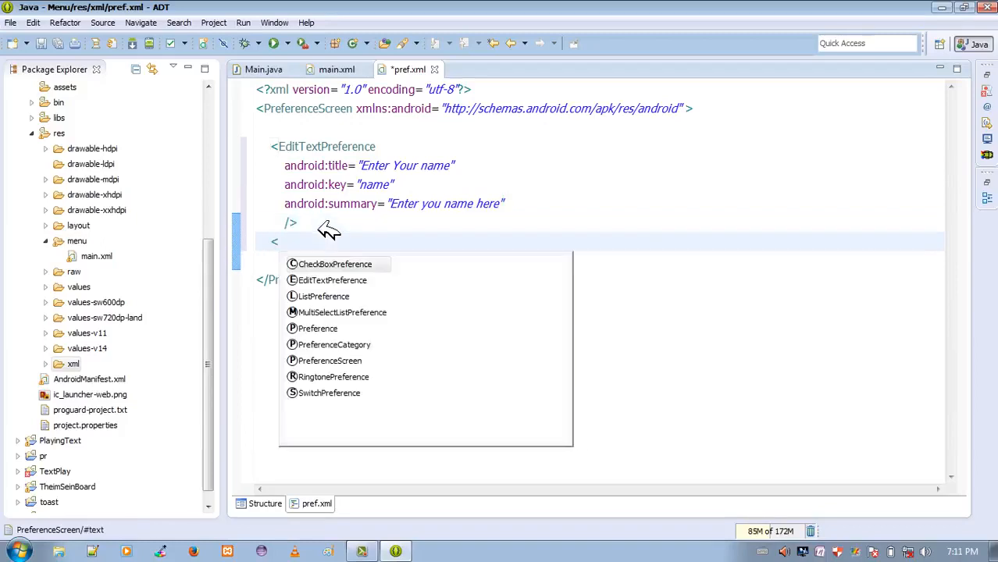
mouse_move(334, 264)
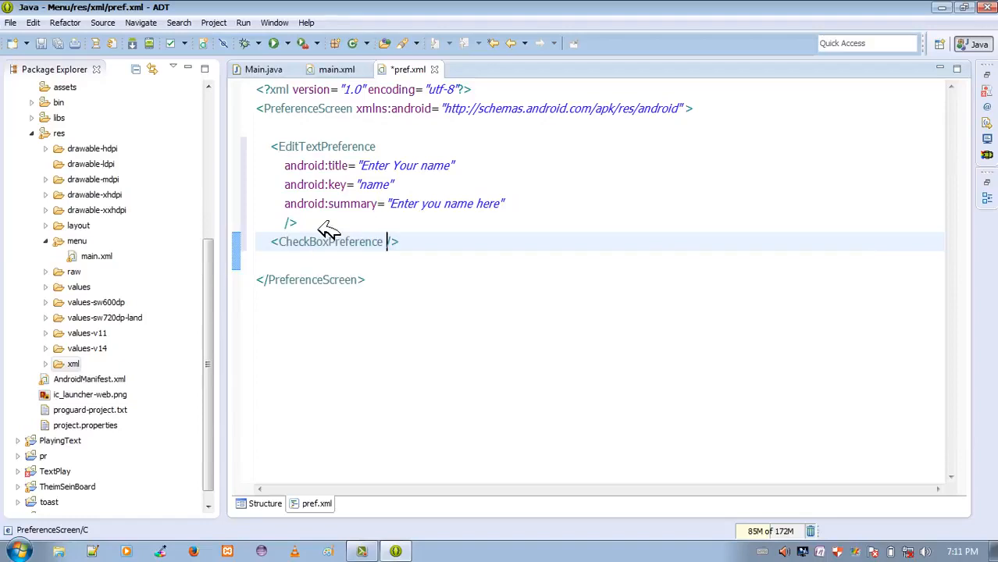
Give the CheckBoxPreference the title "Check This bos and Close Music" and key "checkb".
key(enter)
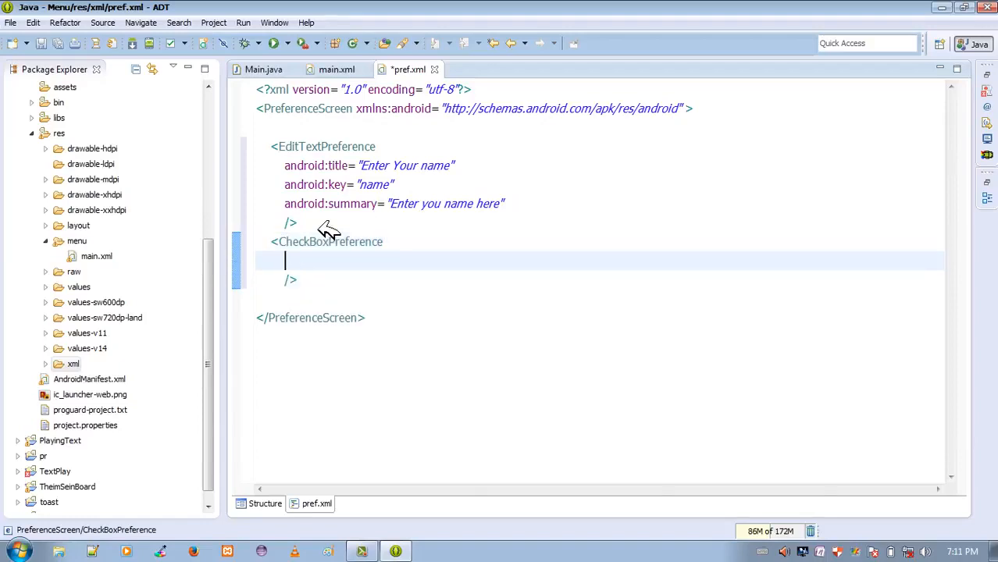
text(android)
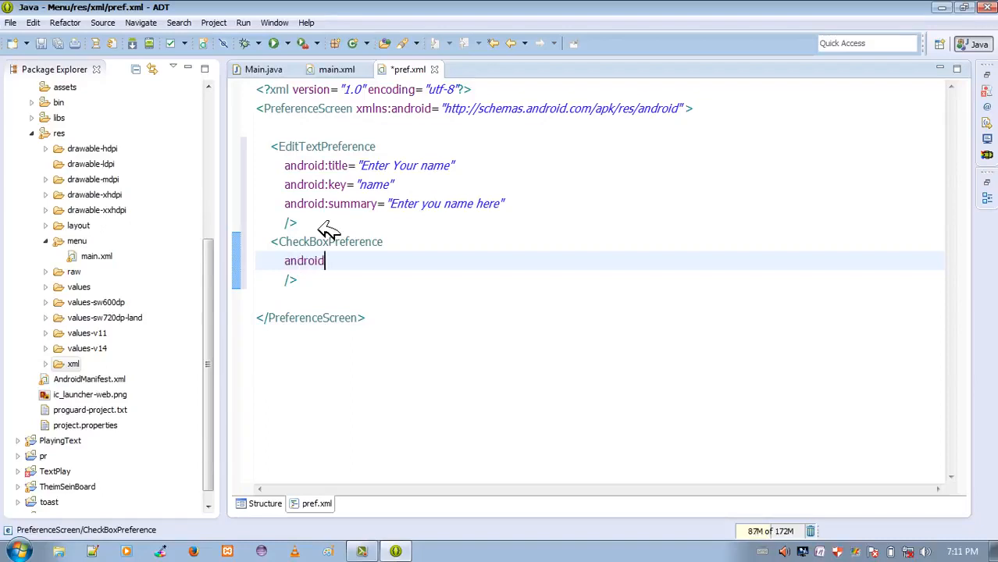
text(:titl)
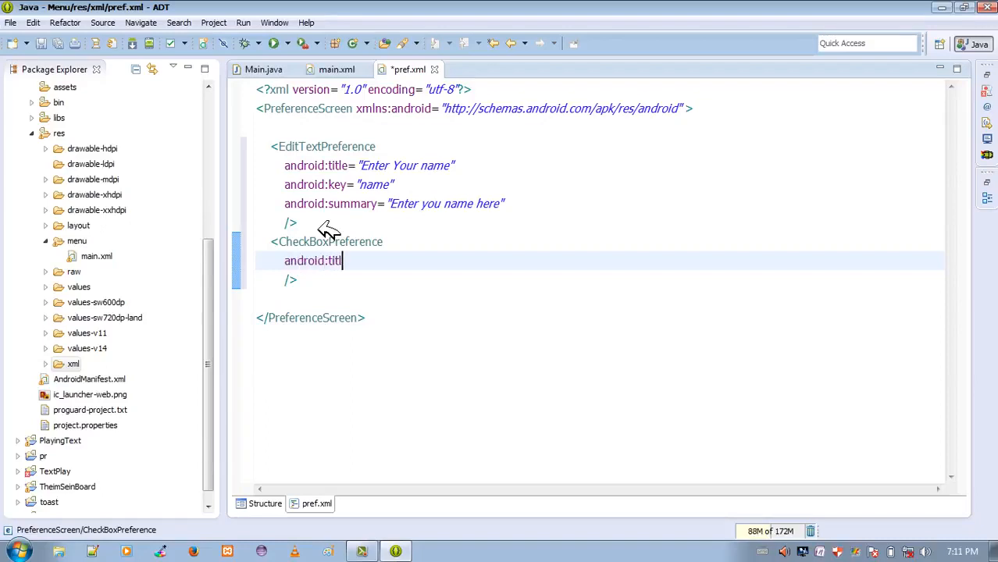
text(=")
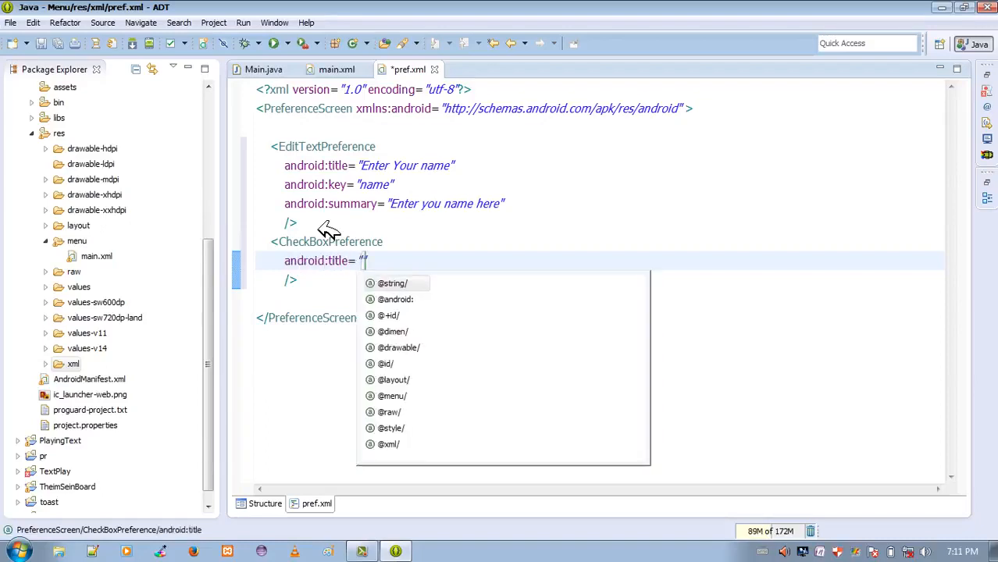
key(Escape)
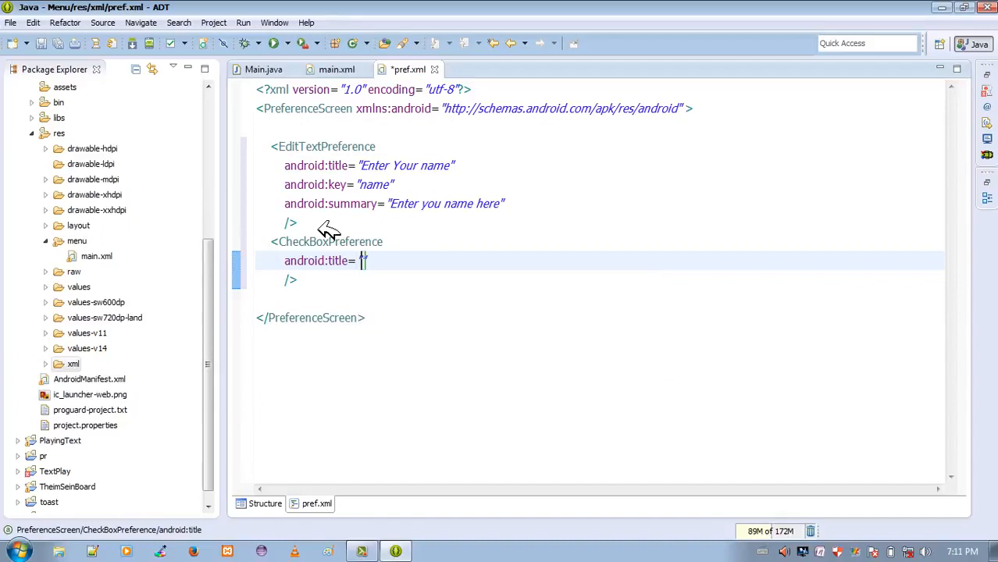
text(Check)
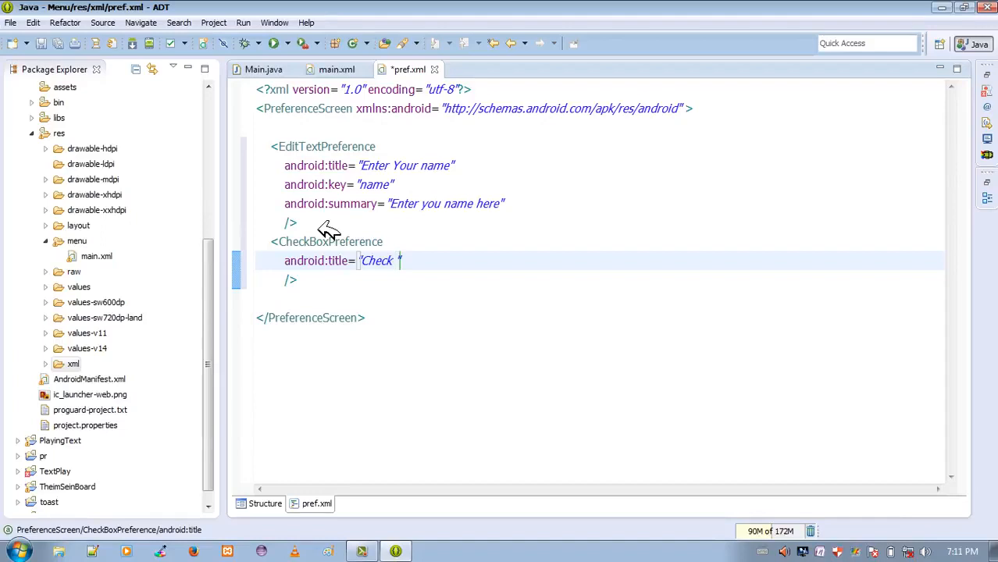
text(This bos and Close)
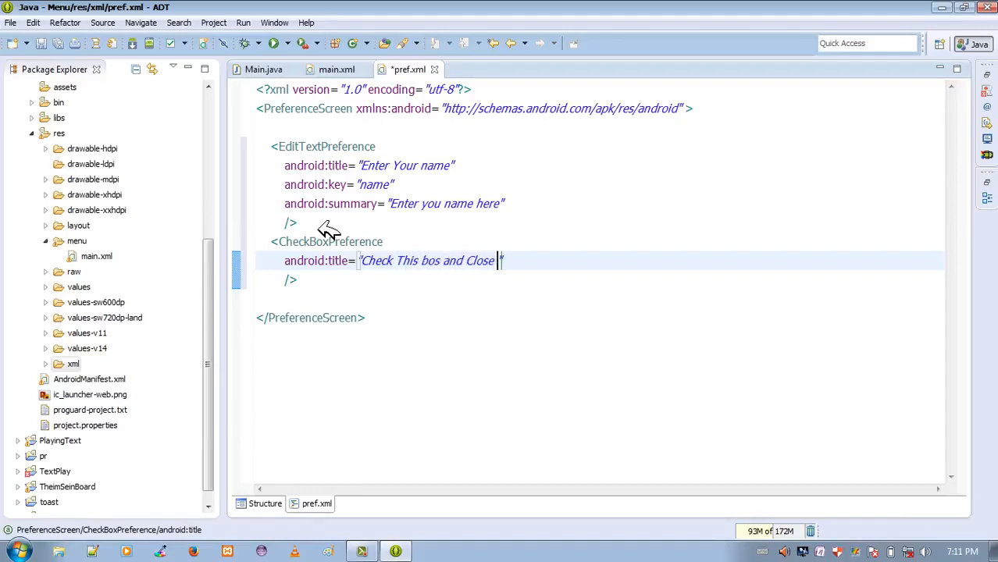
text(Music)
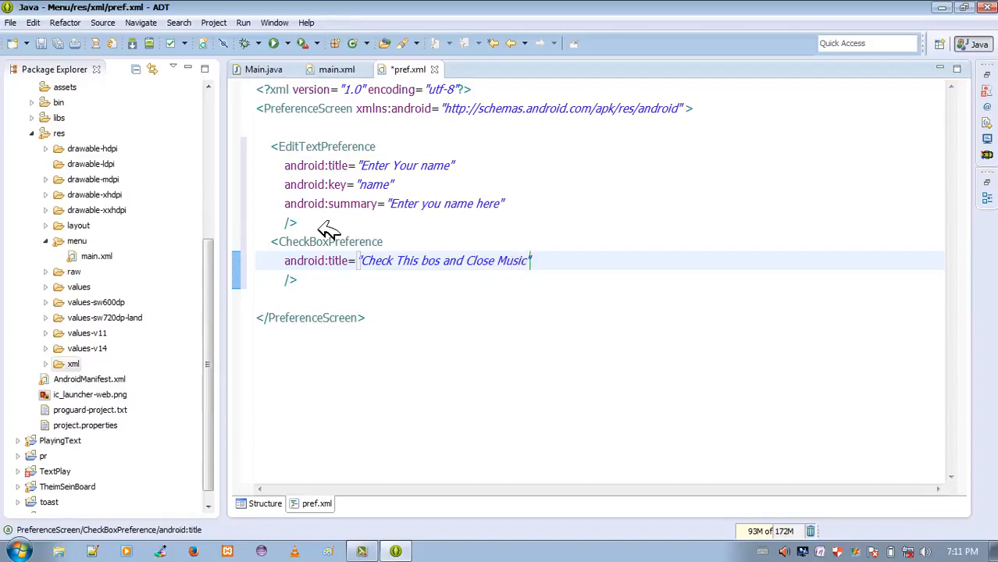
key(enter)
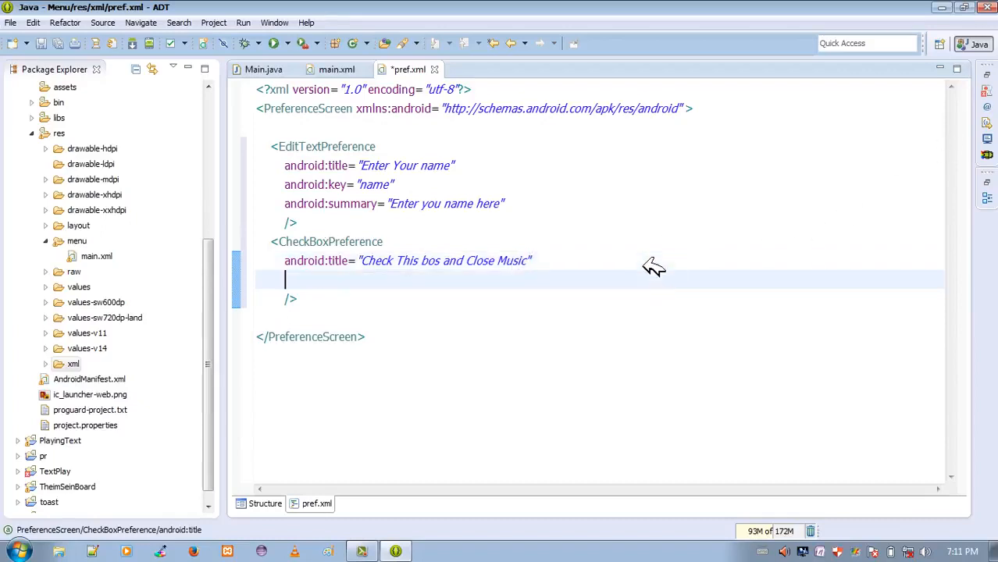
text(andoid)
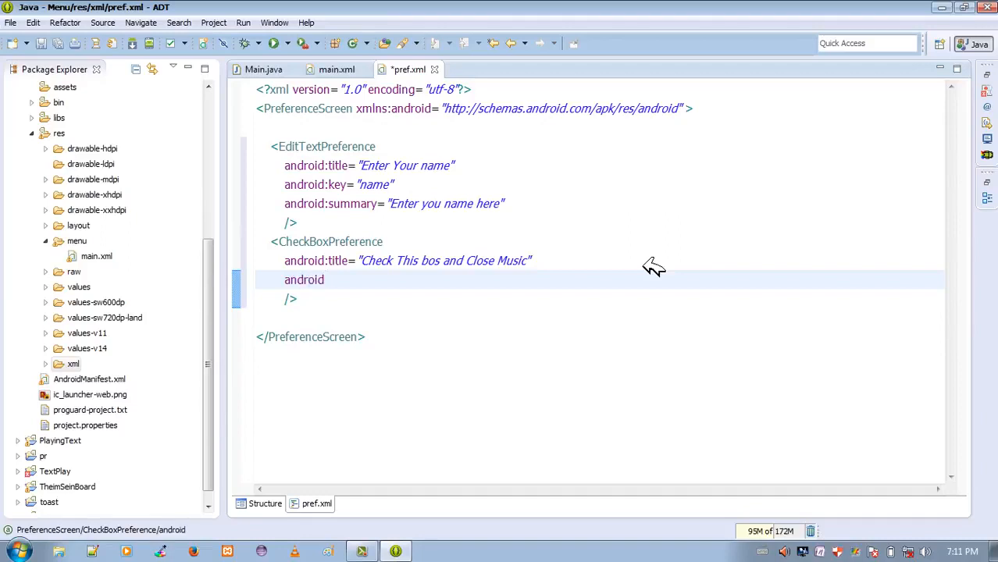
text(:ke)
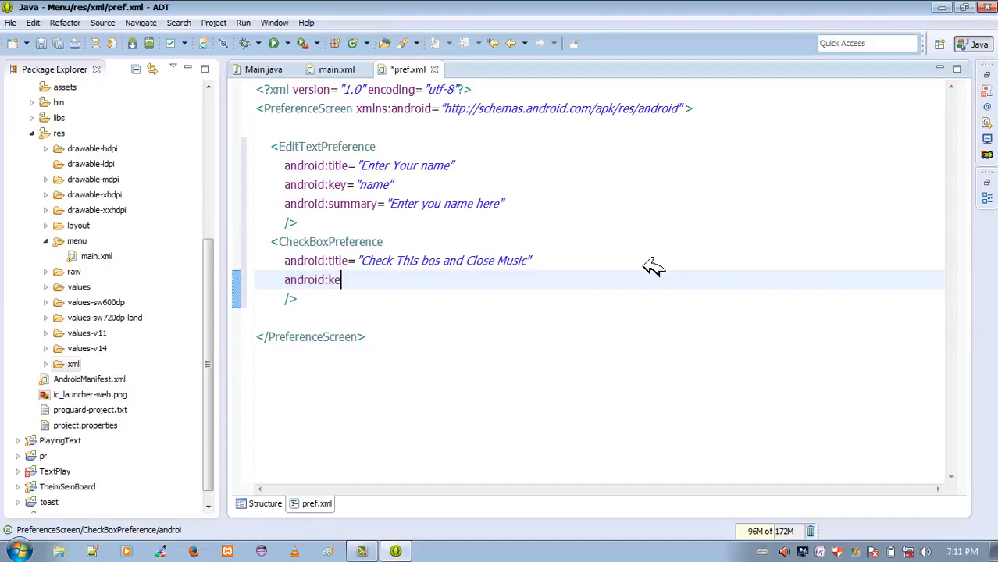
text("check)
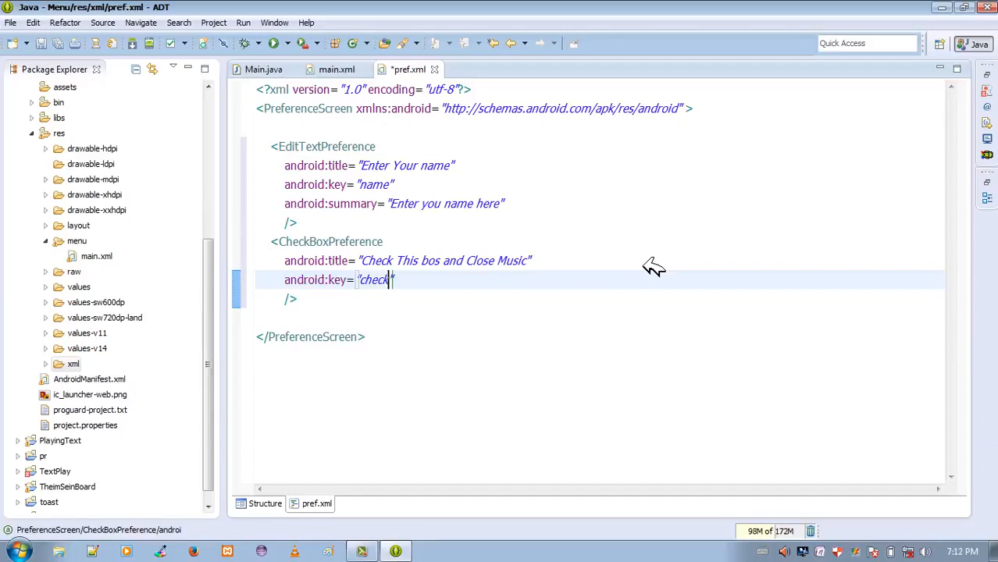
text(b)
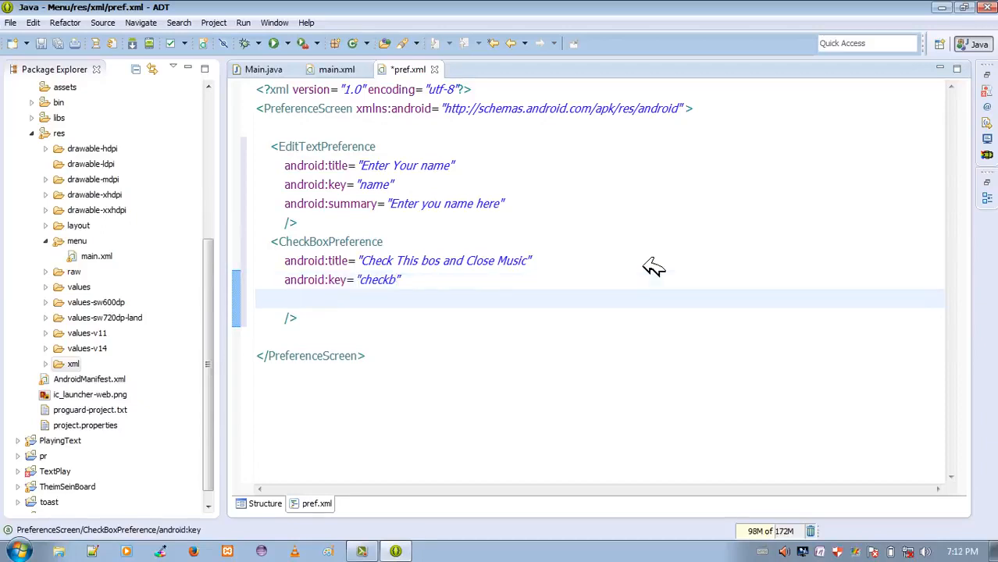
Add the summary "Check this box and close Music" and android:defaultValue="false" to the CheckBoxPreference.
text(android:s)
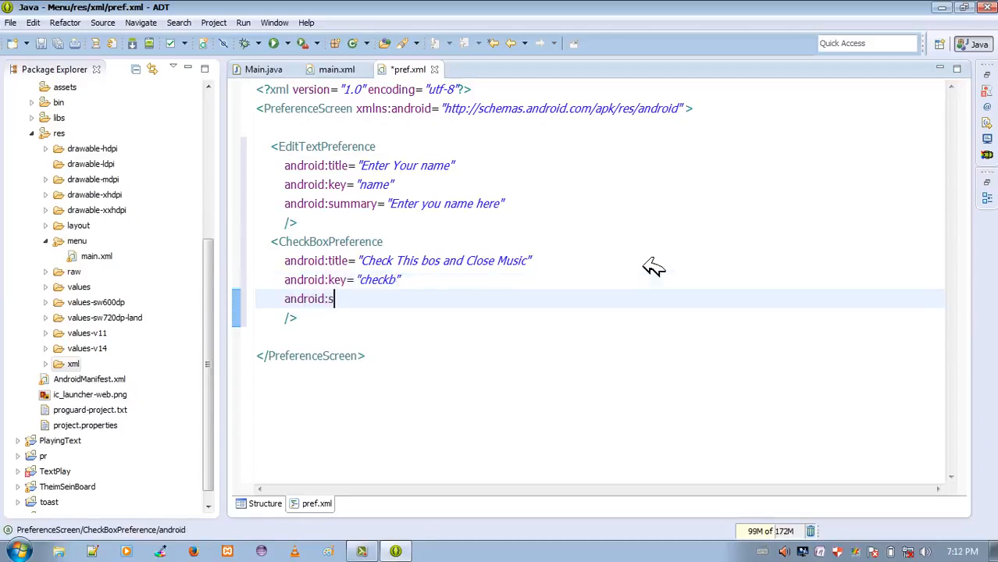
text(ummary="")
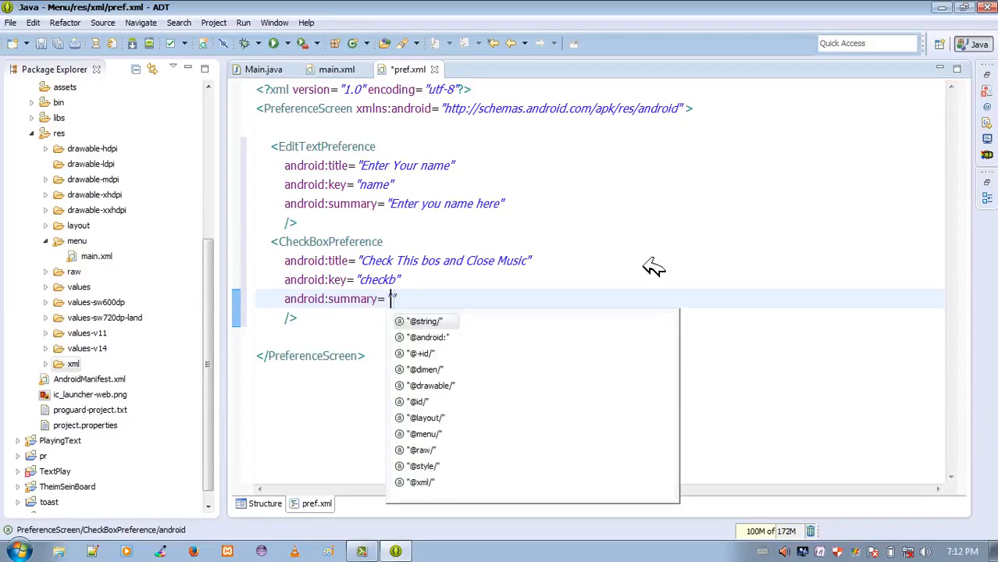
key(Escape)
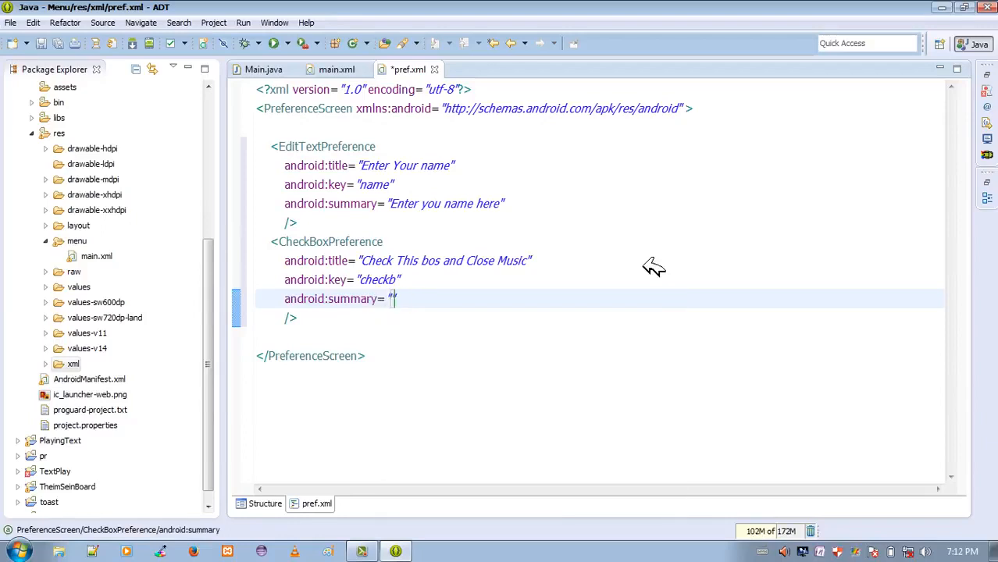
text(Check this box and close)
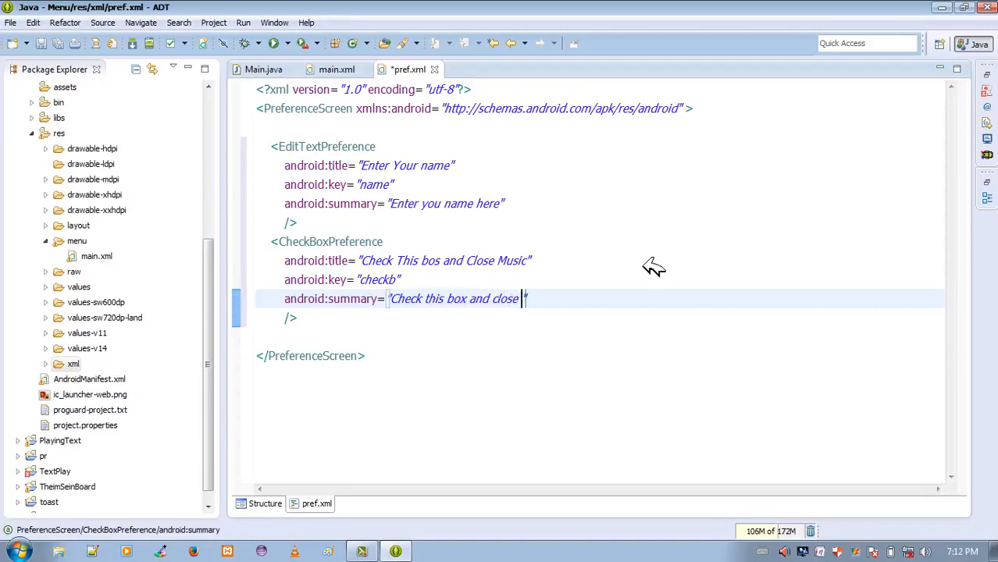
text(Music)
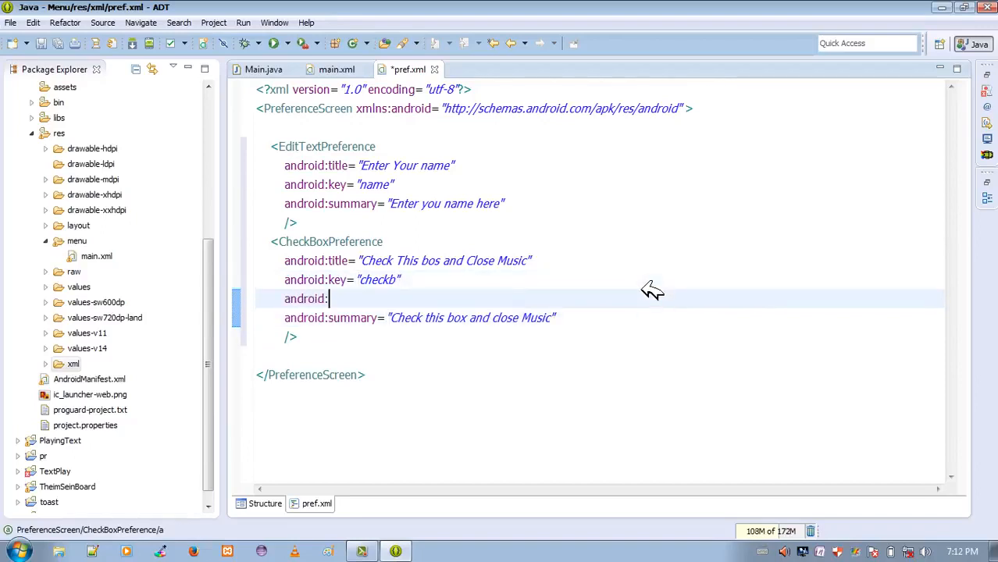
text(defaultValue="f)
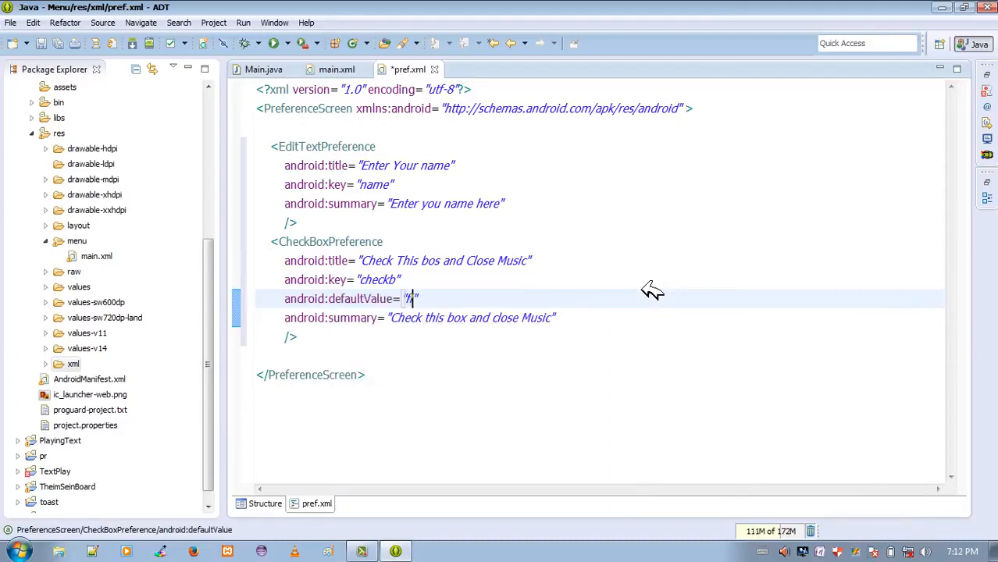
text(fase)
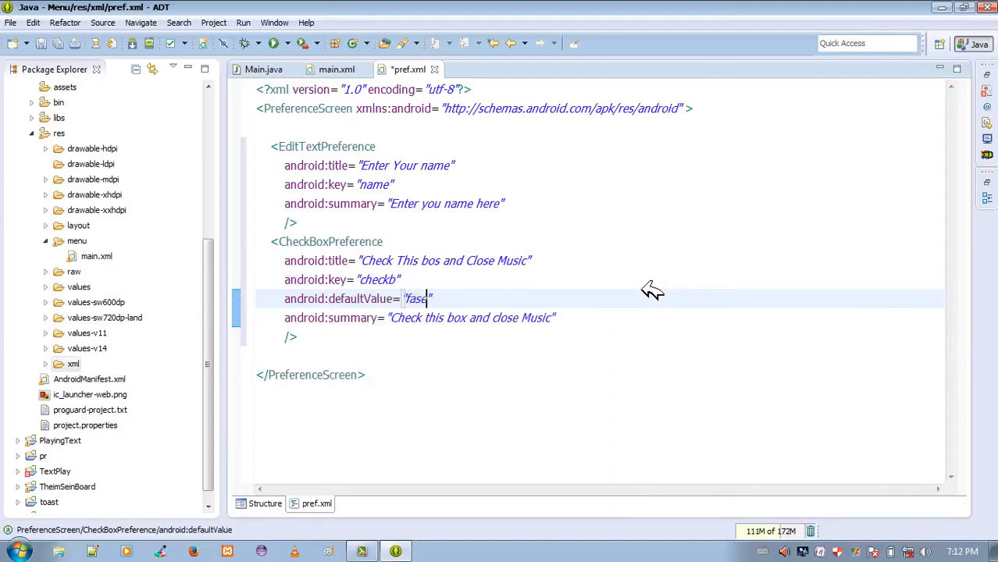
text(l)
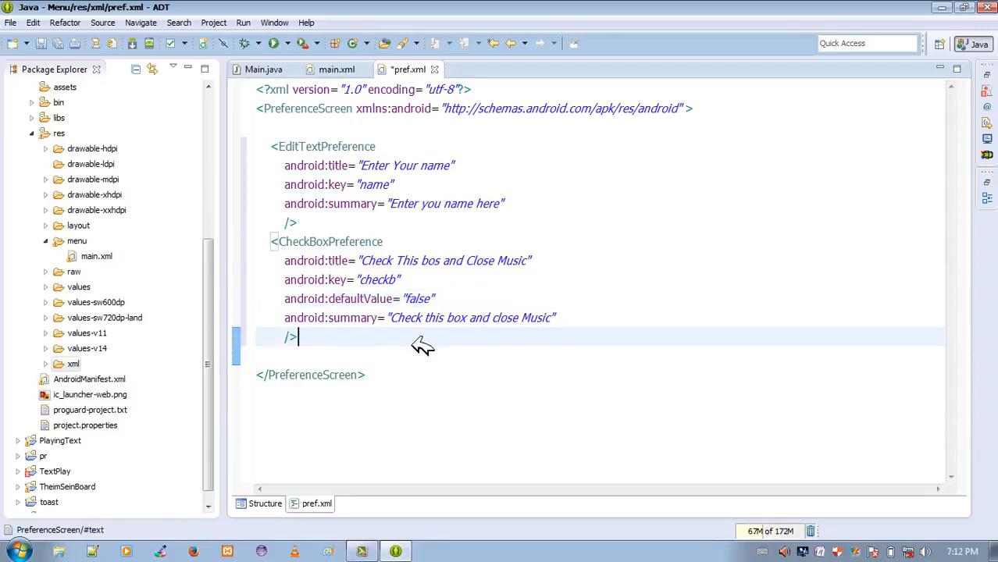
Insert a ListPreference element with android:title "List" and android:key "list".
text(<)
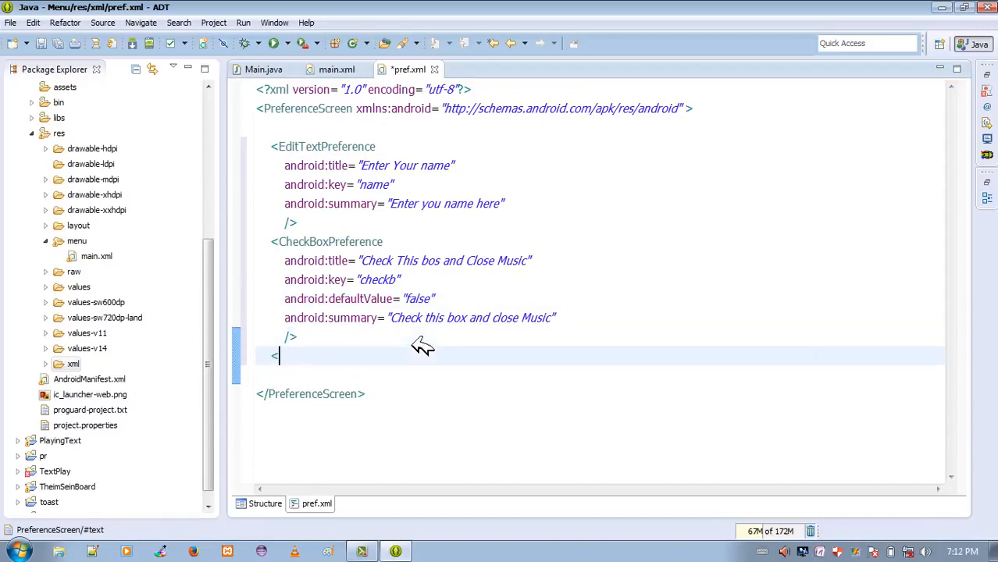
text(<)
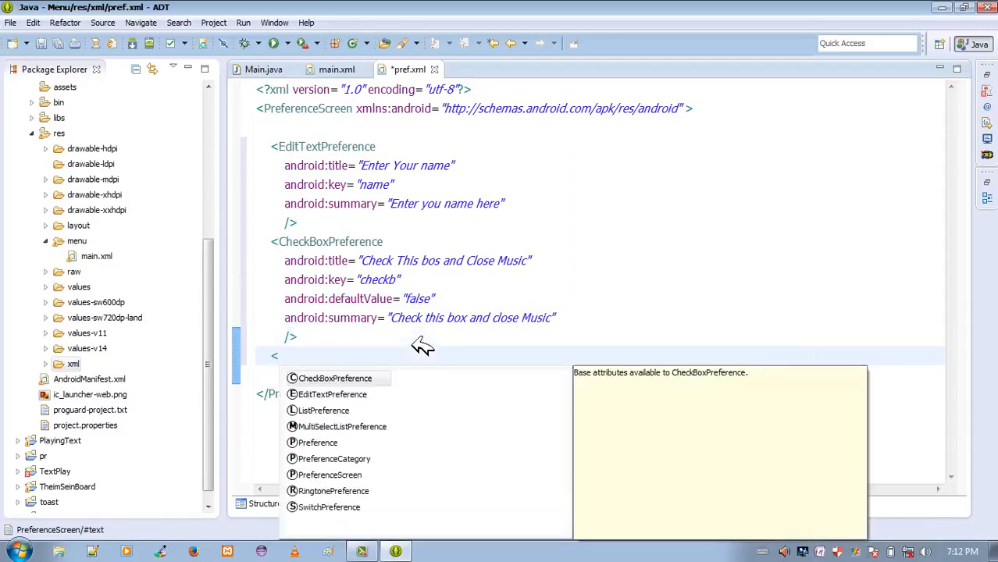
mouse_move(328, 506)
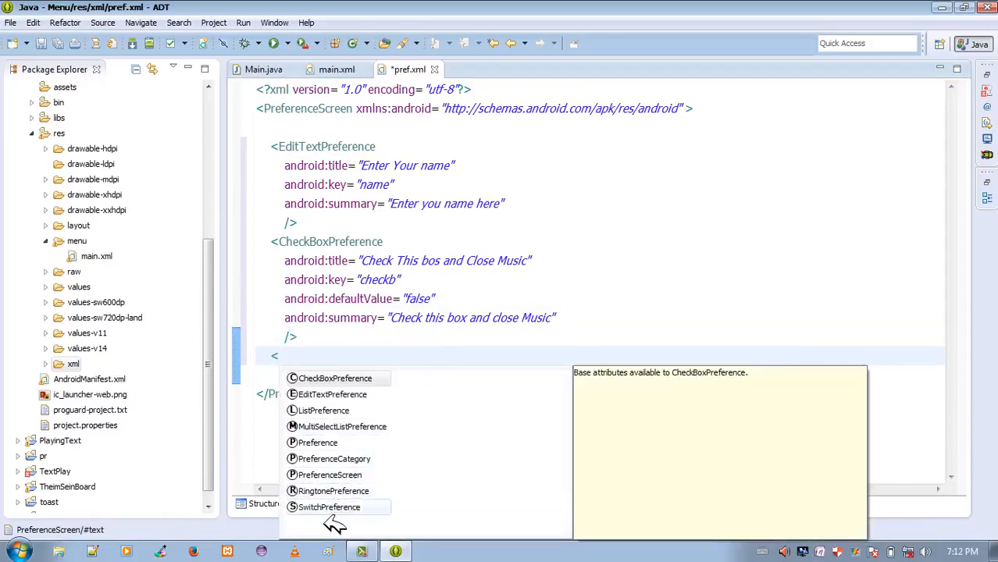
mouse_move(324, 409)
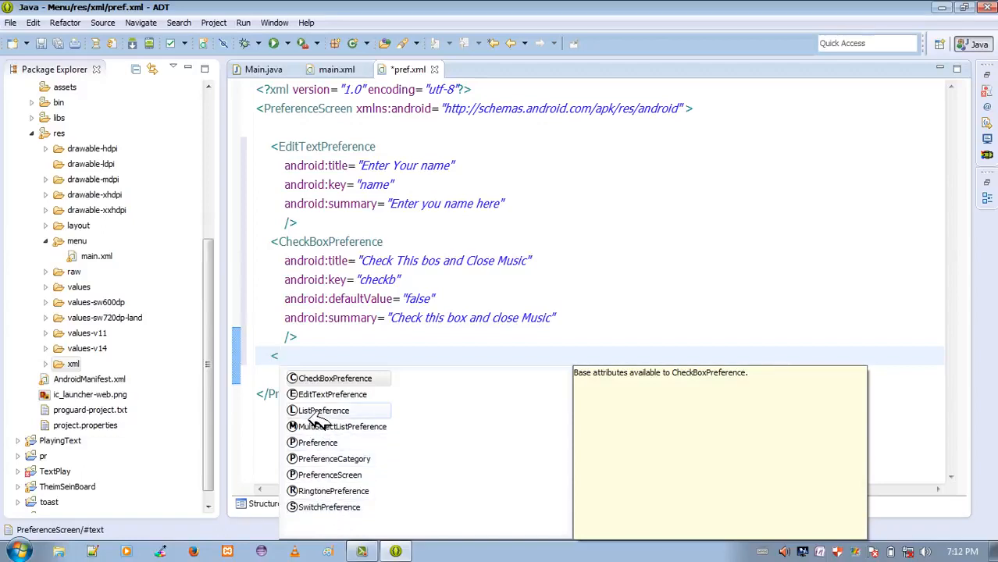
mouse_move(323, 409)
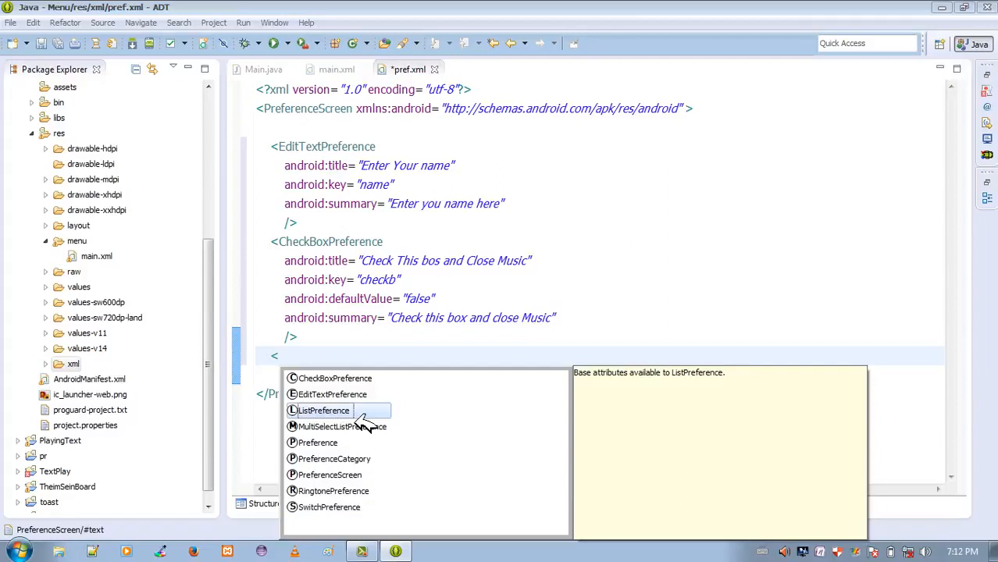
double_click(322, 409)
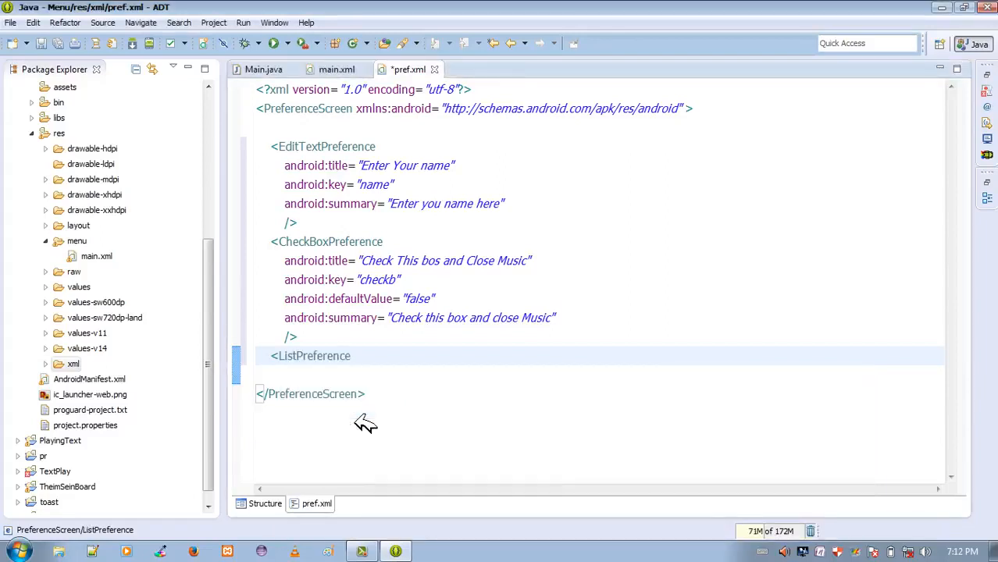
text(/>)
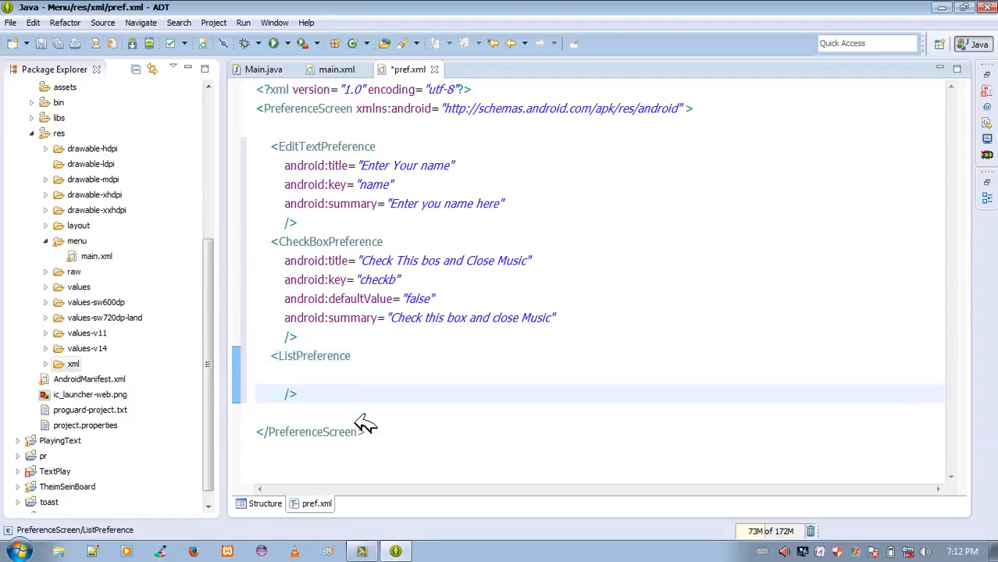
text(android:title=")
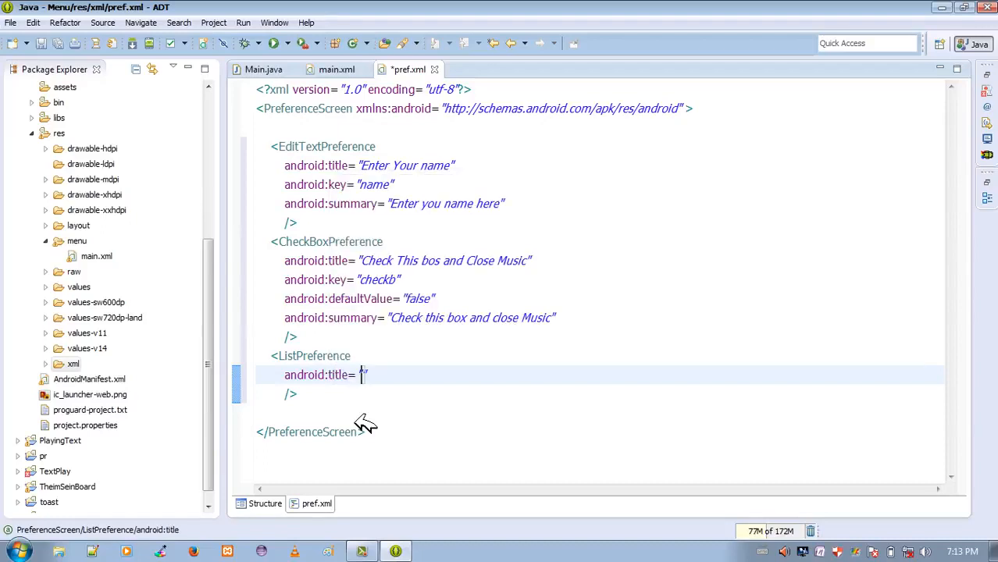
text(List)
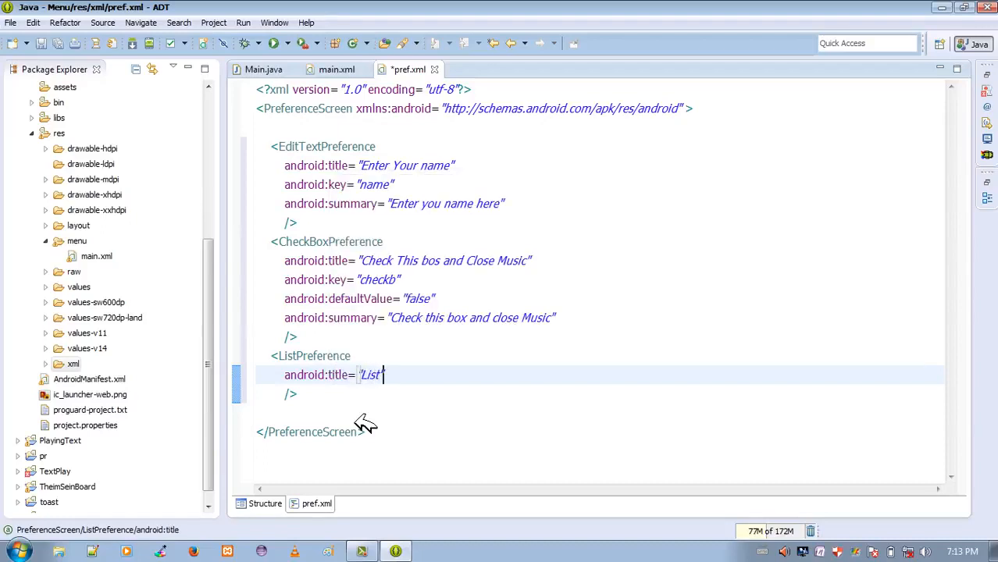
text(android:key)
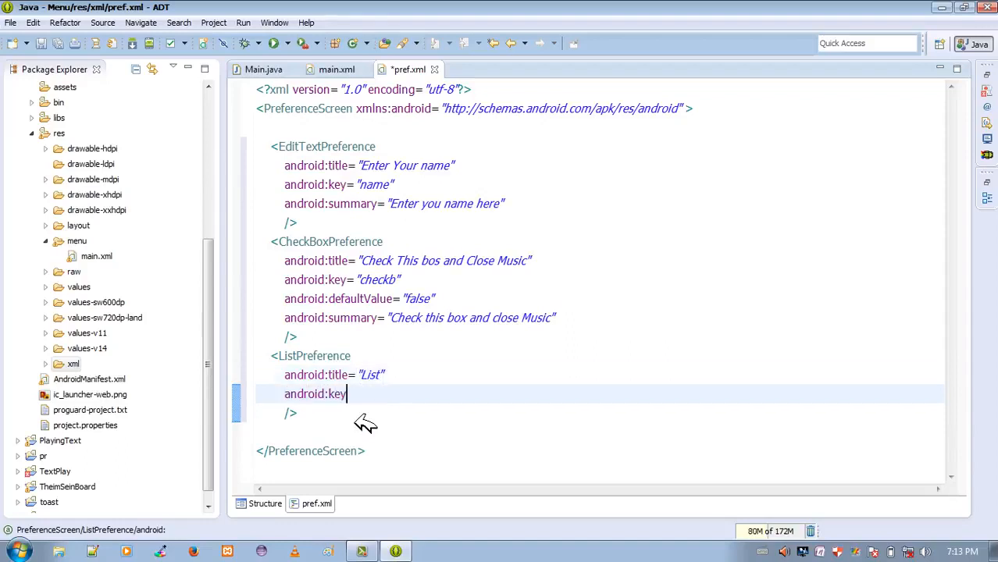
text("list")
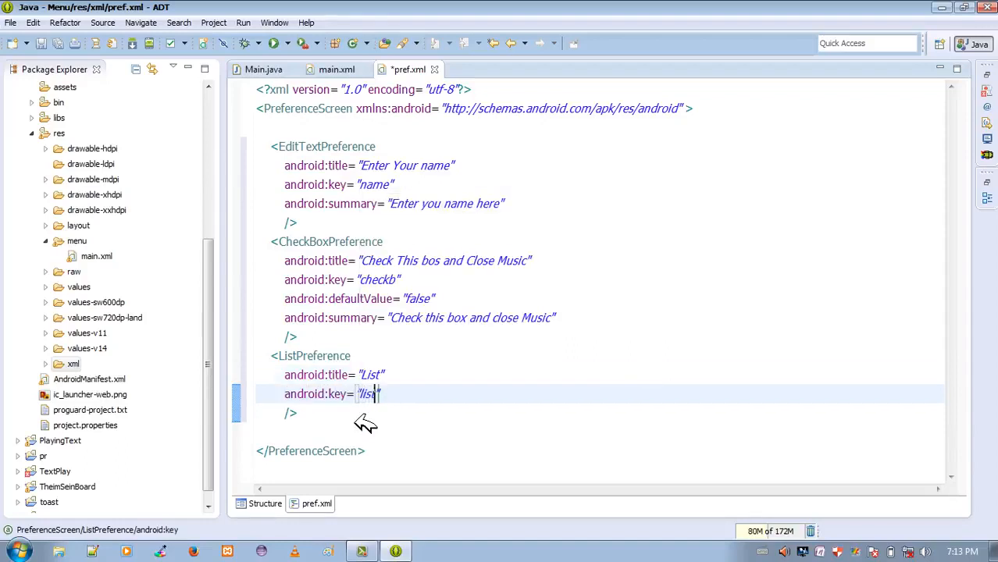
Give the ListPreference the summary "Click and Choose the list".
text(android)
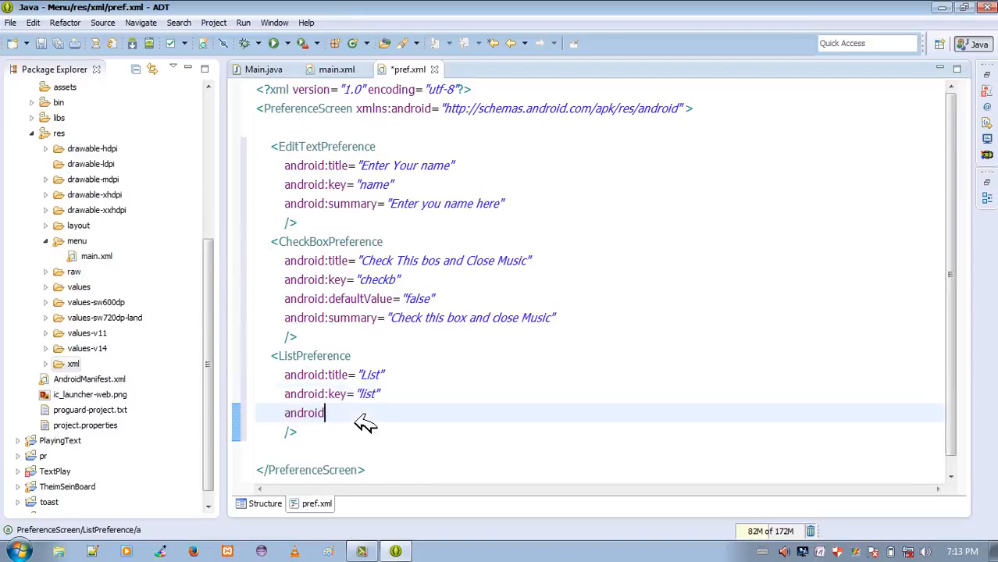
text(:summary=)
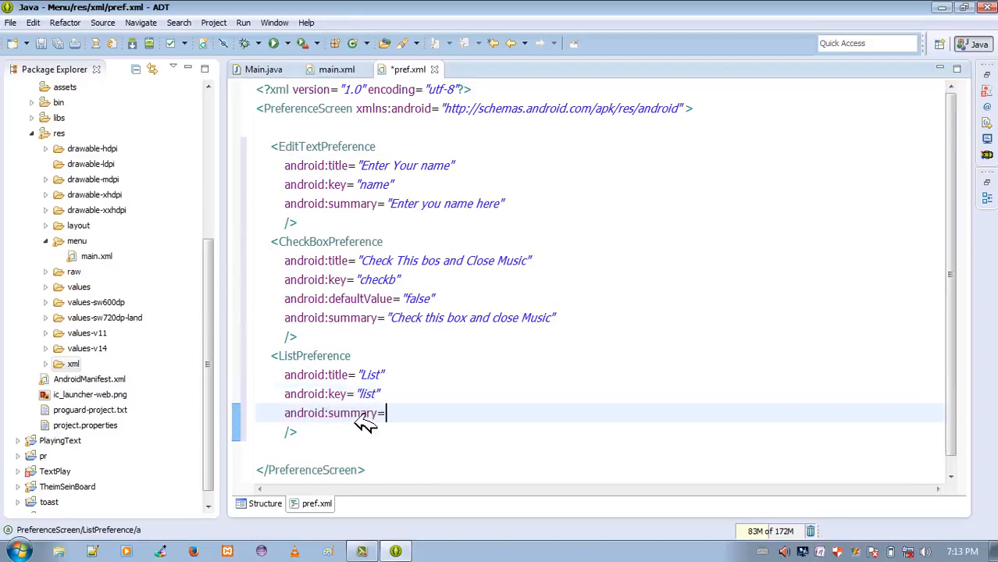
text(Chose th")
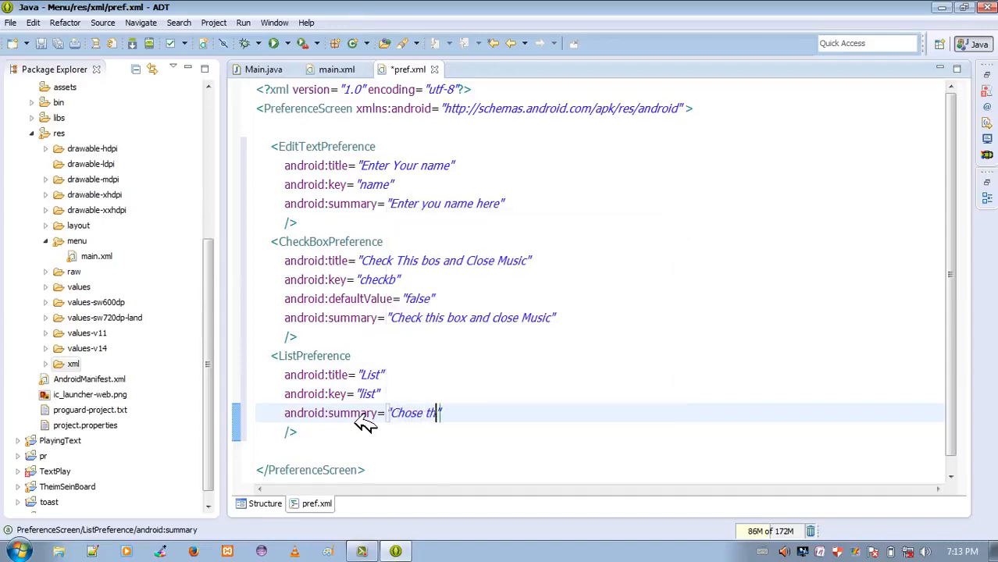
text(e list)
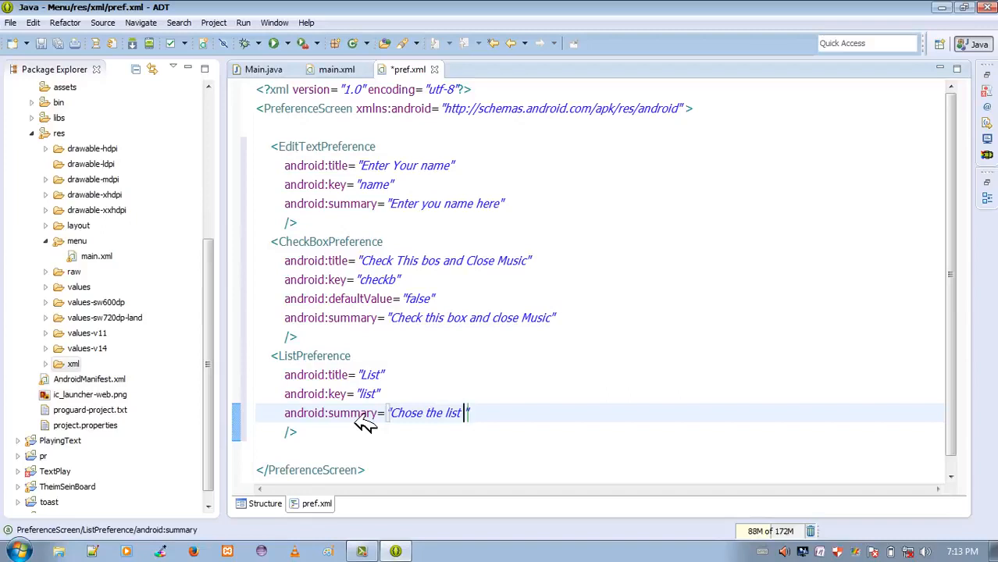
key(BackSpace)
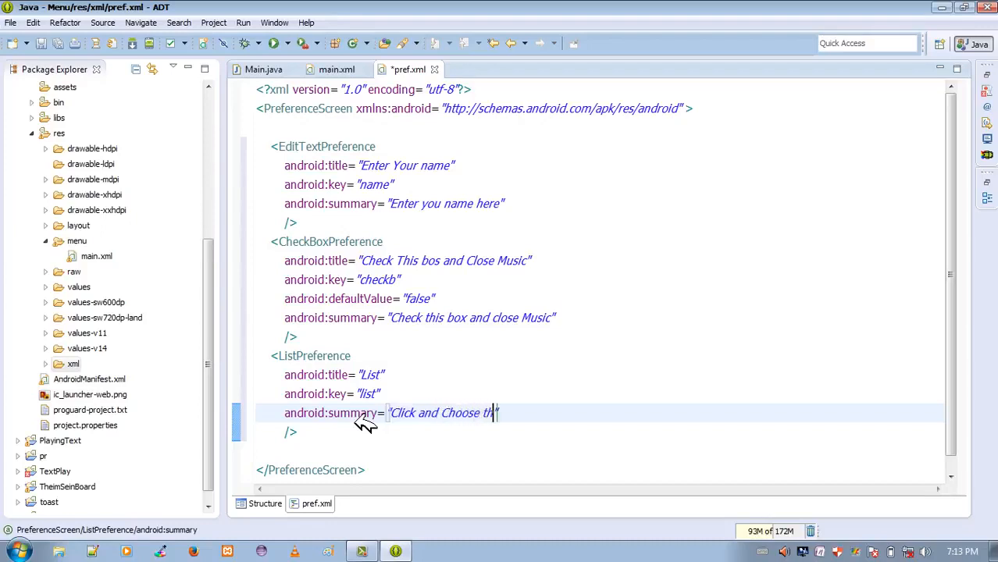
text(e list)
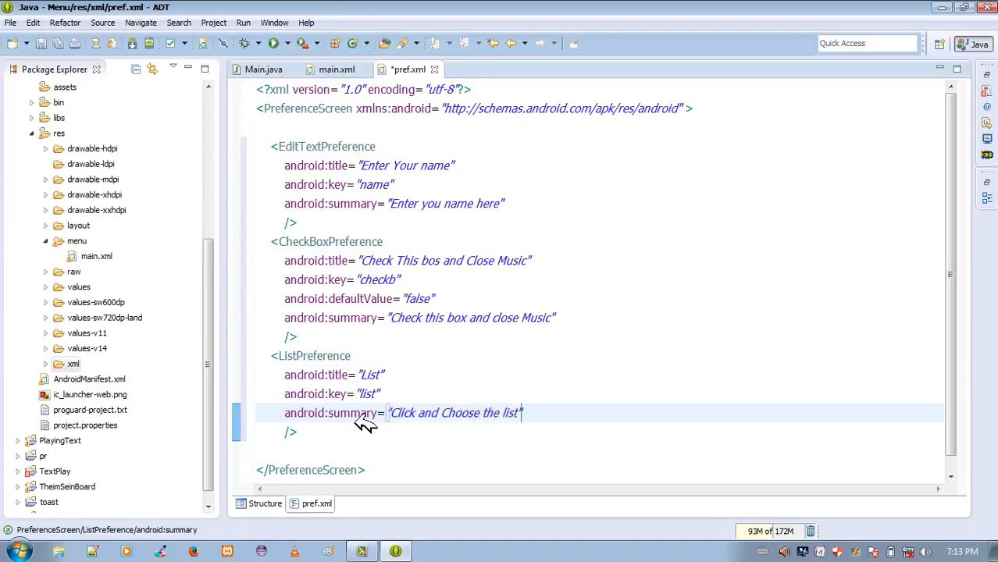
text(android)
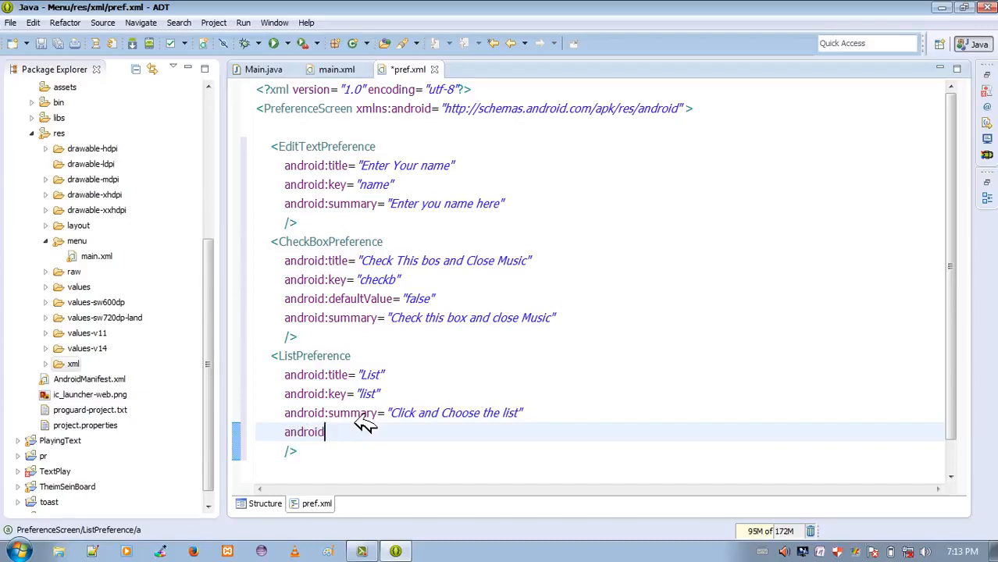
text(:)
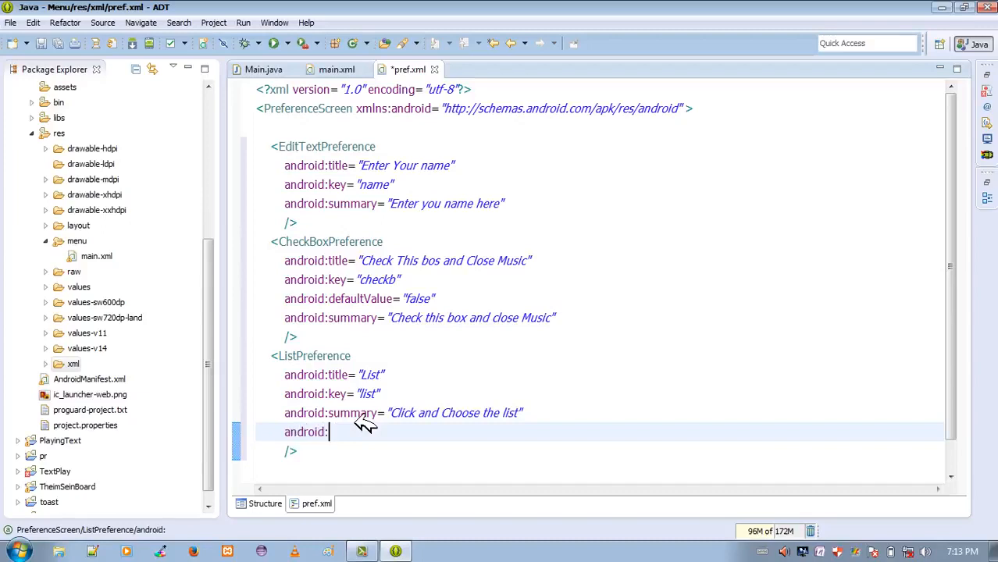
text(entries=")
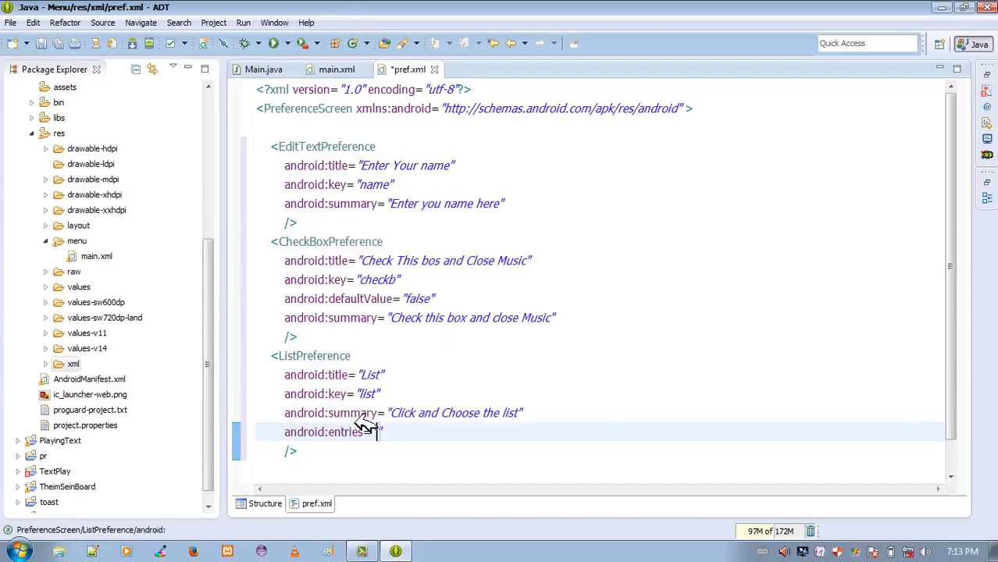
text(@)
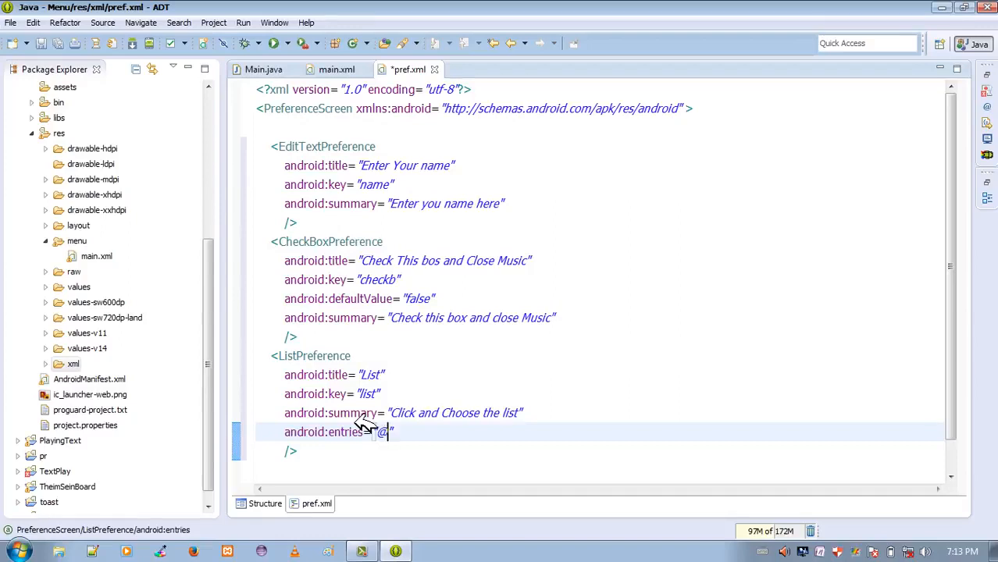
text(array/)
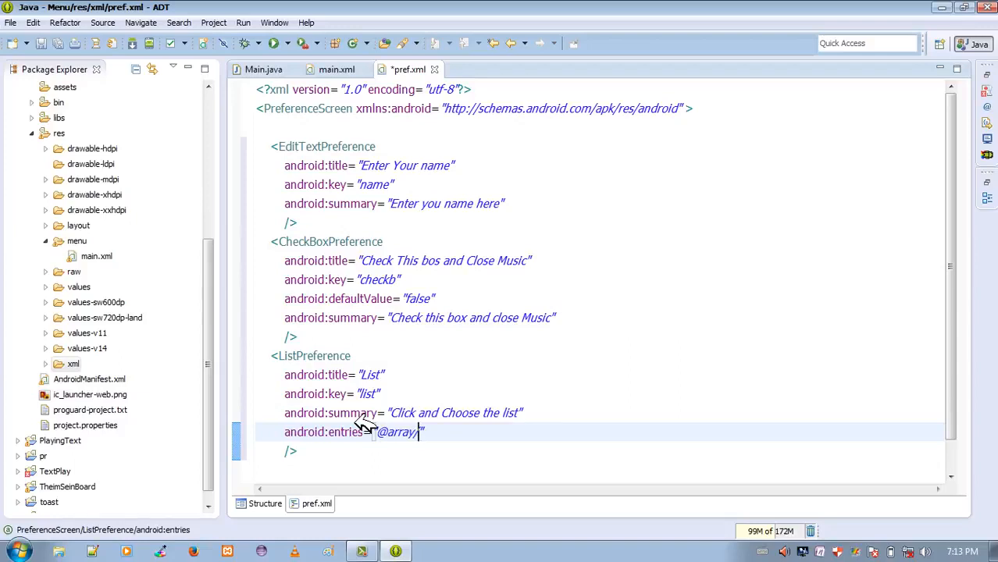
text(L)
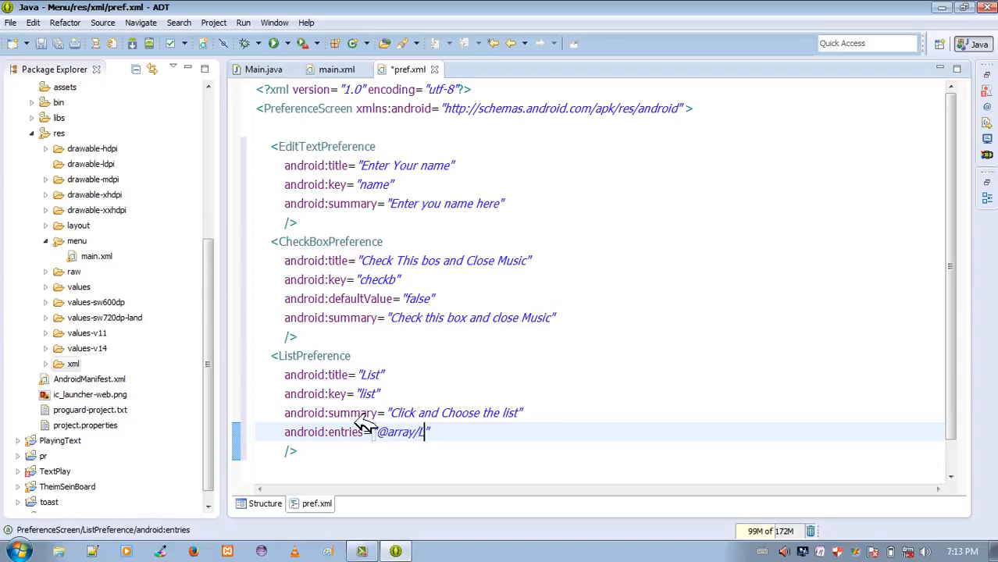
key(BackSpace)
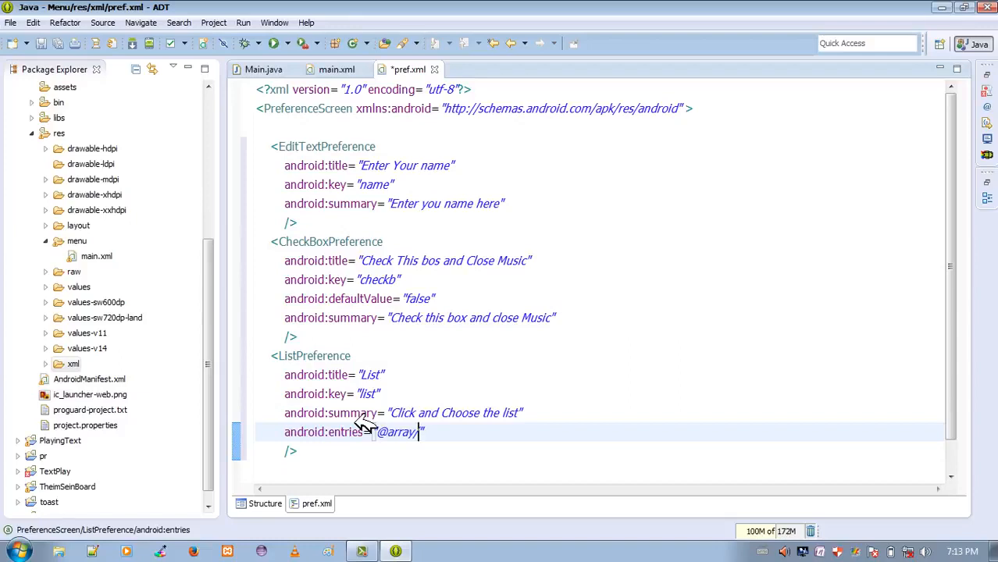
text(aryList)
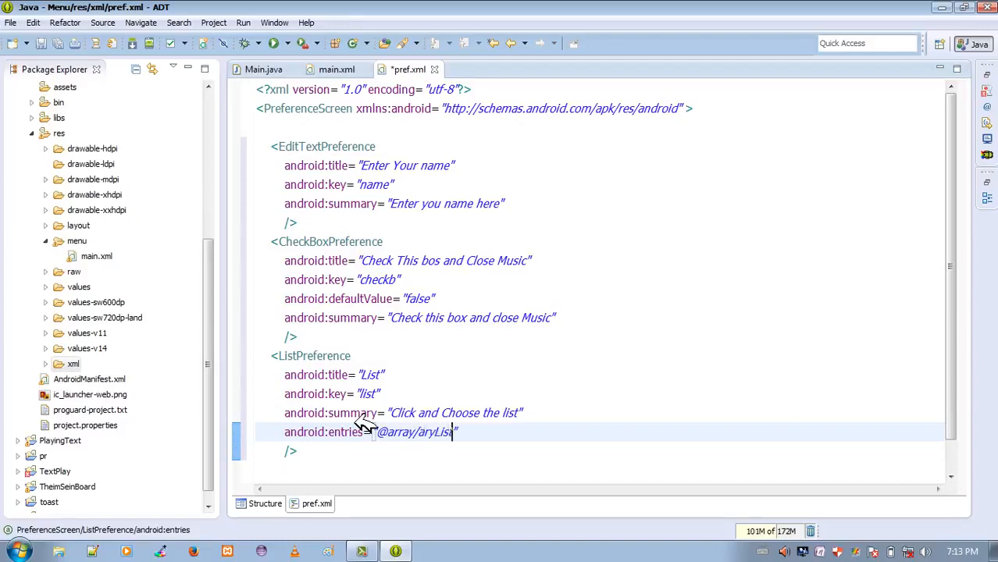
text(android:entryValues=")
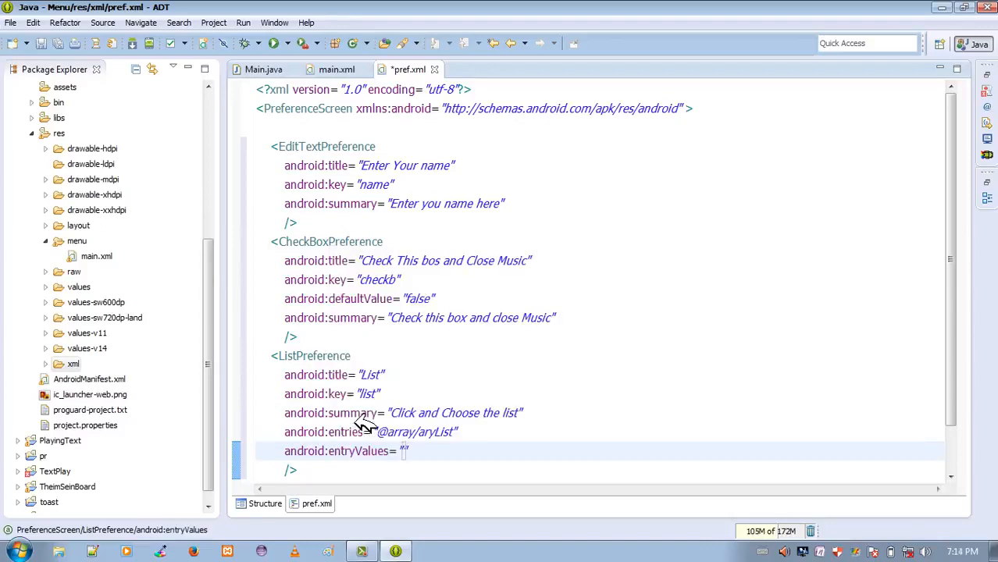
text(@array/)
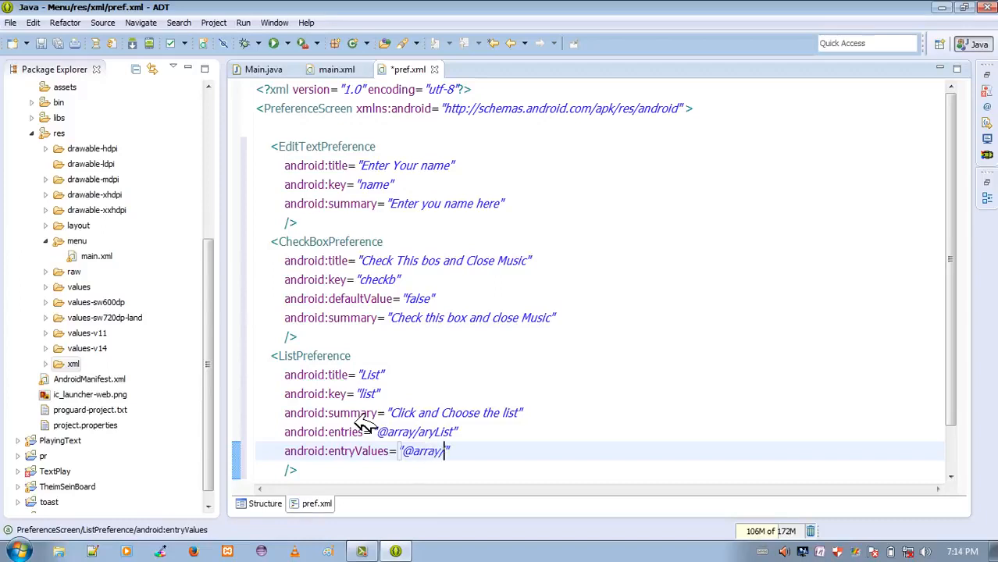
text(Vlist)
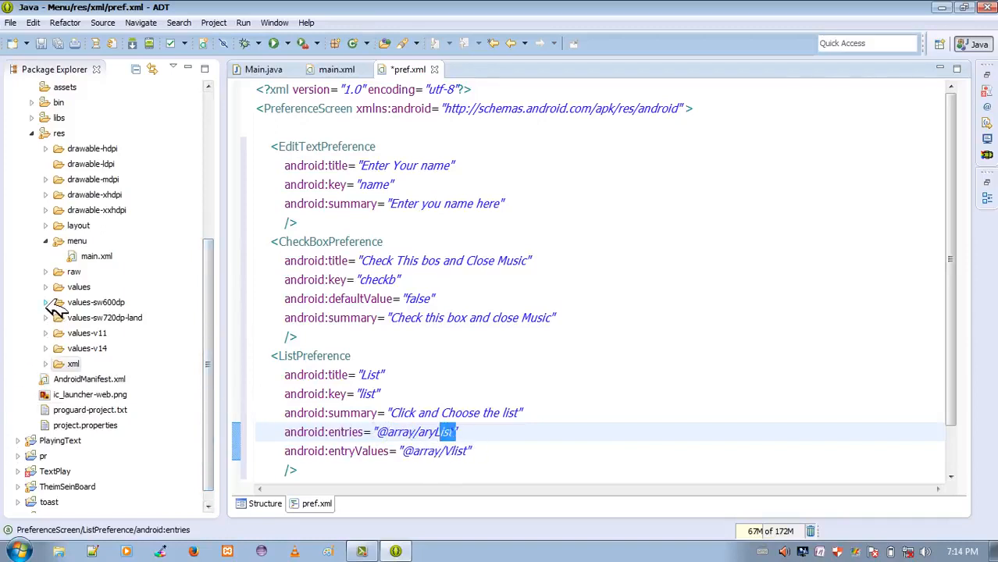
Create a new values Android XML file named array under res/values.
right_click(78, 288)
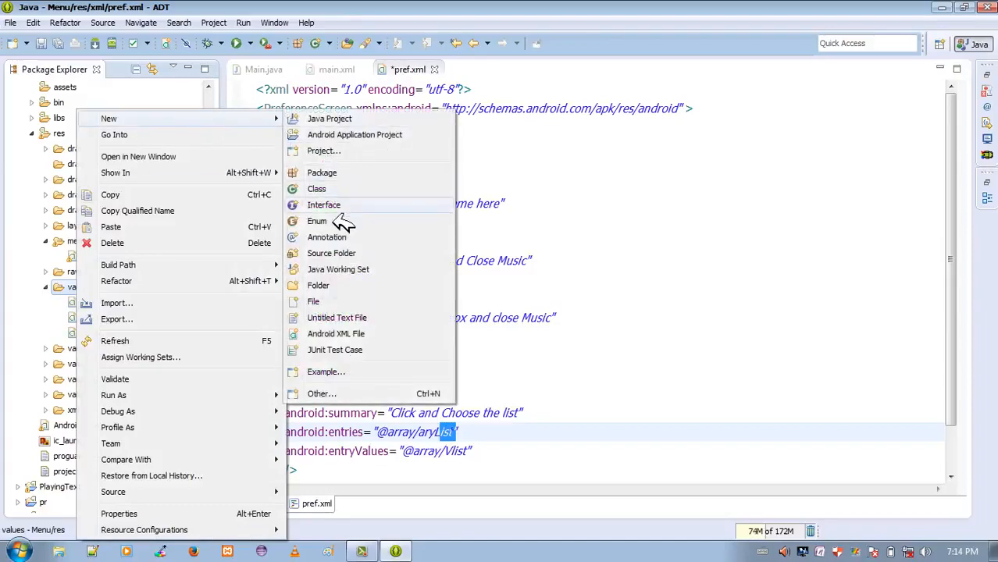
click(336, 334)
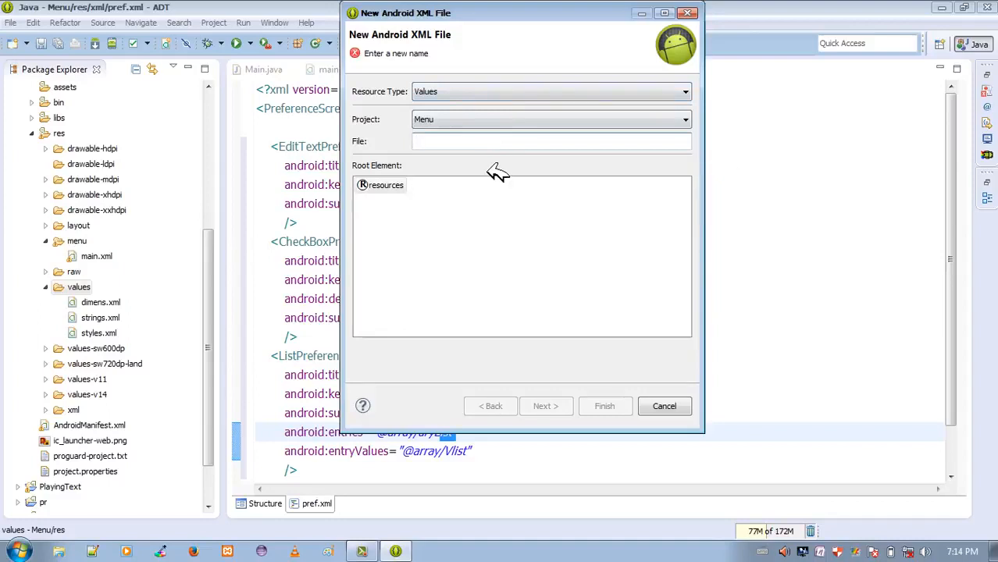
text(array)
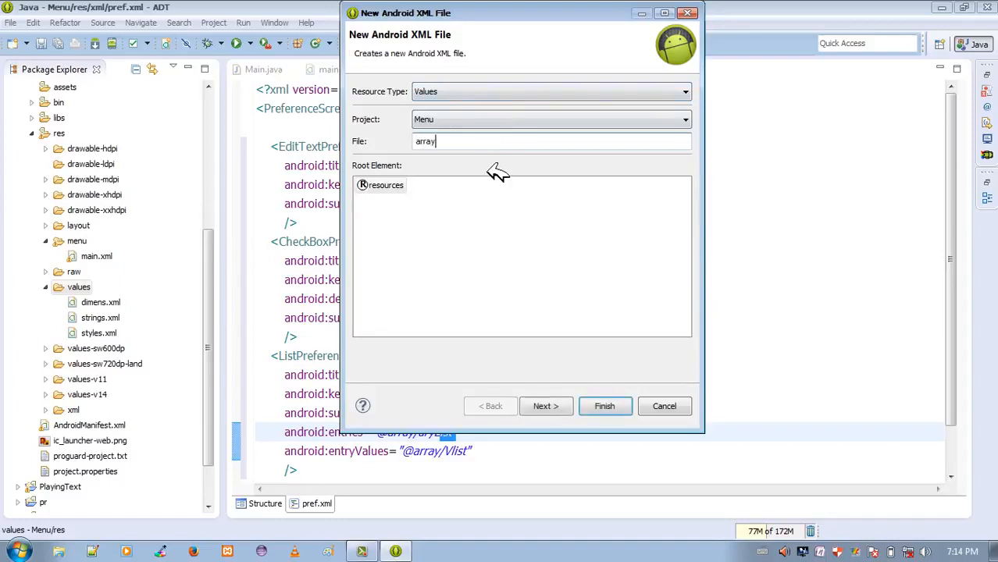
click(605, 406)
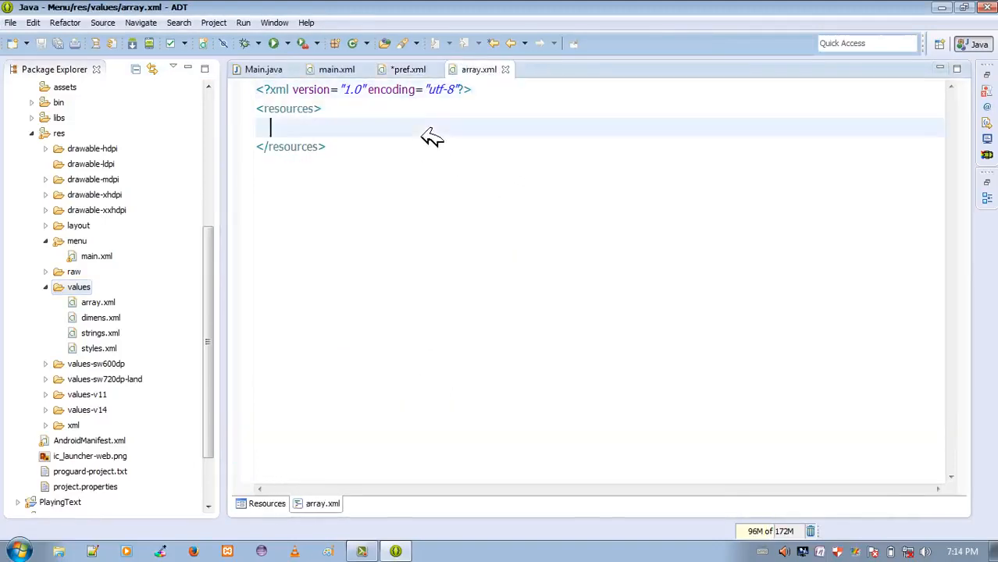
Write a string-array in array.xml with <item> entries Option 1 through Option 4.
text(<)
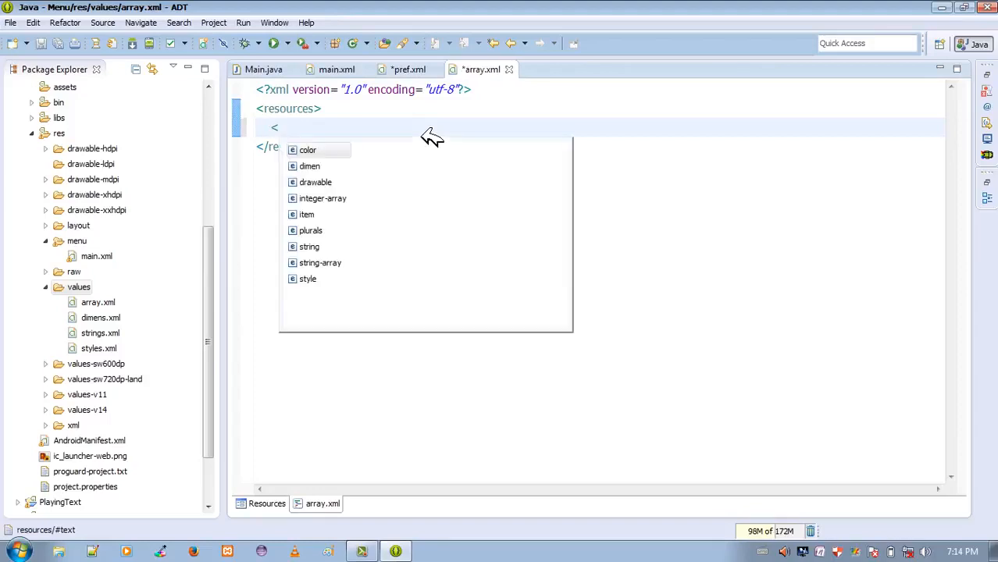
click(309, 246)
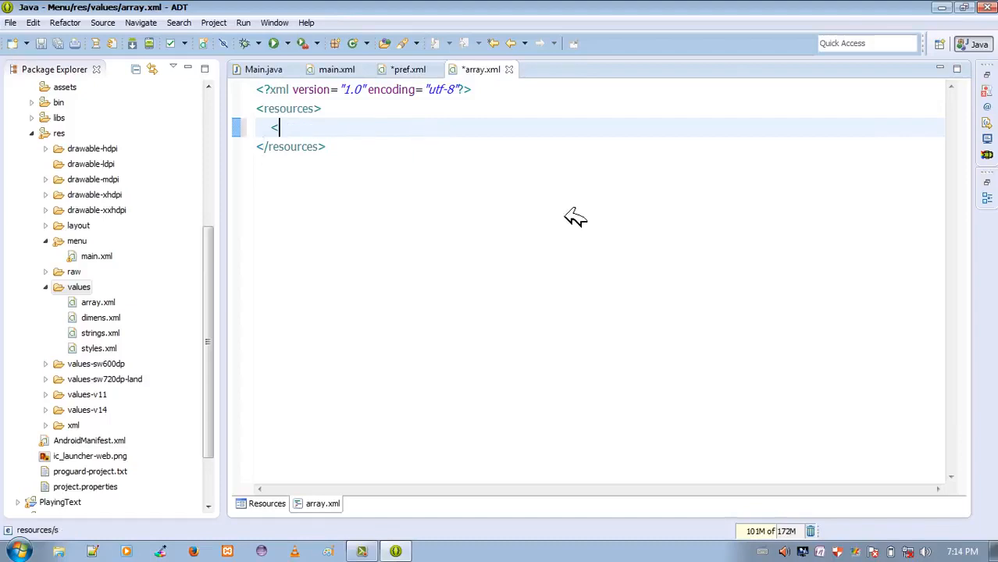
text(<)
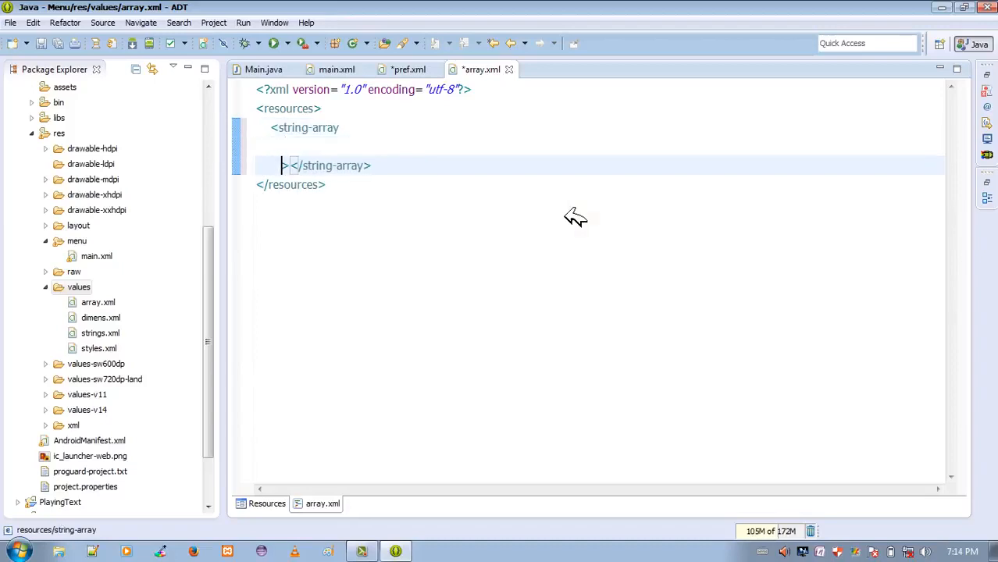
key(BackSpace)
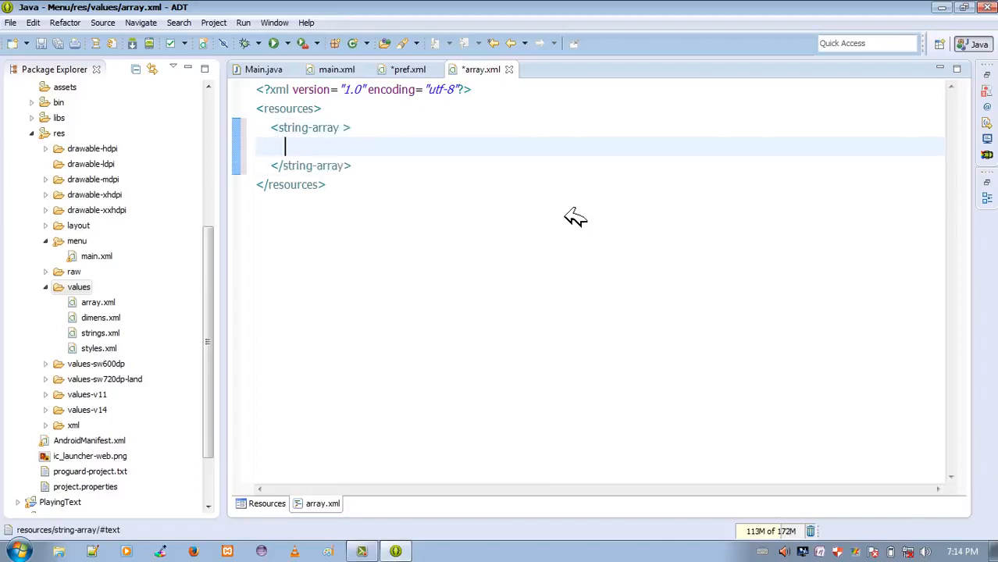
text(<item)
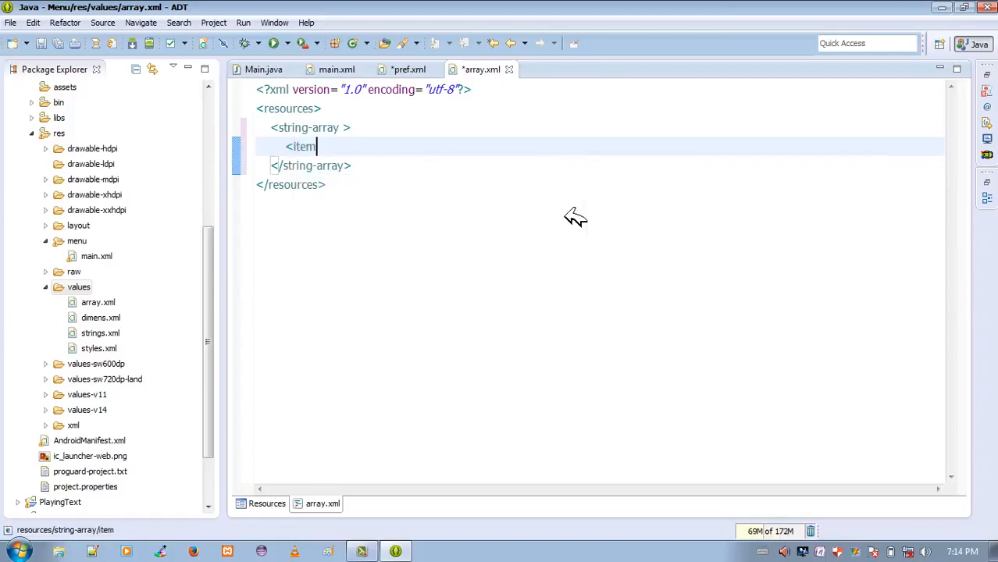
text(></item>)
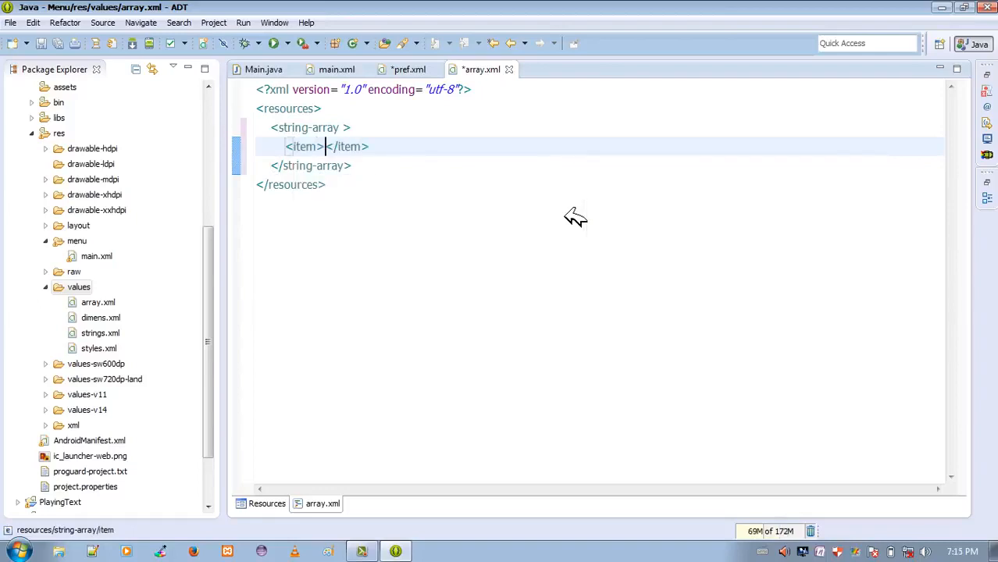
text(0)
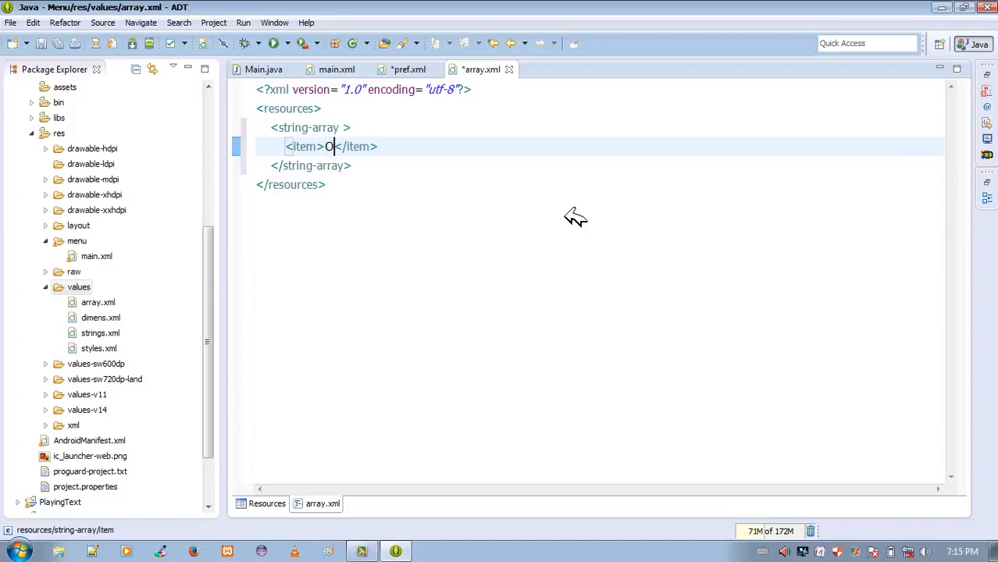
text(ption 1)
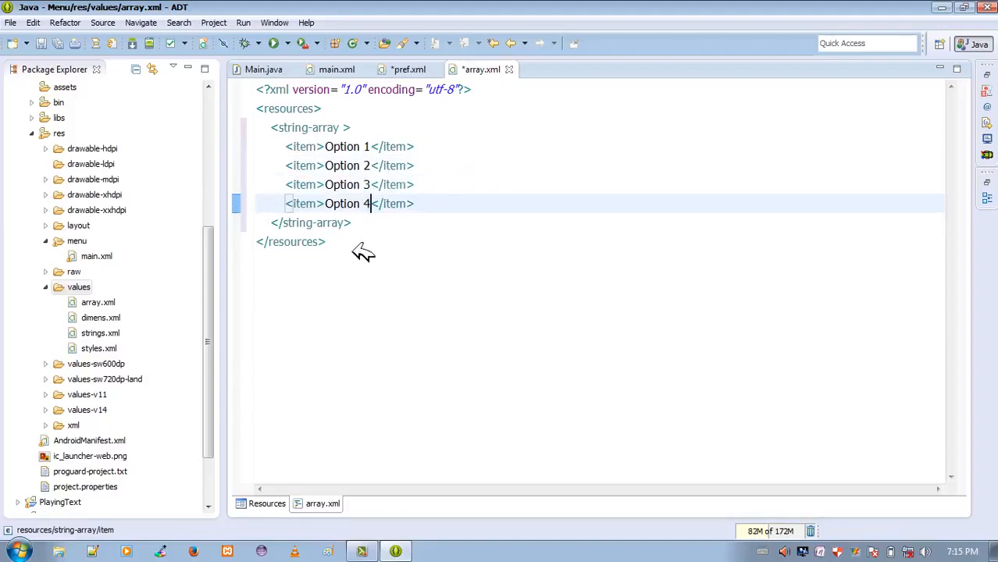
text(name=")
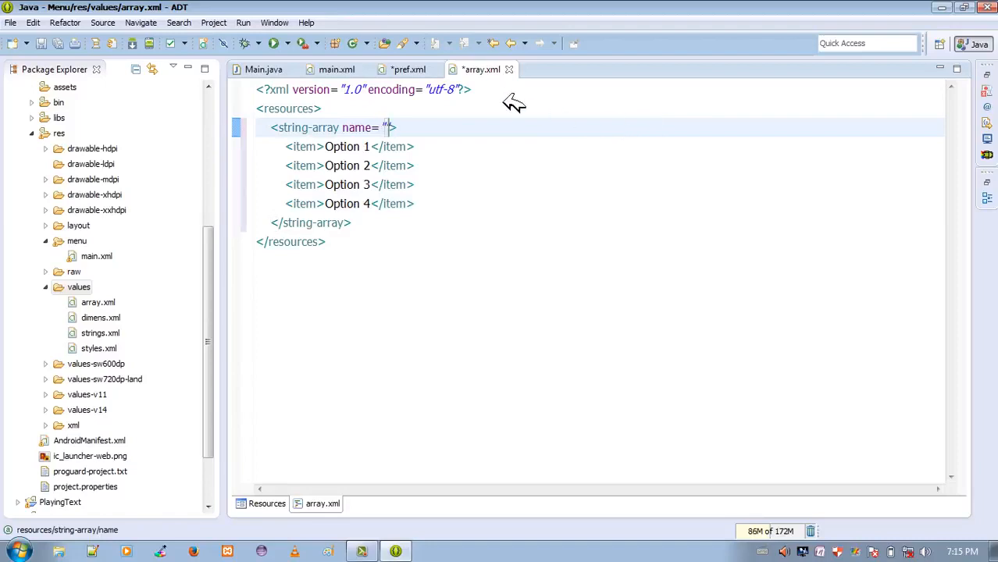
Name the string-array "aryList" after checking pref.xml, and begin a second string-array.
click(408, 69)
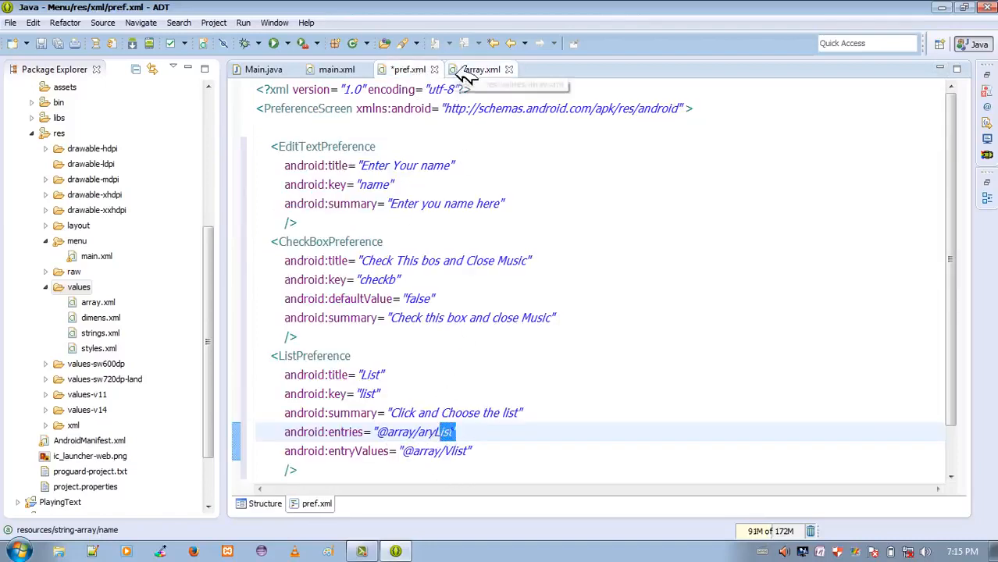
click(481, 68)
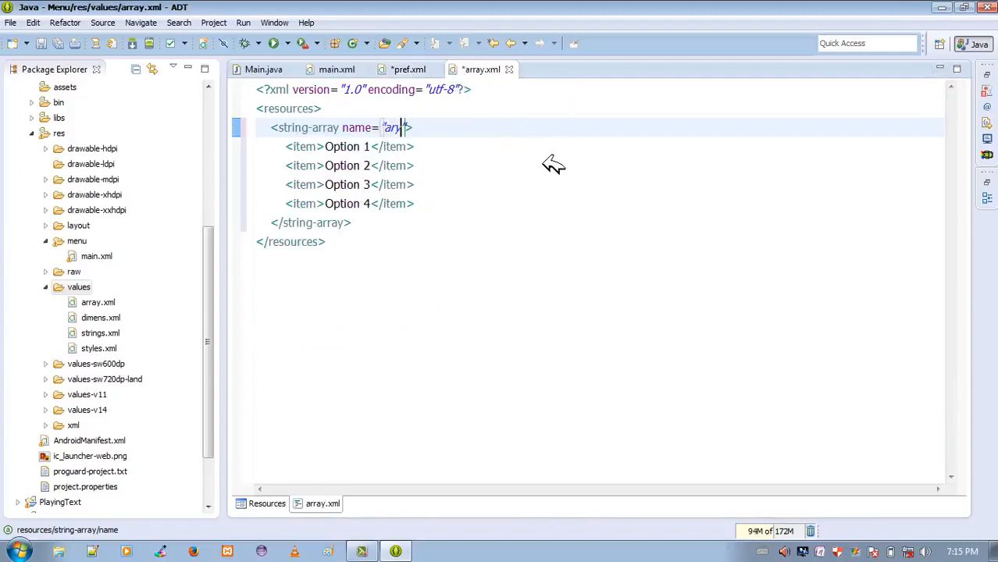
text(ryList)
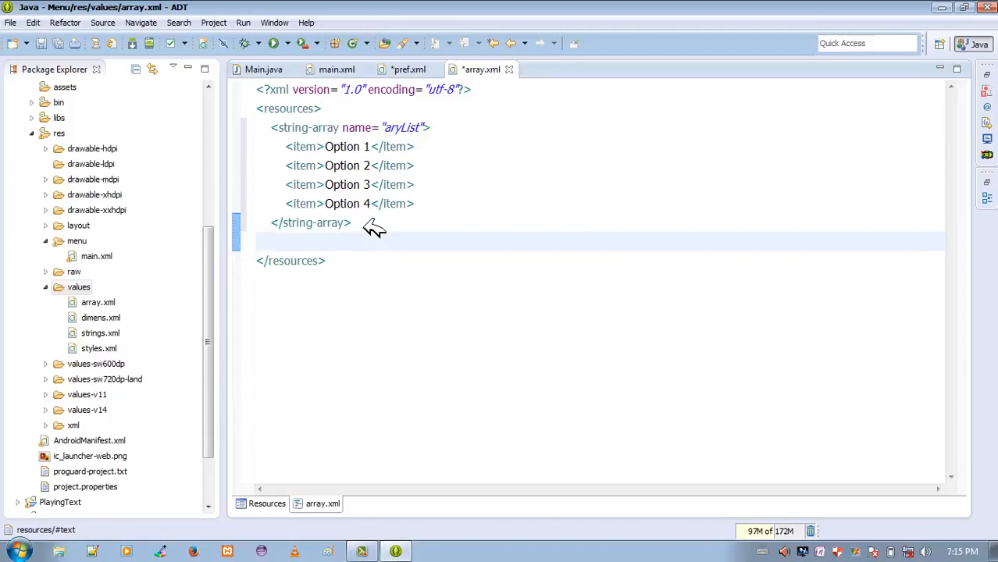
text(<S)
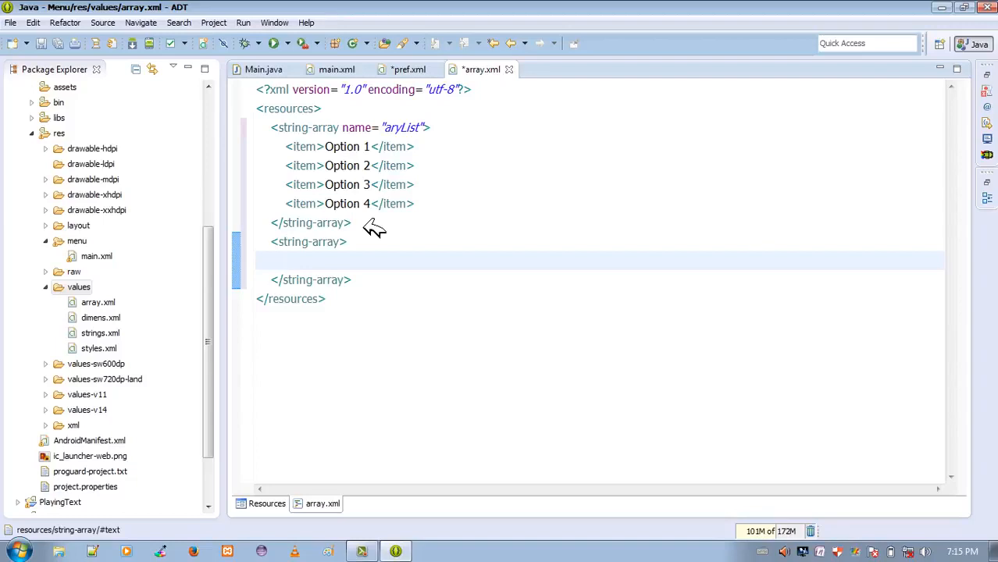
Fill the second string-array with items 1 to 4 and name it "Vlist".
text(<item></item>)
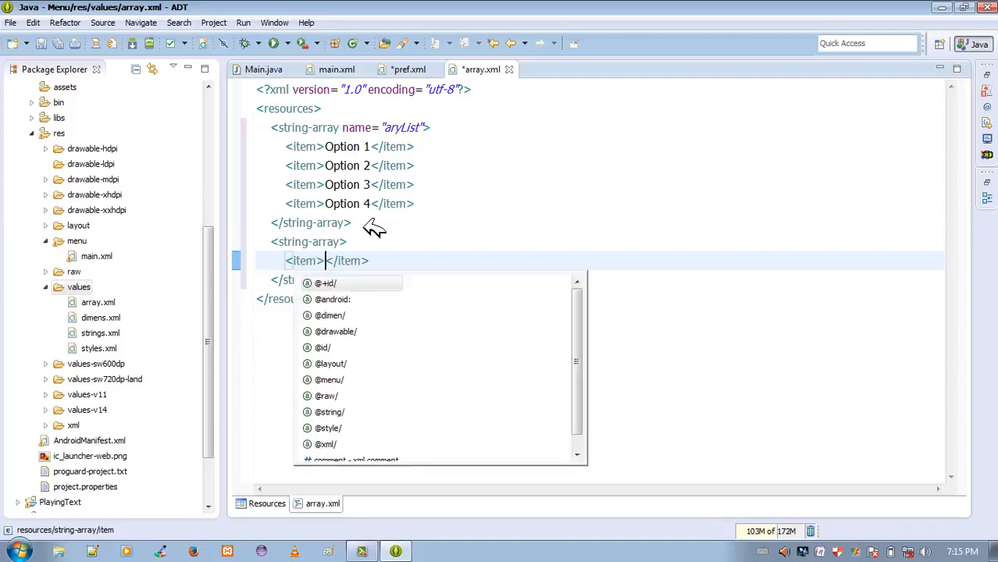
text(1)
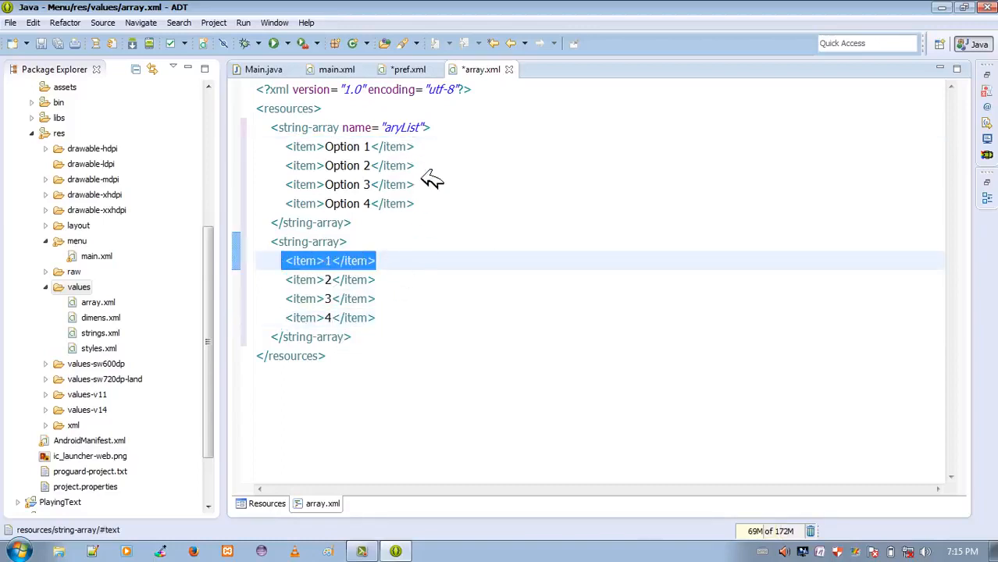
click(349, 166)
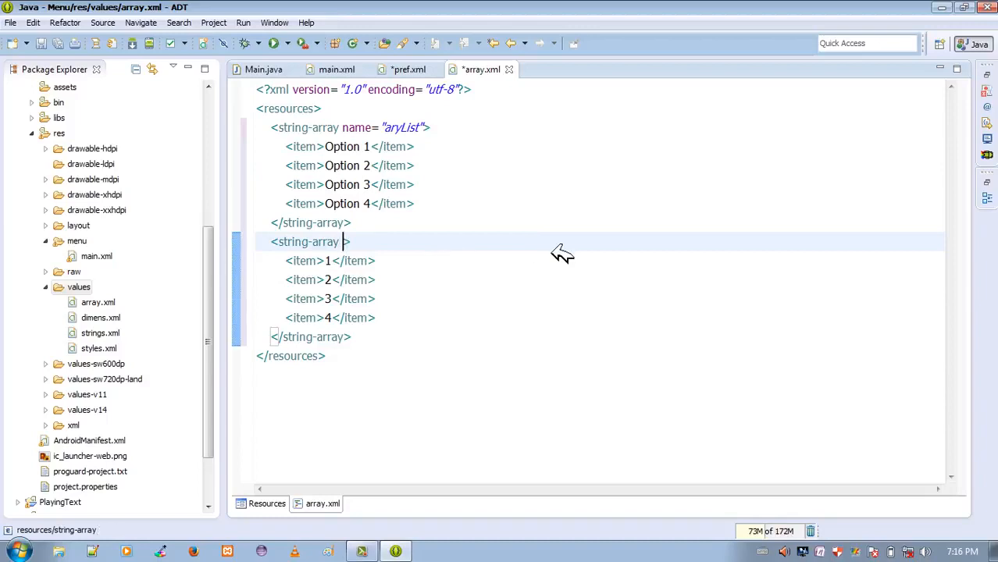
text(name= "")
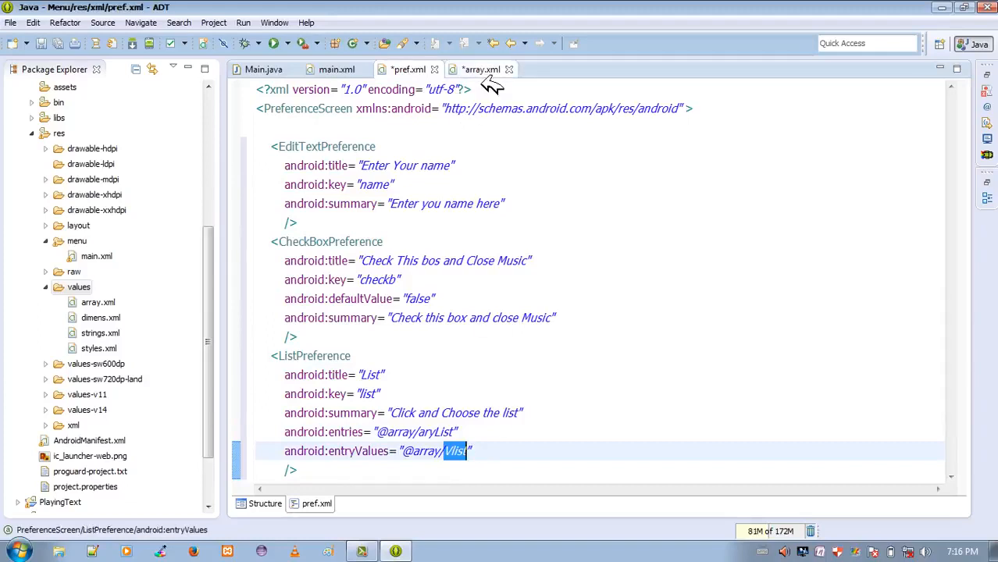
click(481, 69)
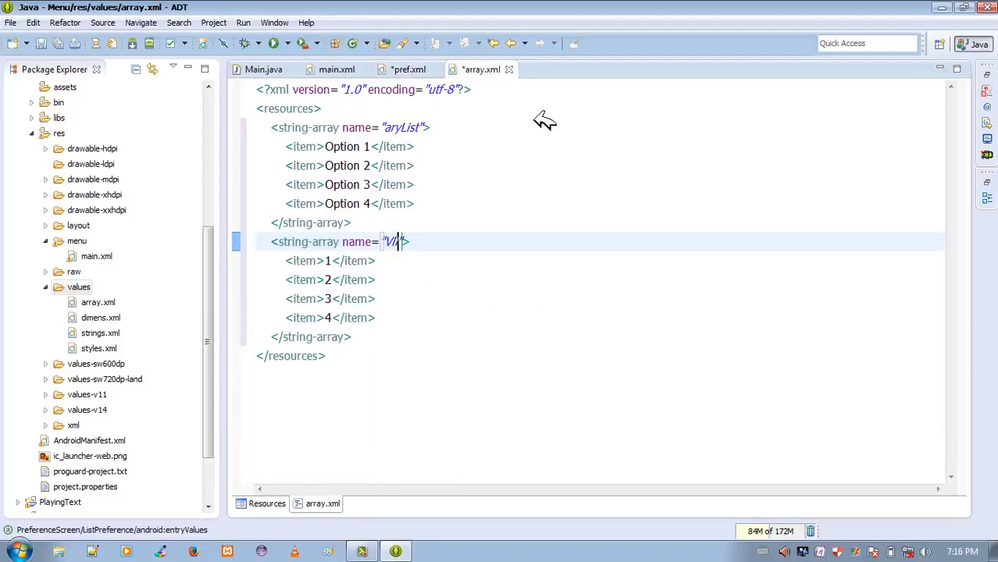
text(list)
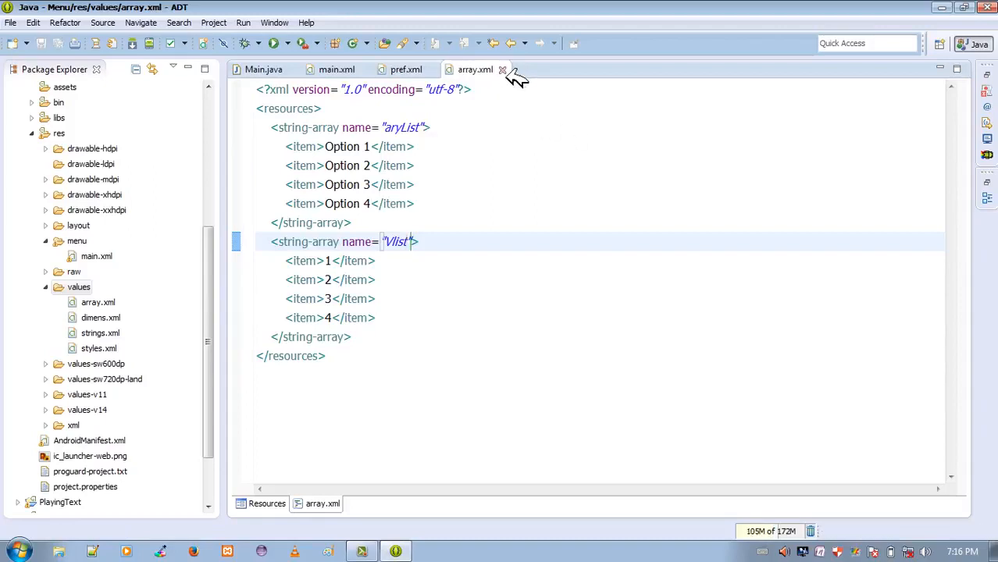
Save and close array.xml and pref.xml, returning to Main.java.
click(212, 22)
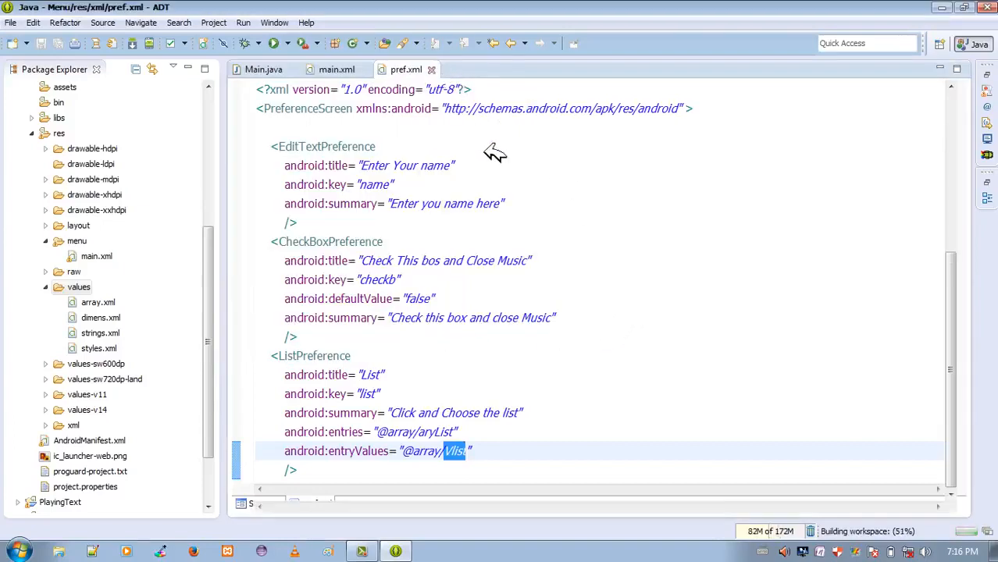
click(262, 69)
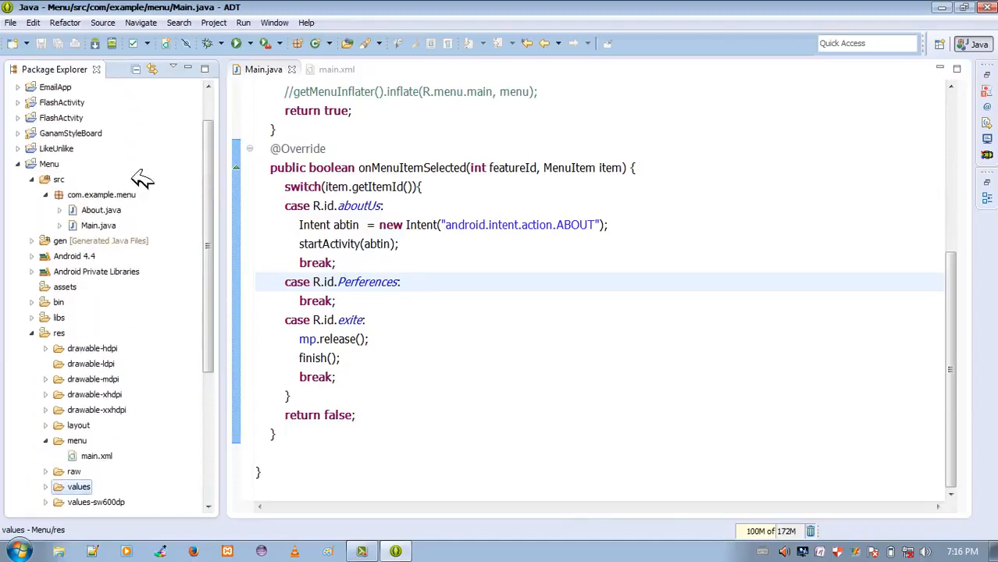
Create a new Java class named Preferences in the com.example.menu package.
right_click(102, 194)
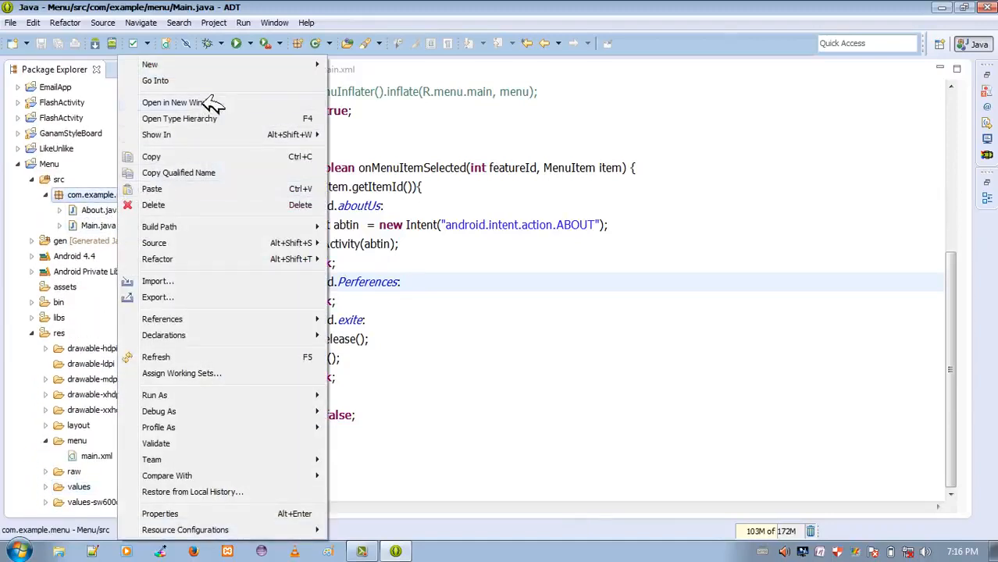
mouse_move(150, 64)
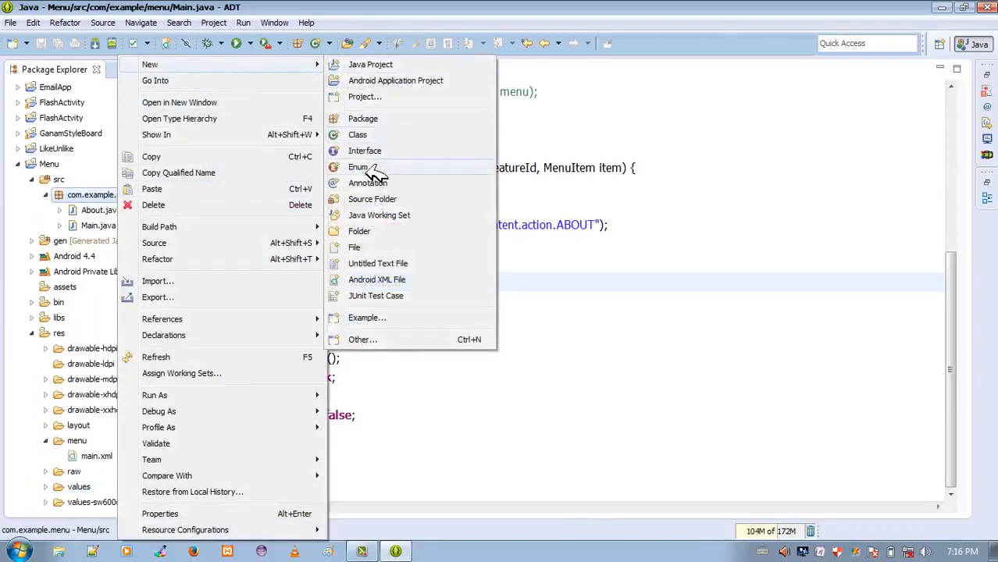
click(357, 135)
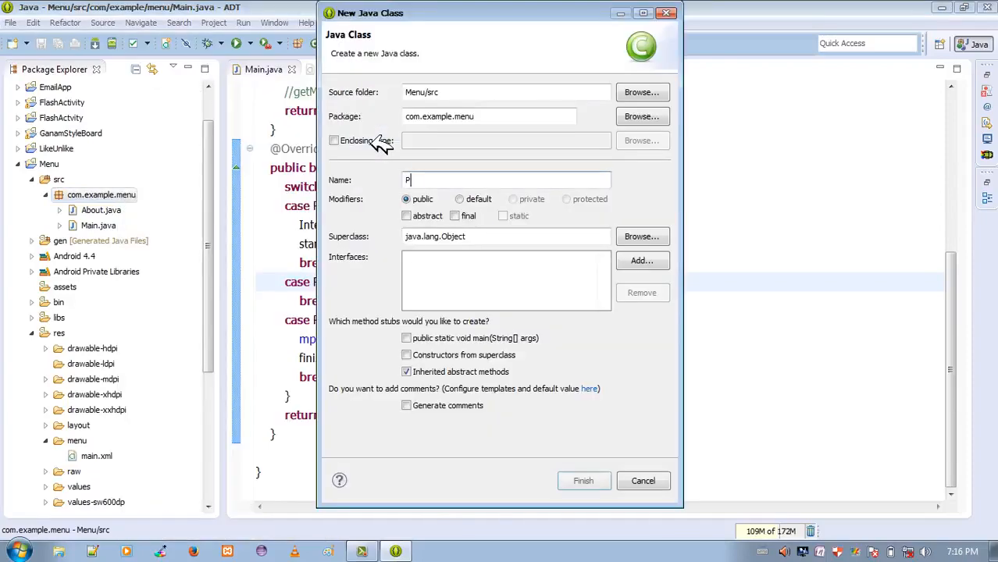
text(references)
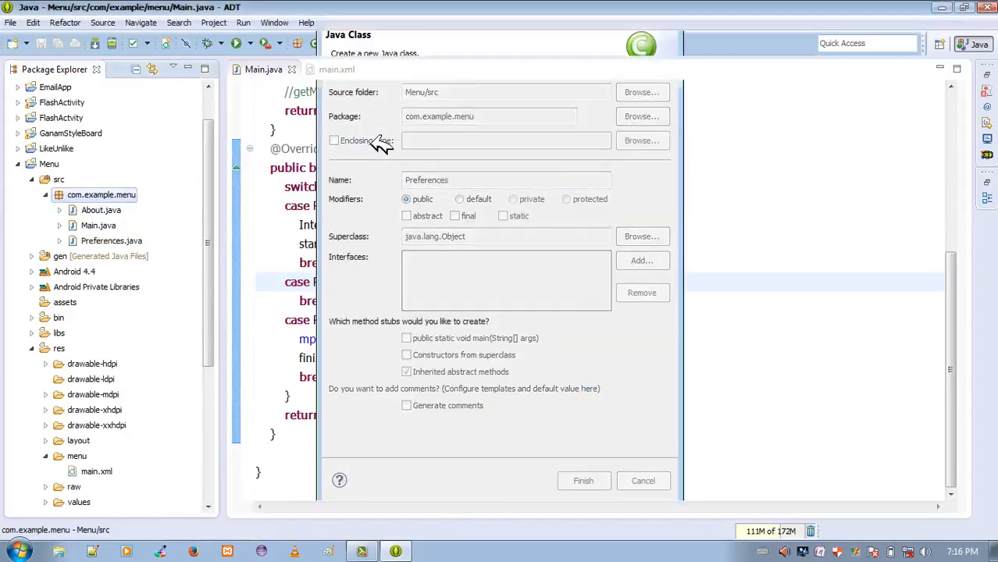
click(584, 481)
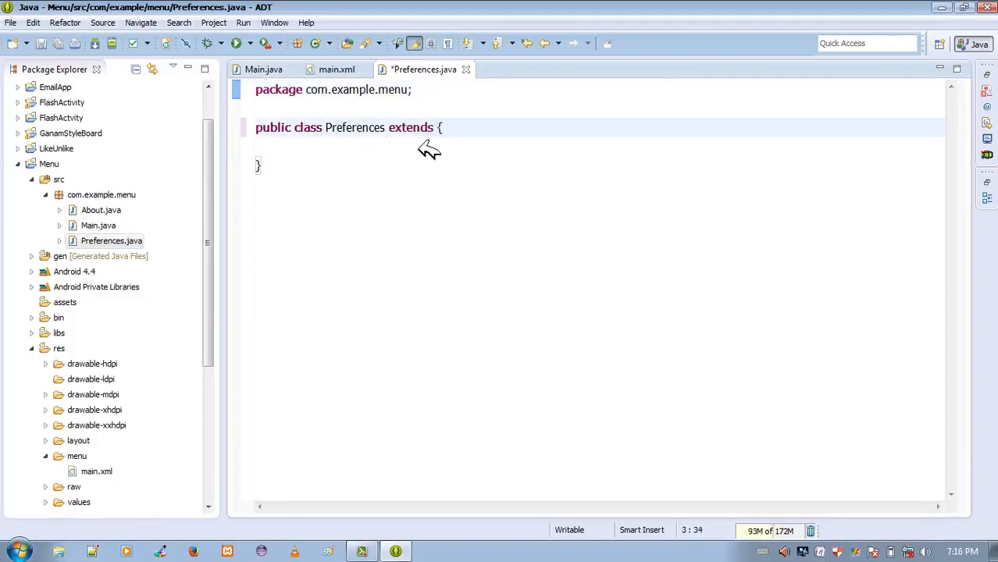
Declare 'extends PreferenceActivity {' on the class and pull in the android.preference import.
text(Preferences)
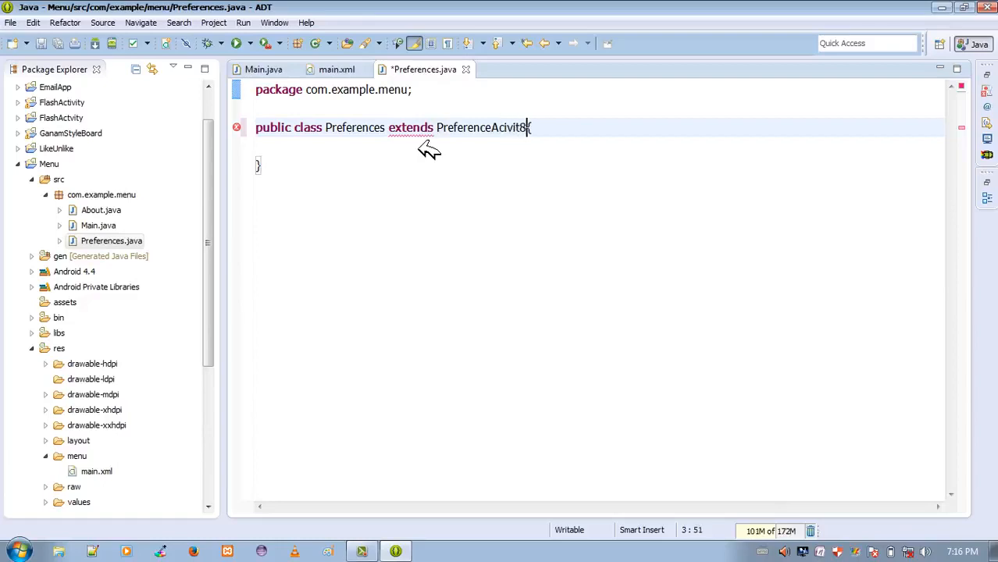
key(BackSpace)
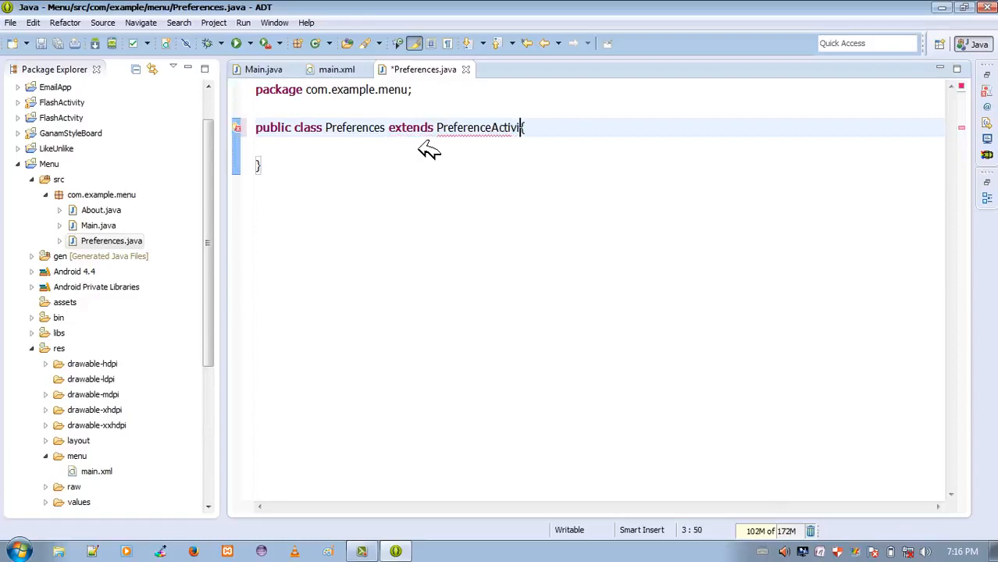
text(y{)
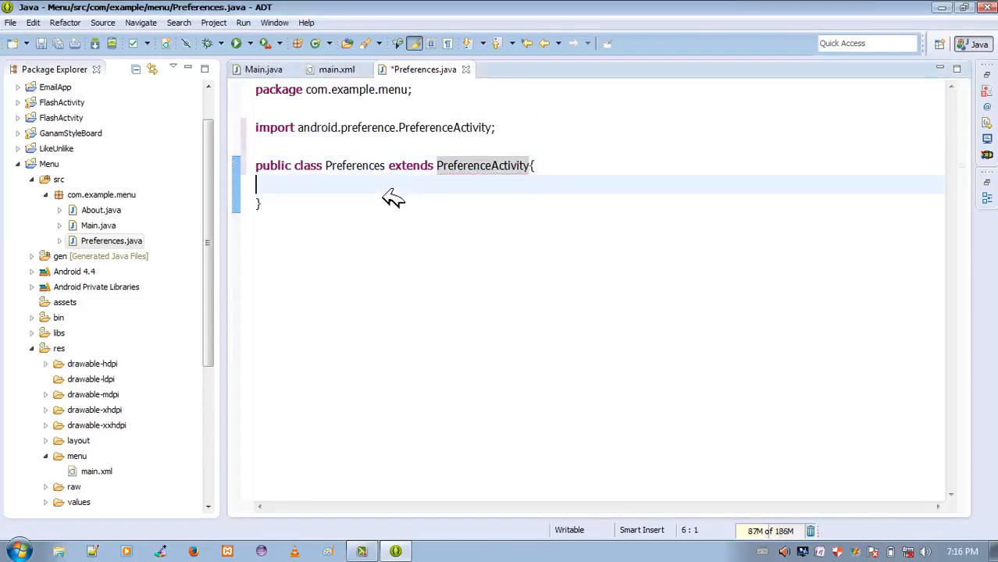
Override onCreate(Bundle savedInstanceState) via Source > Override/Implement Methods, calling super.onCreate.
right_click(390, 185)
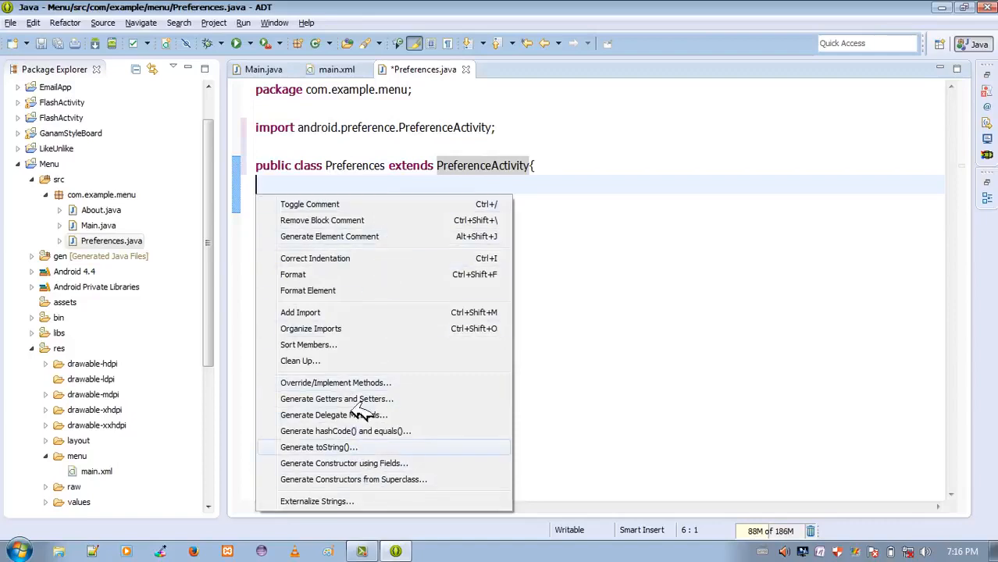
click(334, 383)
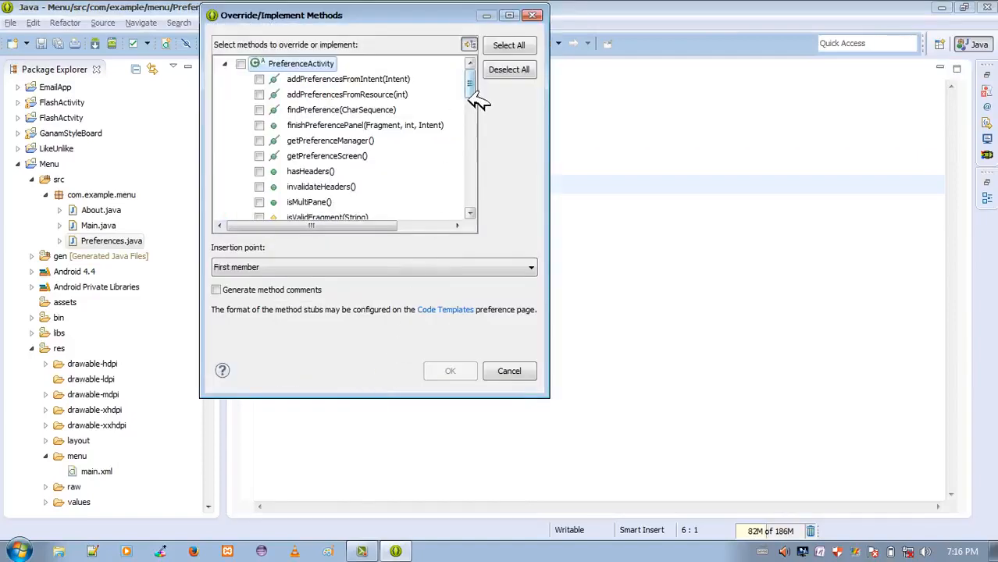
scroll(down, 3)
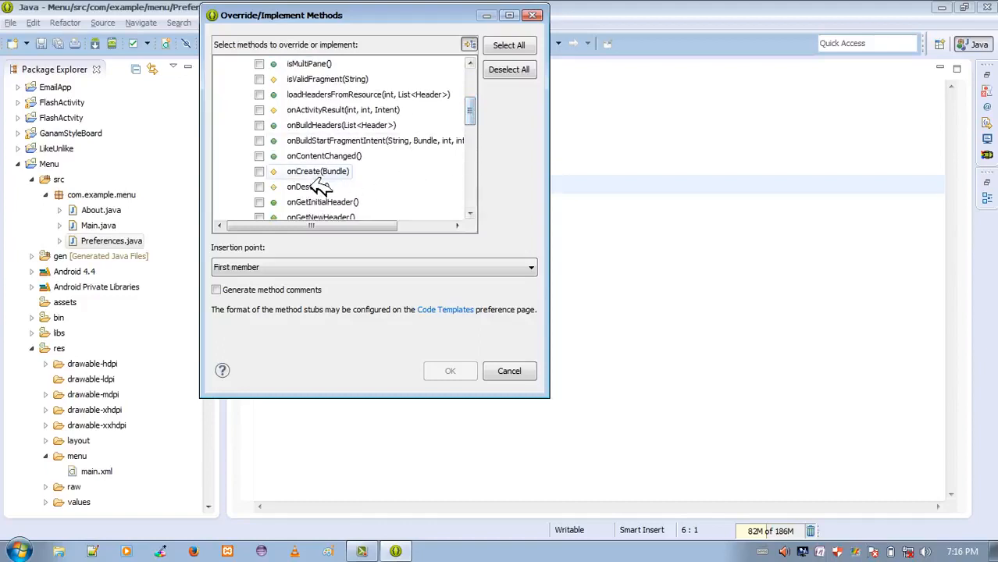
click(450, 372)
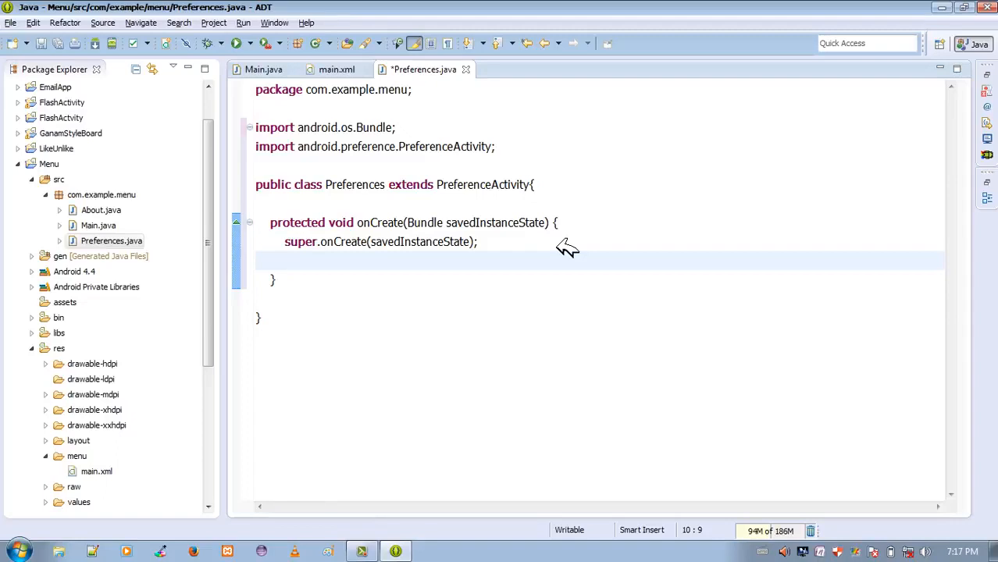
Write a placeholder createPrefencesMenuFromXml(); call inside onCreate.
text(crate)
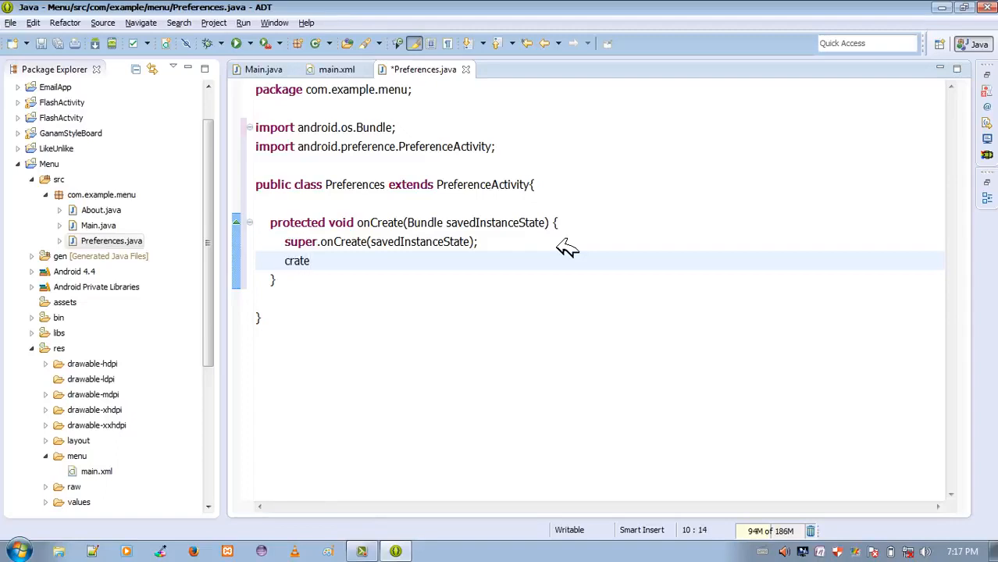
key(BackSpace)
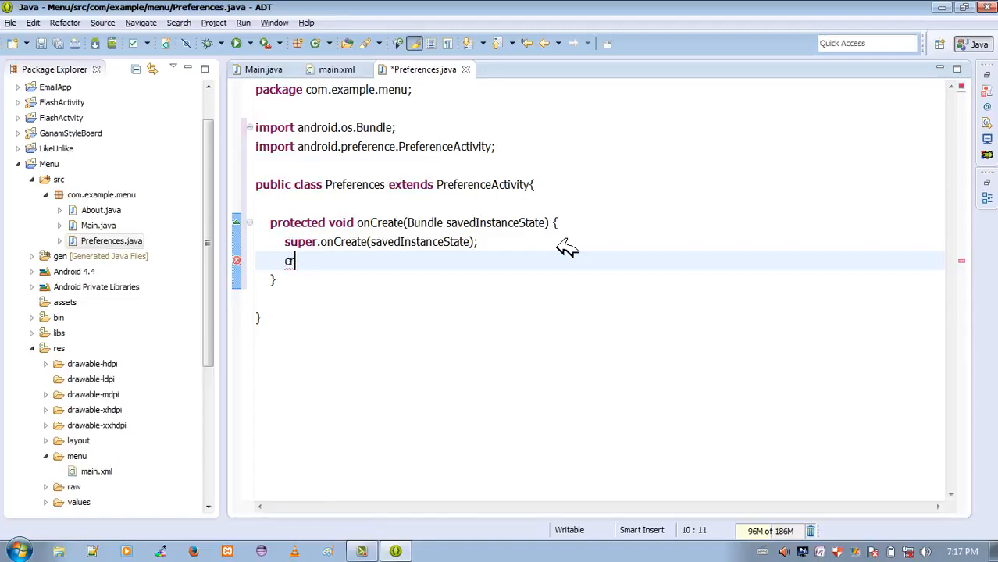
text(eate)
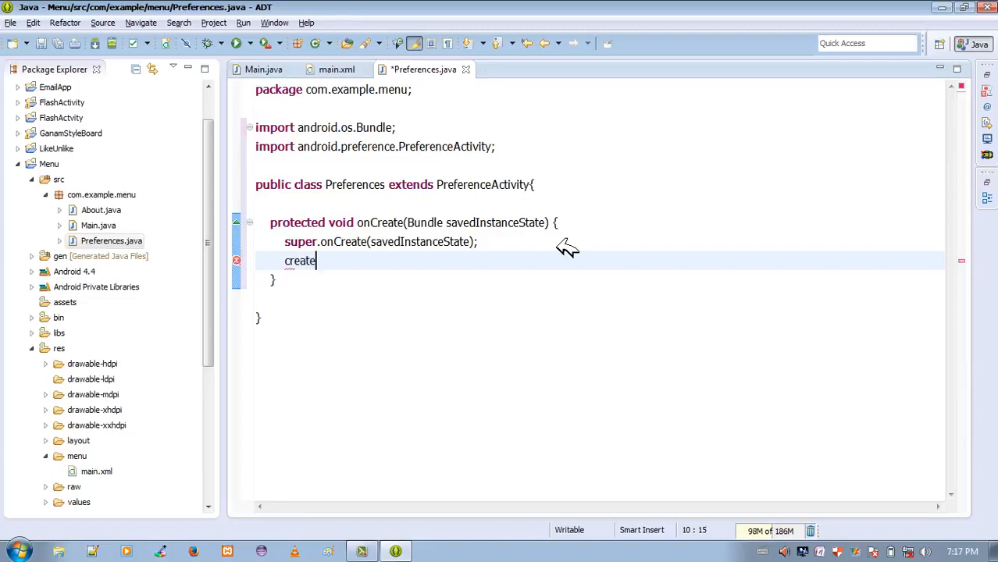
text(Pre)
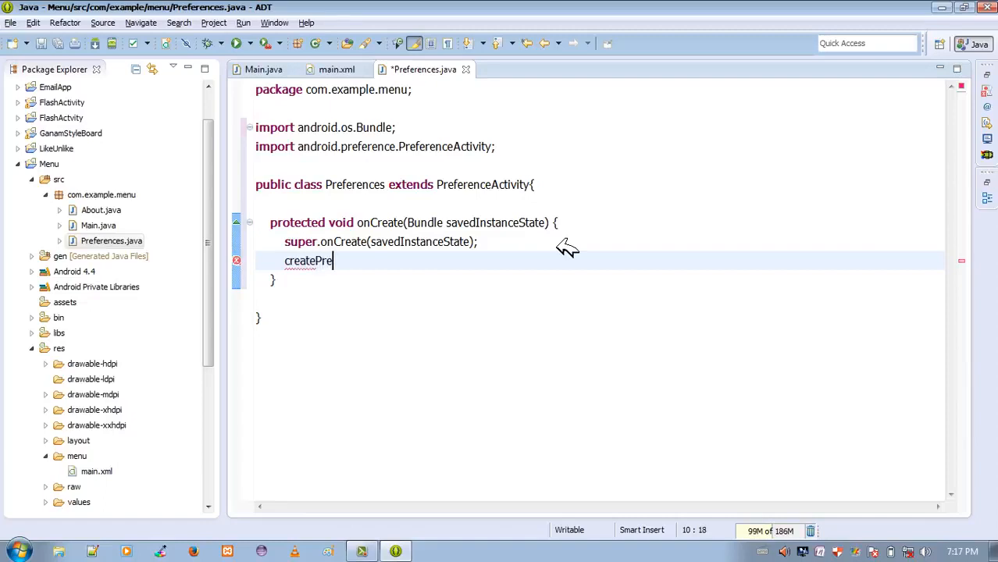
text(fecn)
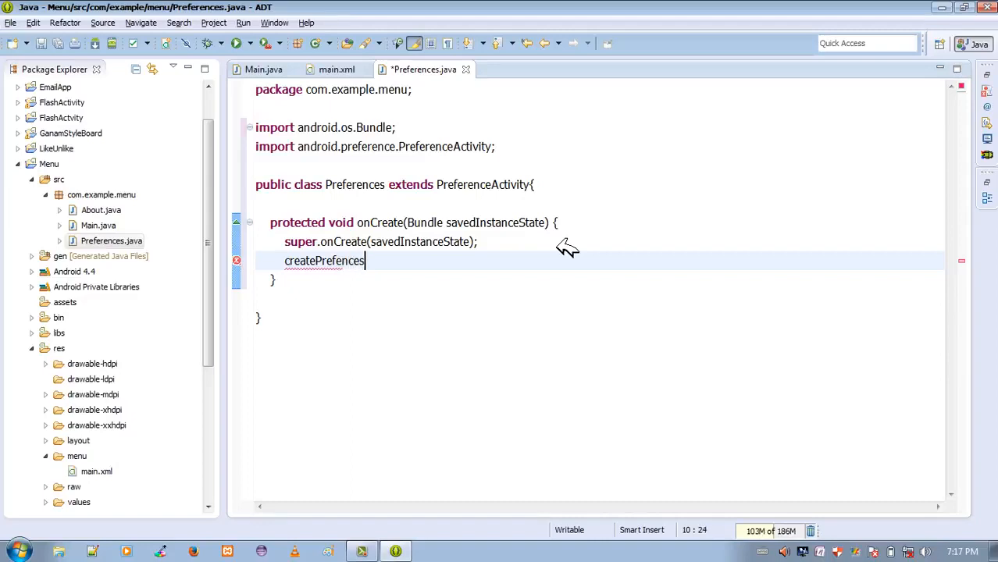
text(Menu)
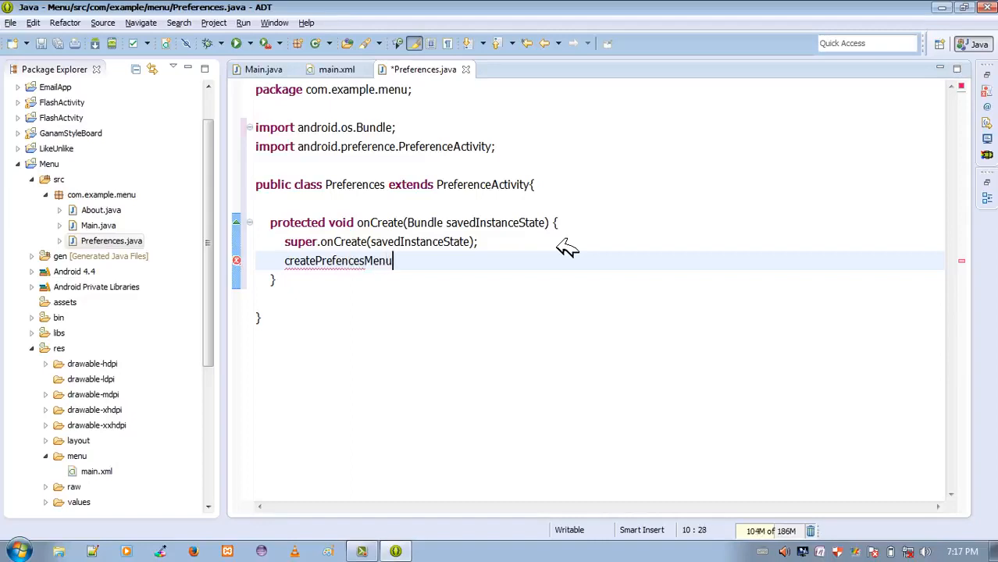
text(FromXml();)
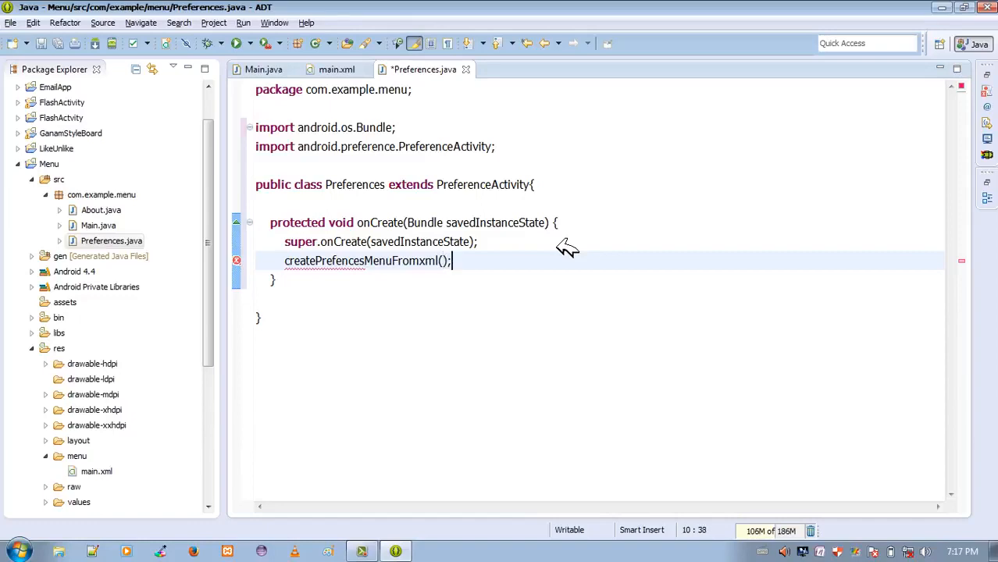
mouse_move(398, 260)
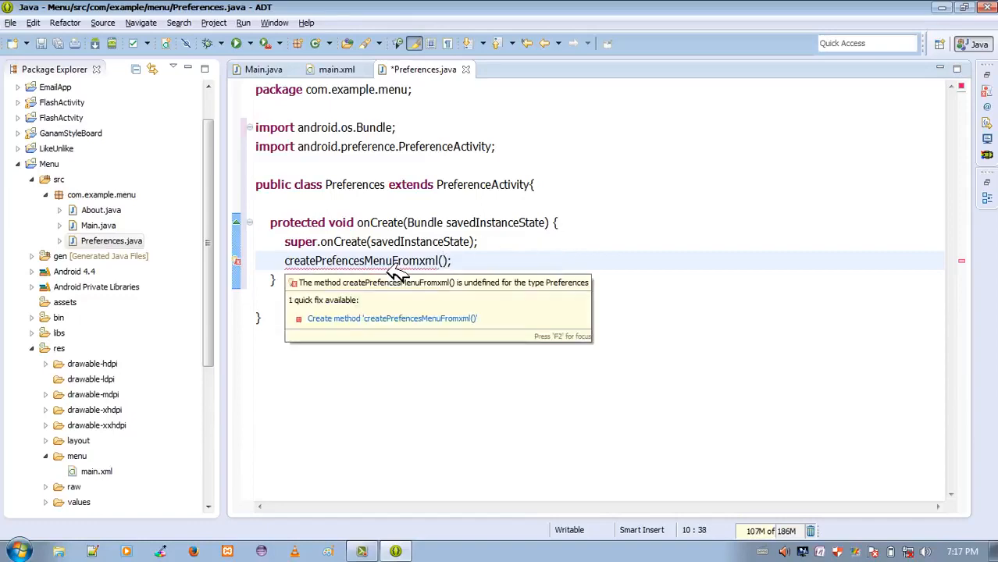
mouse_move(507, 273)
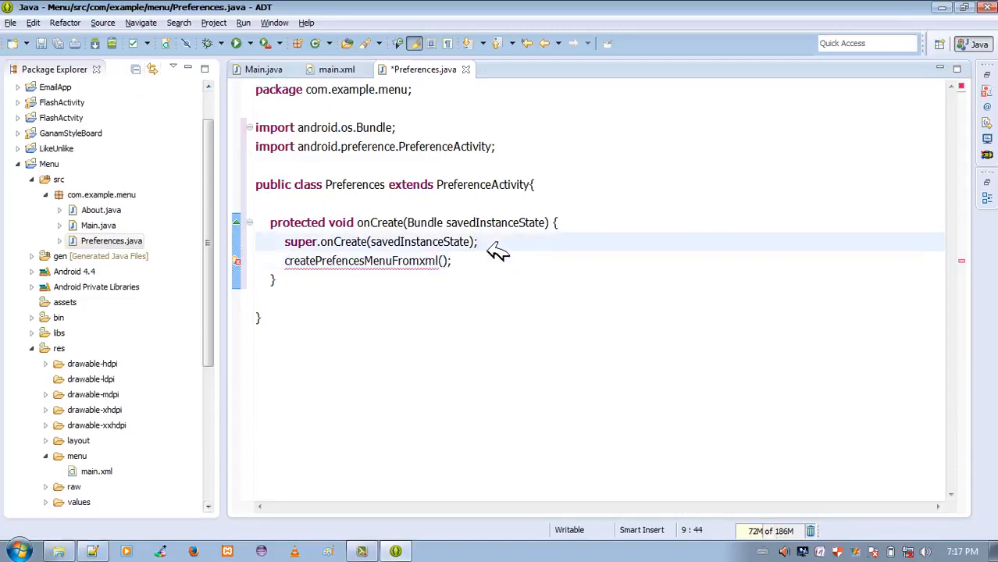
Replace it with addPreferencesFromResource(R.xml.pref); and save Preferences.java.
text(addPrefe)
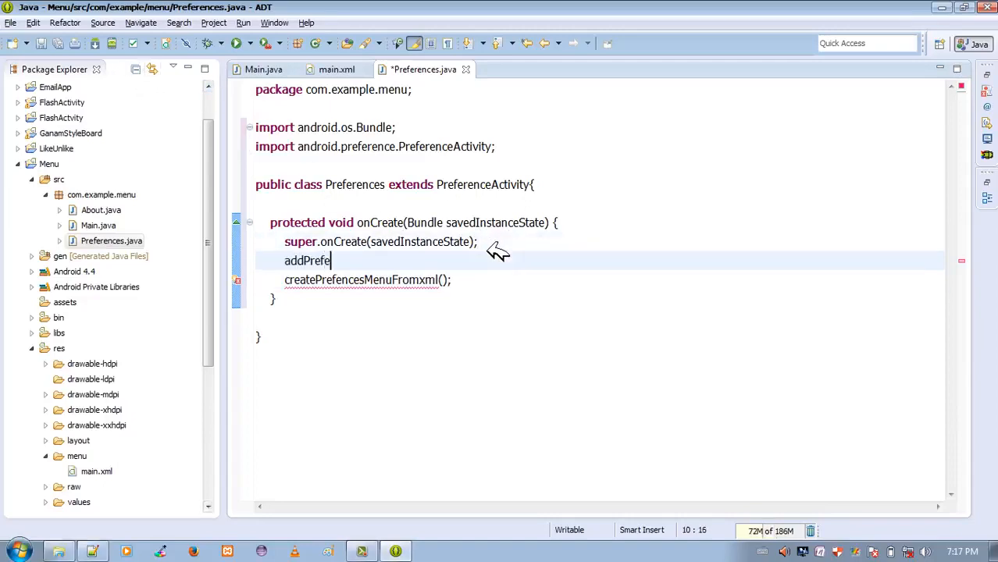
text(renceFrom)
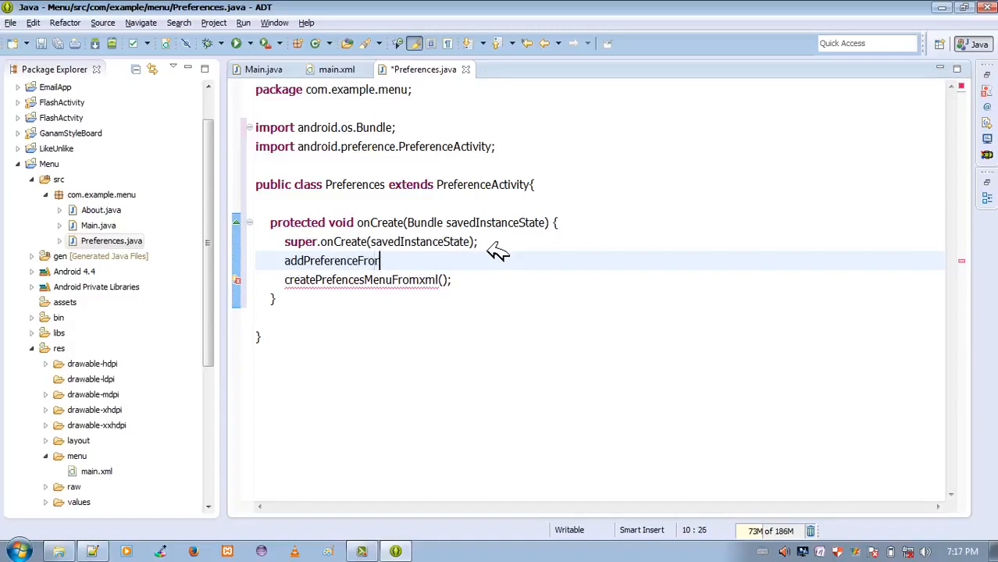
text(mResource)
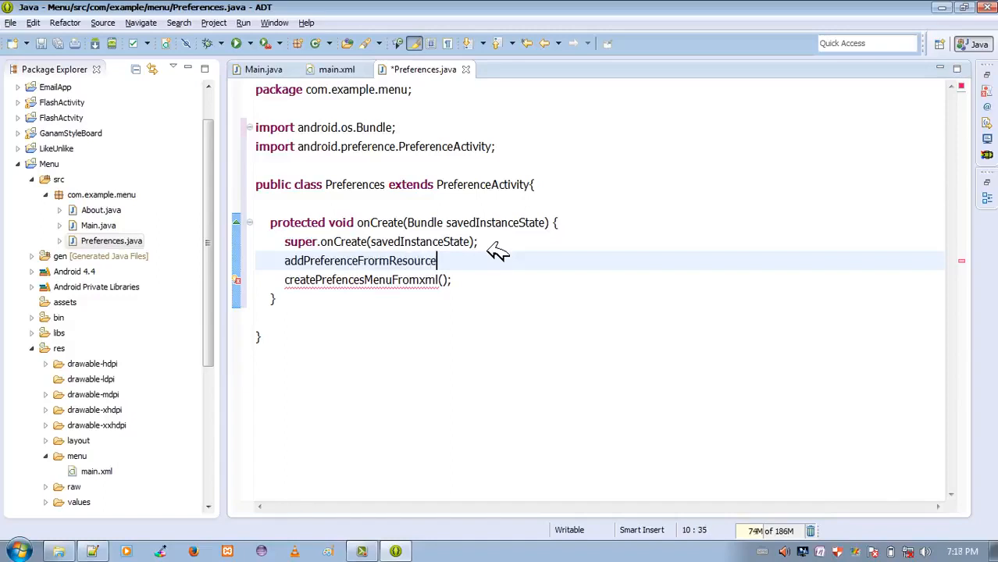
text(();)
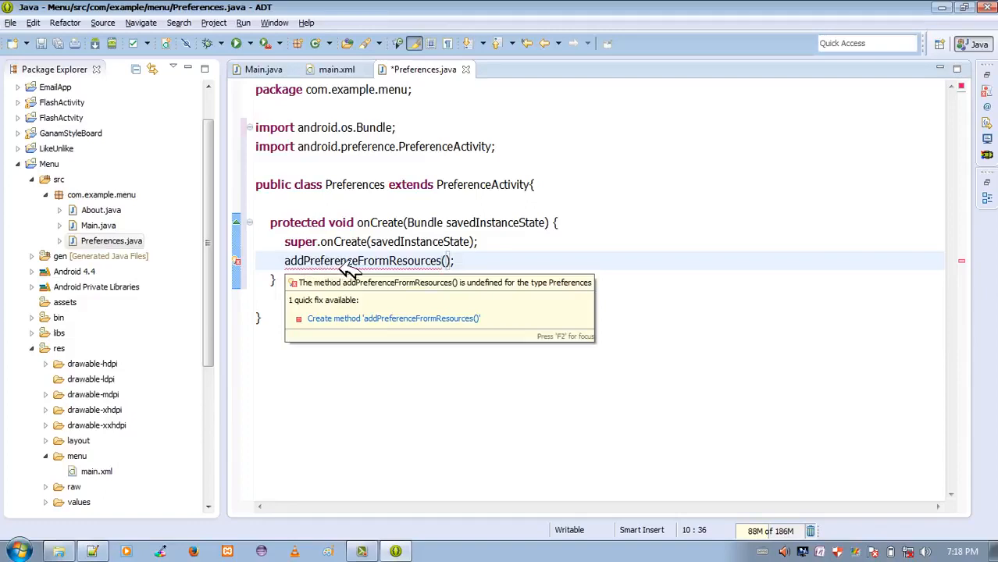
mouse_move(378, 269)
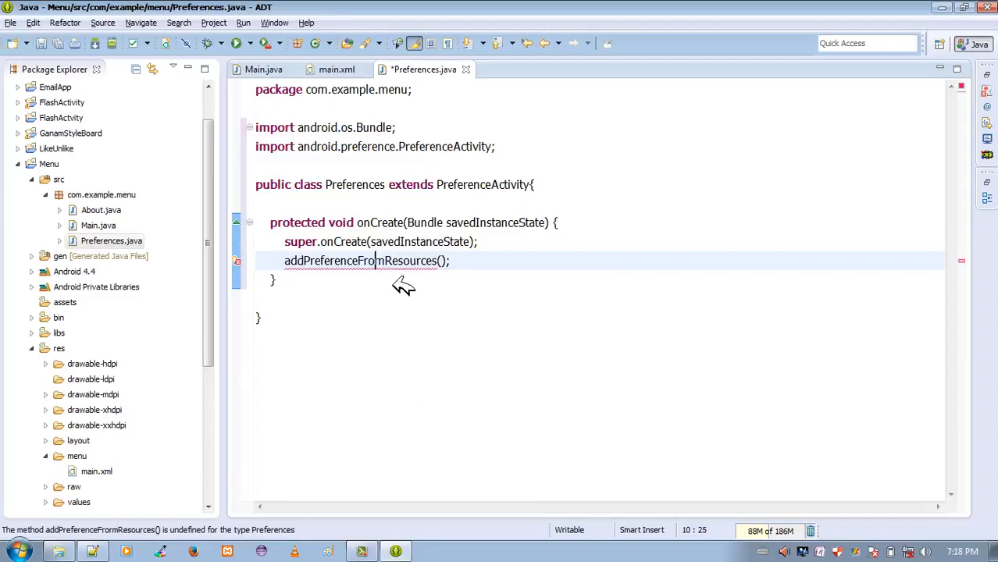
mouse_move(419, 261)
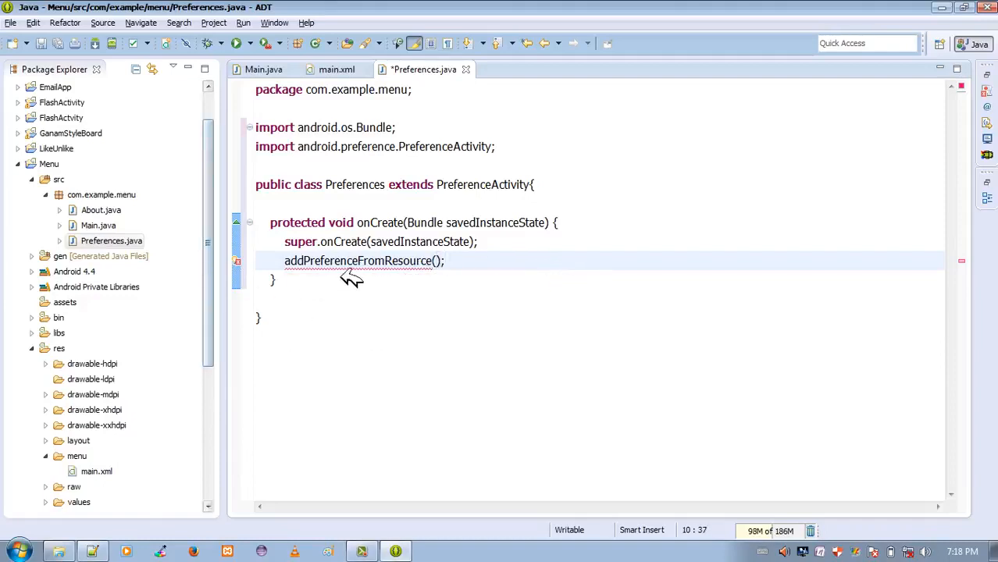
mouse_move(362, 261)
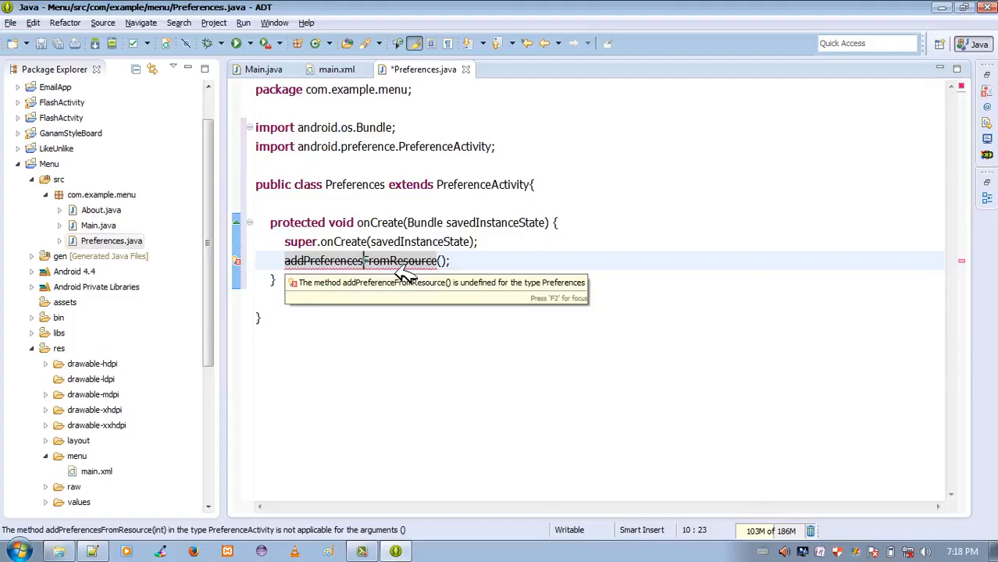
mouse_move(468, 272)
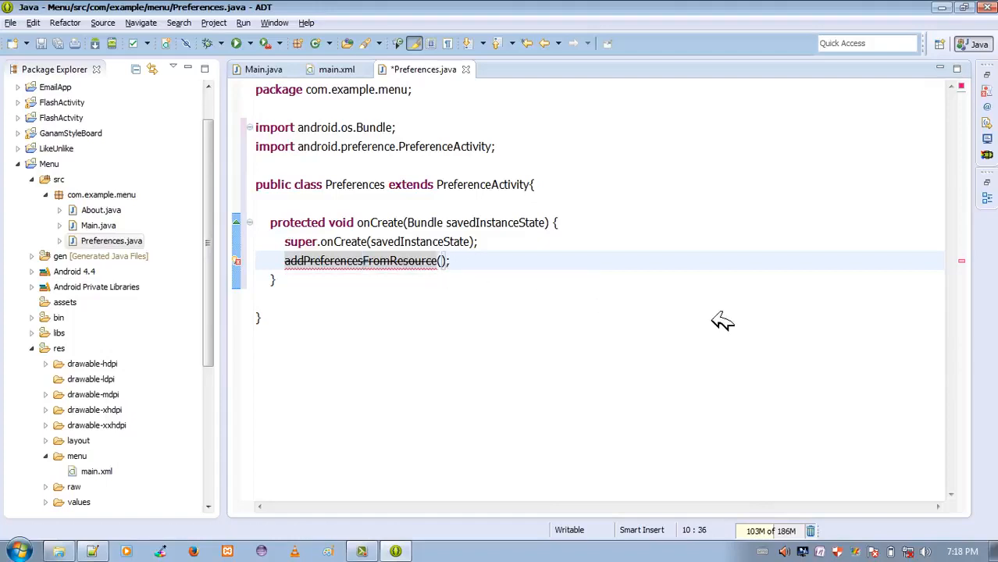
text(R.xml.pref)
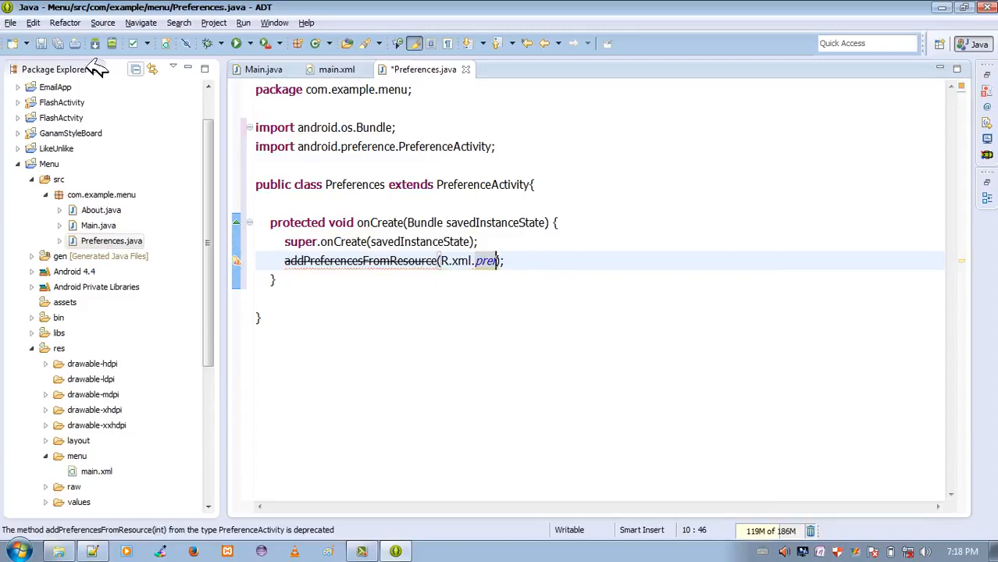
key(ctrl+s)
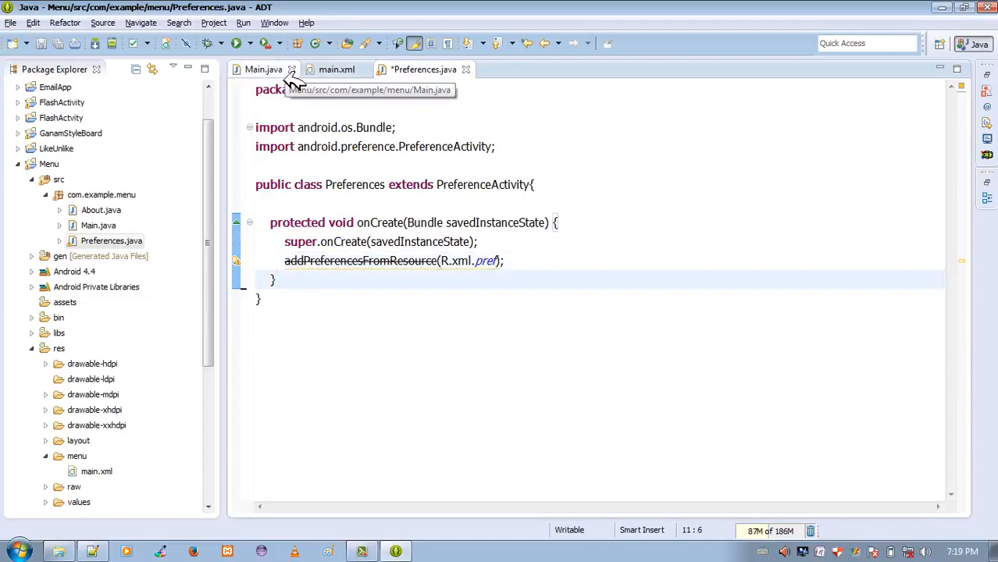
Duplicate the About activity block in AndroidManifest.xml as a new entry below it.
click(262, 69)
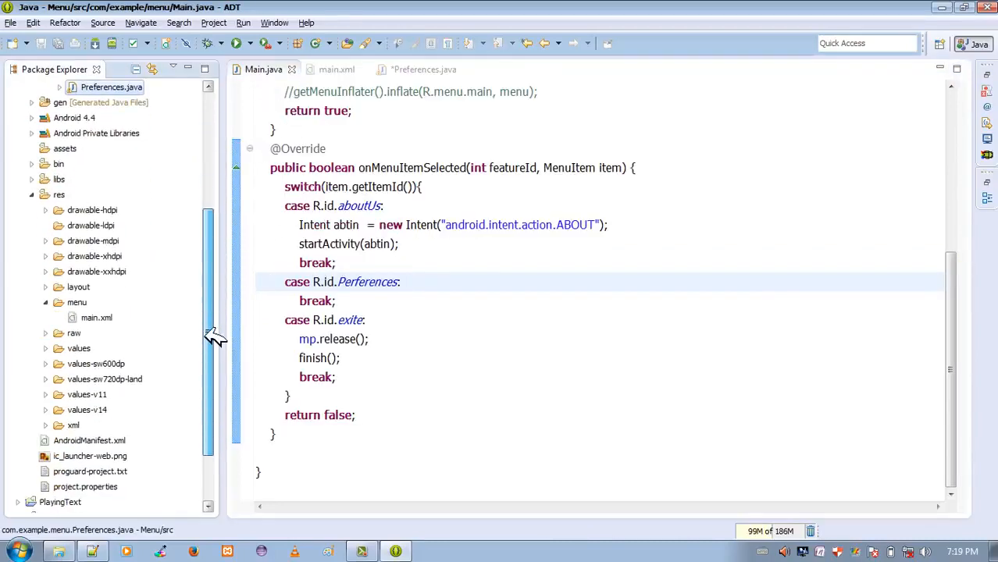
click(89, 441)
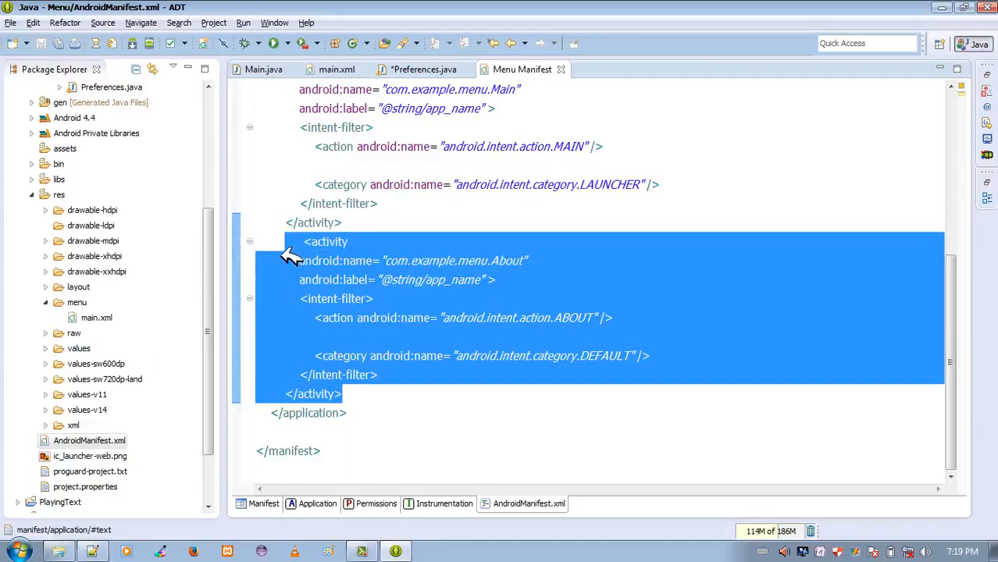
click(378, 394)
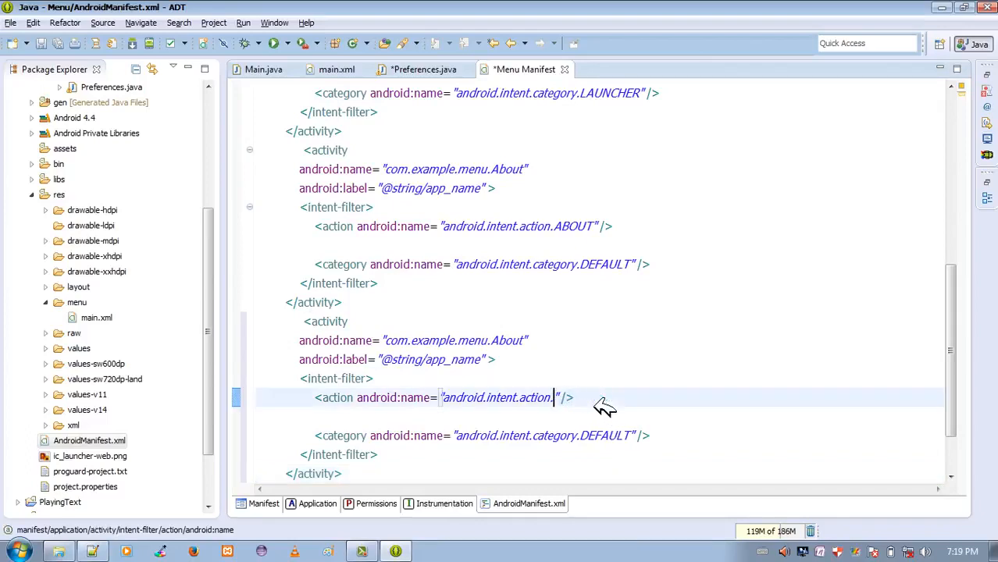
Set the new entry's action to android.intent.action.PREFERENCES and name to com.example.menu.Preferences.
text(PREF)
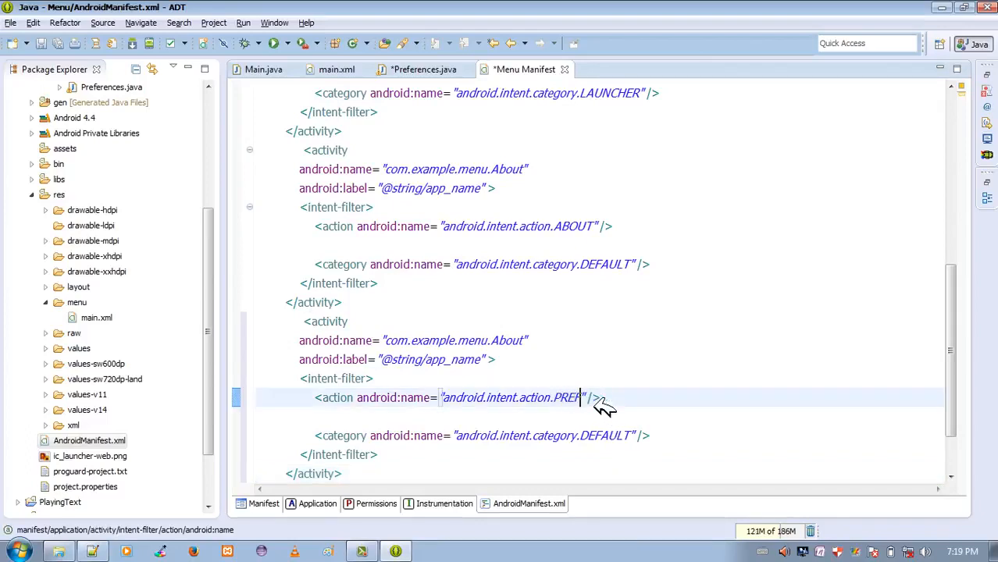
text(ERENCES)
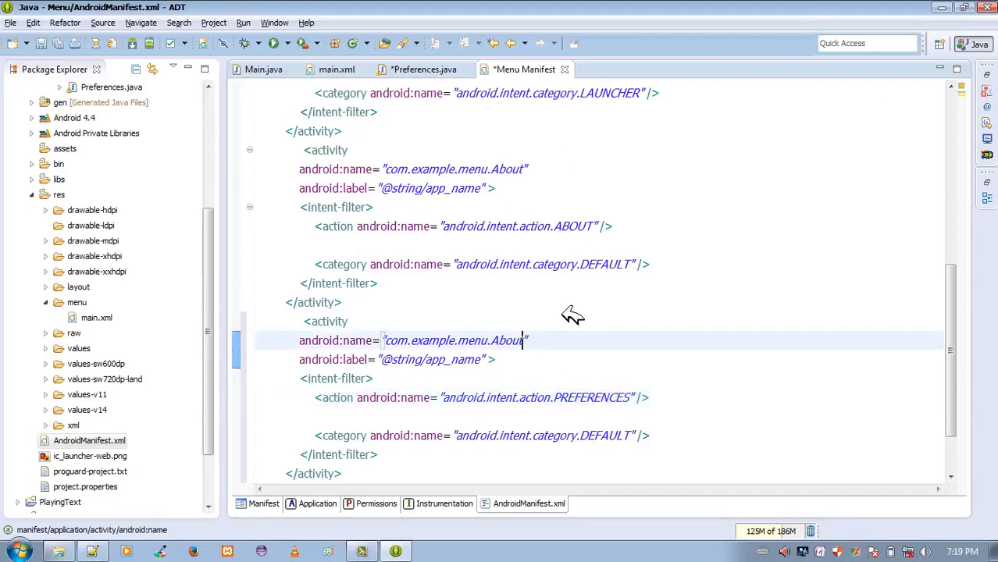
text(Preferences)
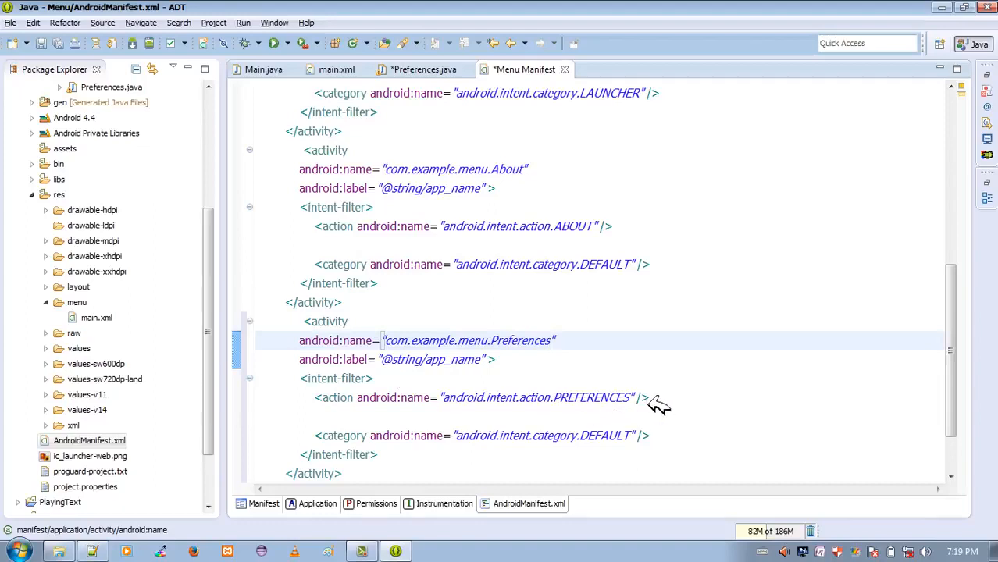
double_click(537, 399)
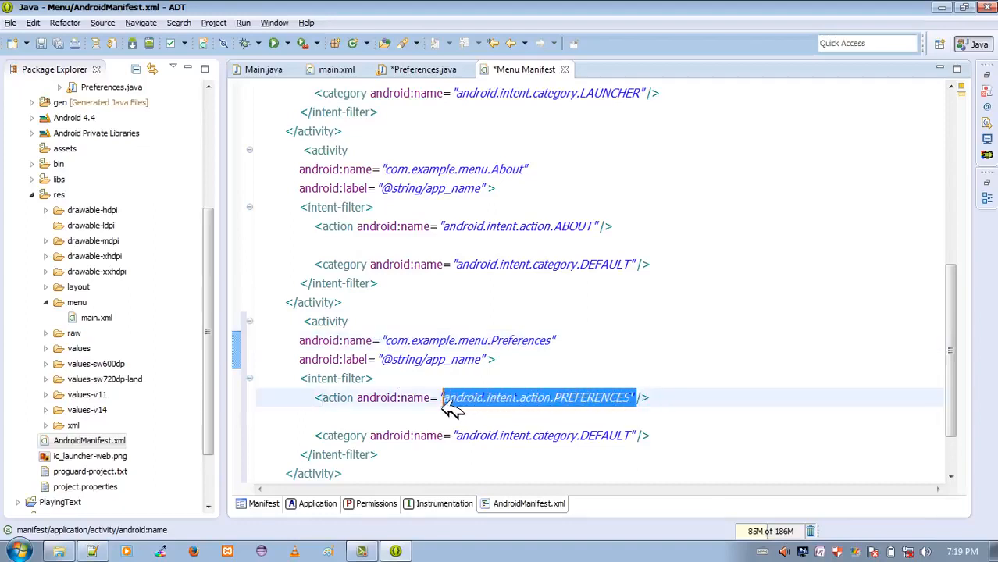
mouse_move(264, 69)
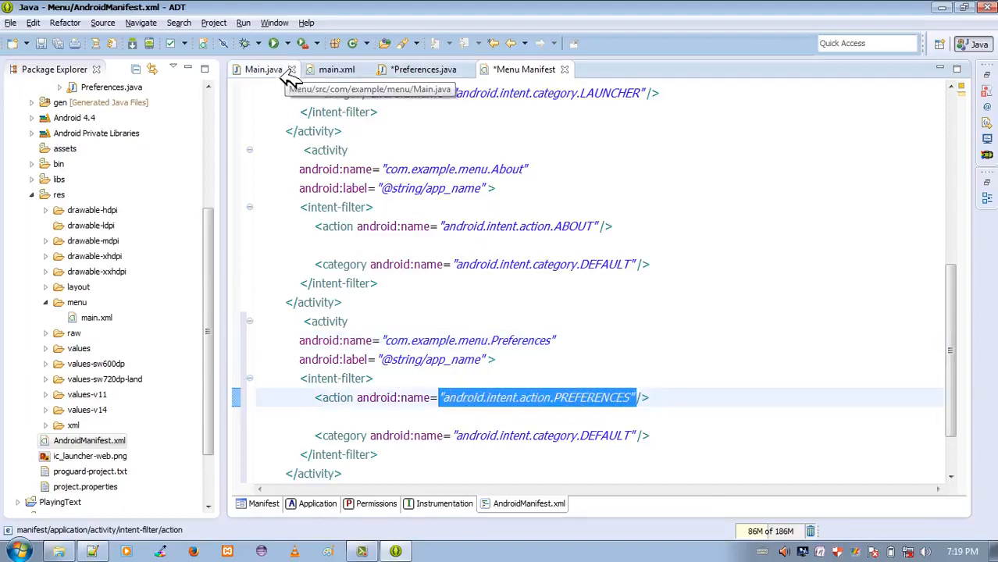
In Main.java's Preferences case, create Intent pIn = new Intent("android.intent.action.PREFERENCES").
click(262, 69)
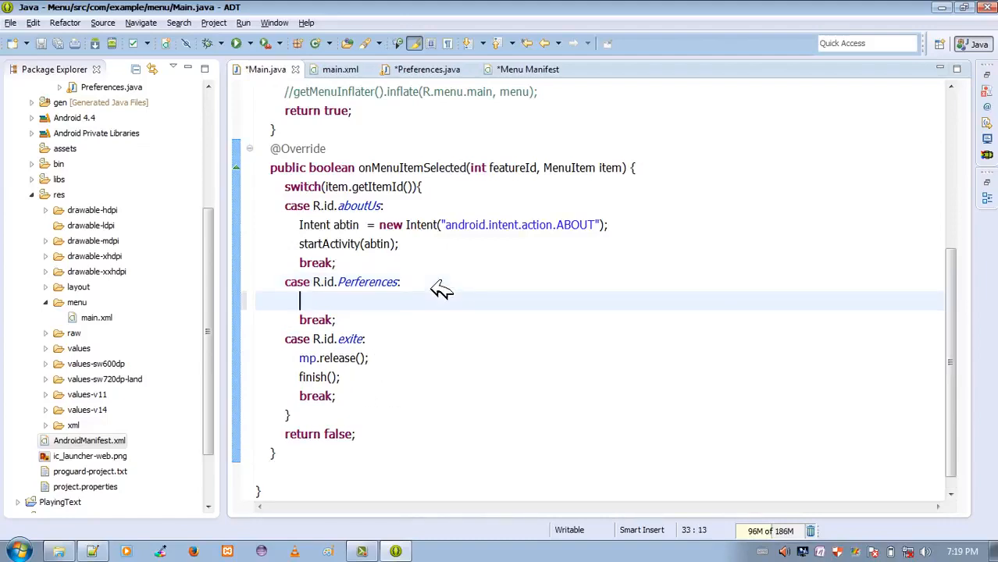
text(Intent p)
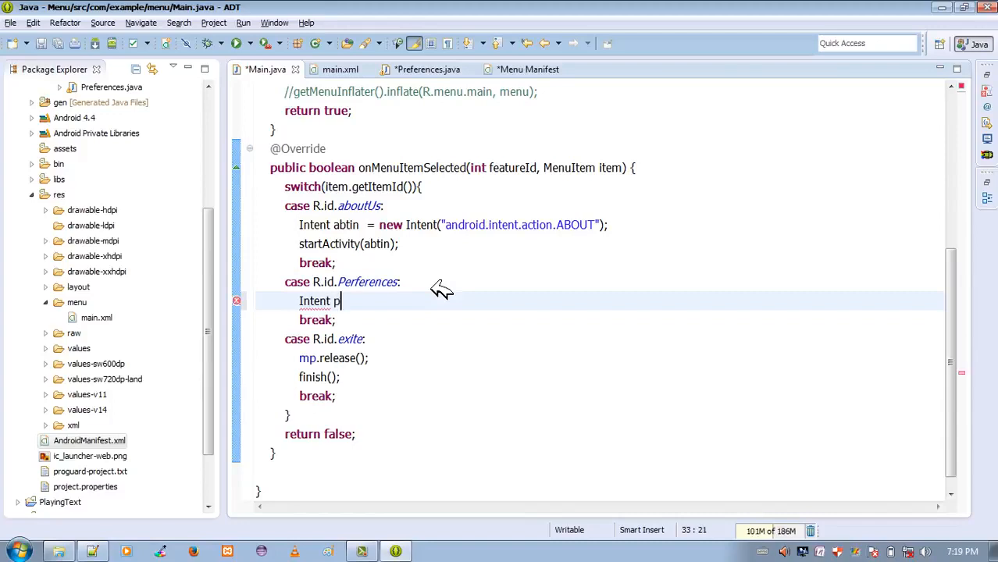
text(In = nw)
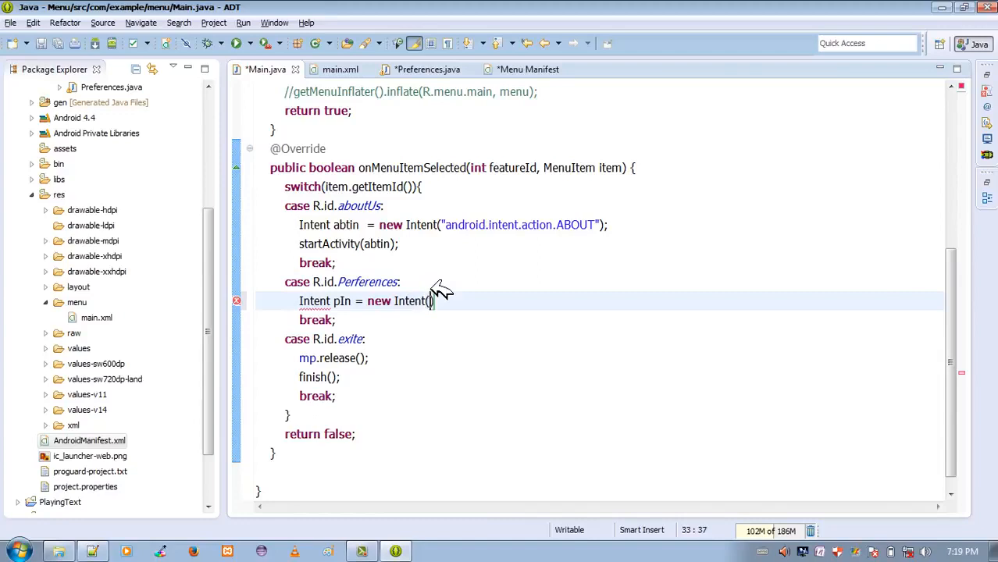
text("android.intent.action.PREFERENCES")
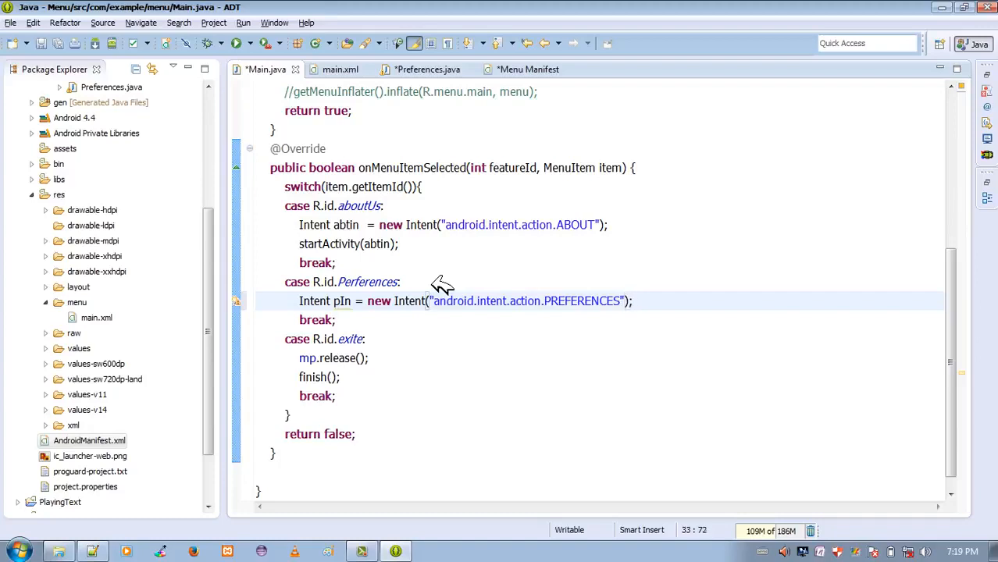
Launch it with startActivity(pIn);.
text(startActi)
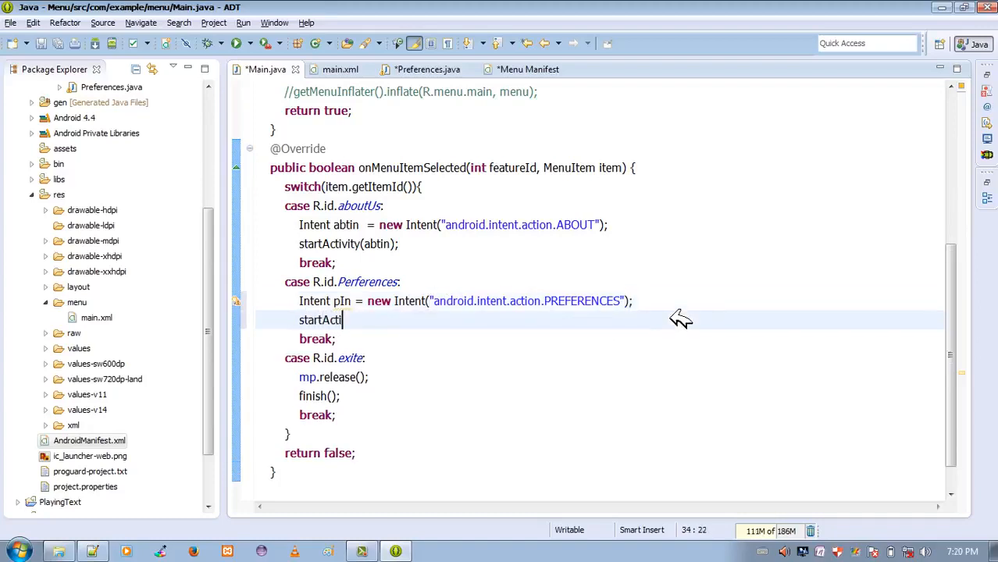
text(vity(pIn))
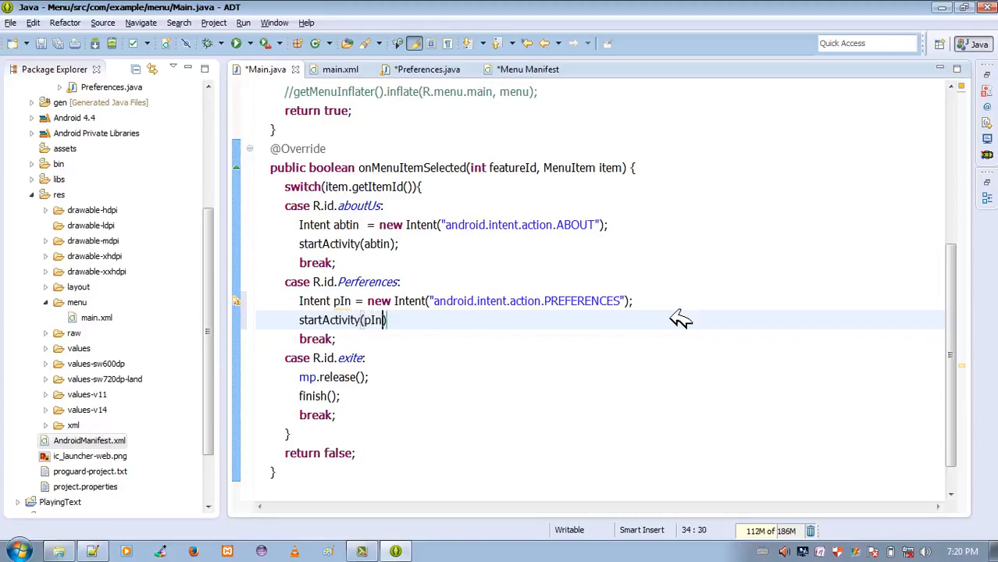
text();)
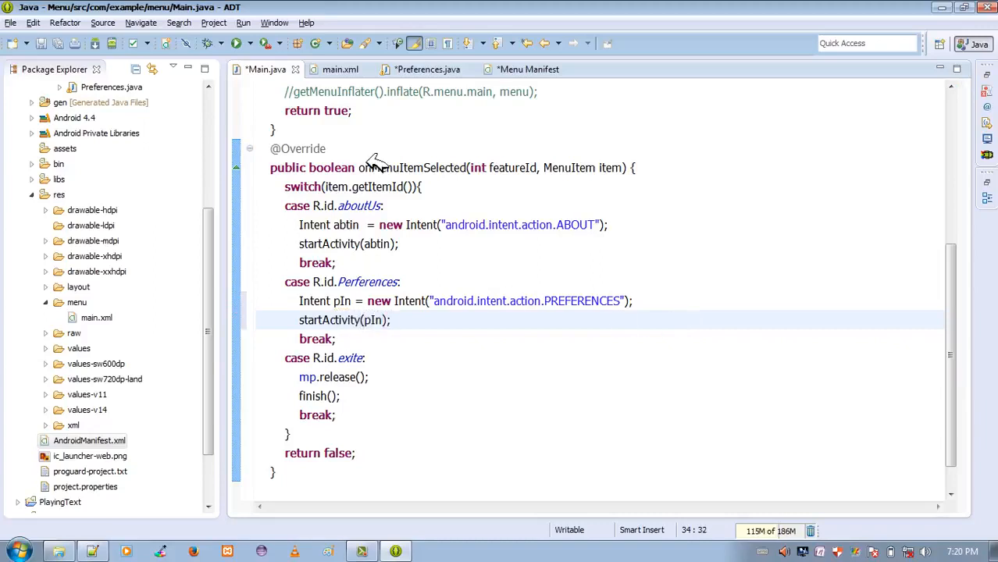